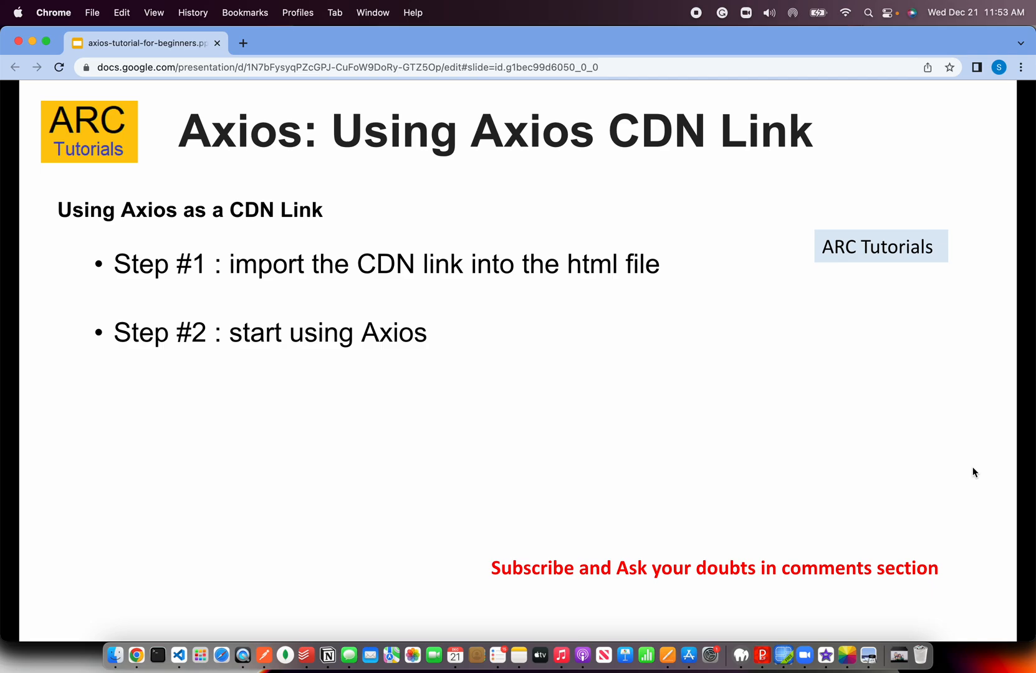
pyautogui.moveTo(256, 170)
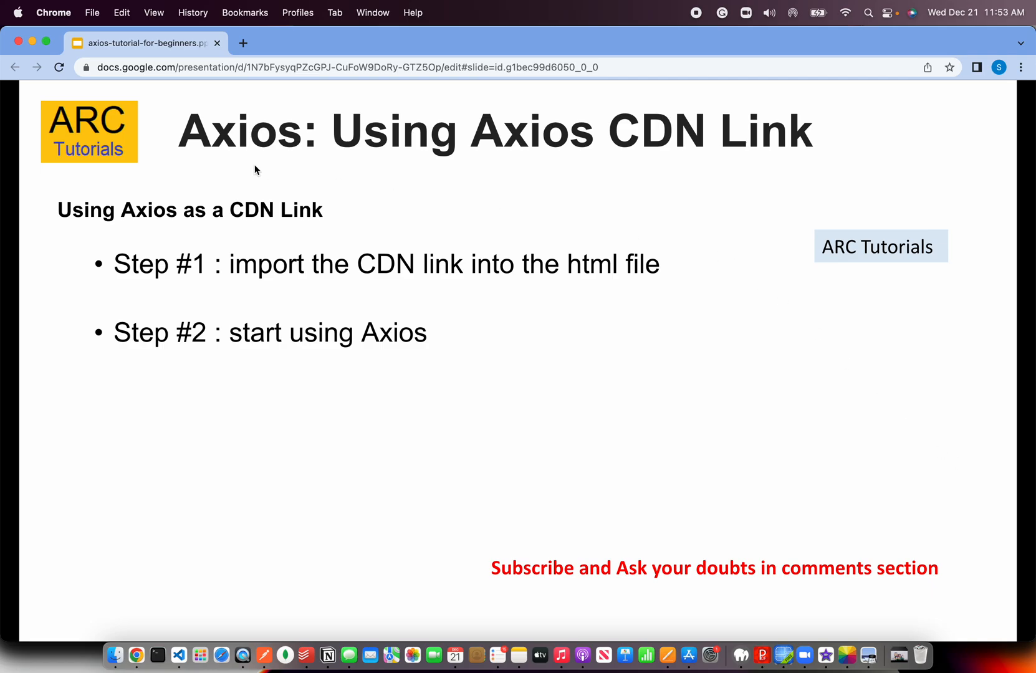
# Search 'axios cdn' and view the CDN script tags in Axios Getting Started docs, then return to the slides
pyautogui.click(244, 43)
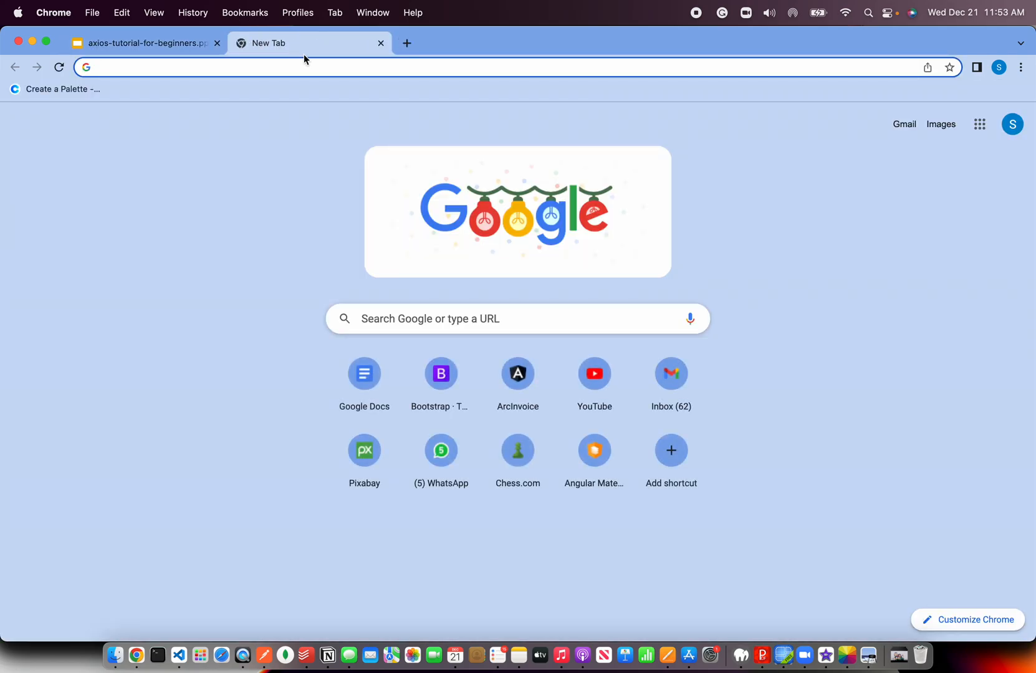
pyautogui.write('axios cdn')
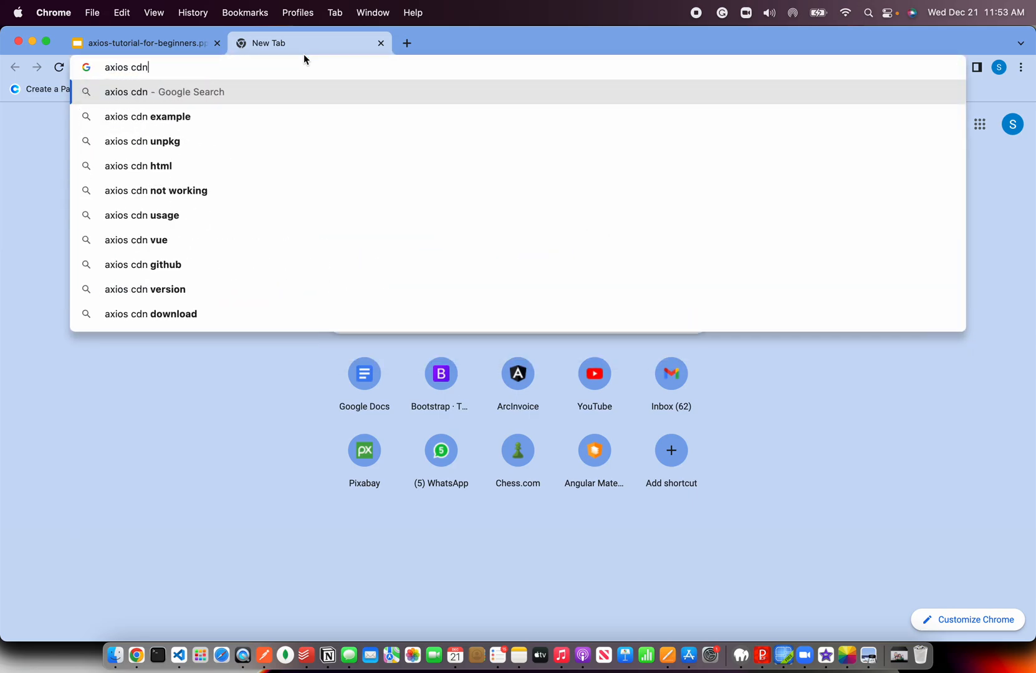
pyautogui.press('Return')
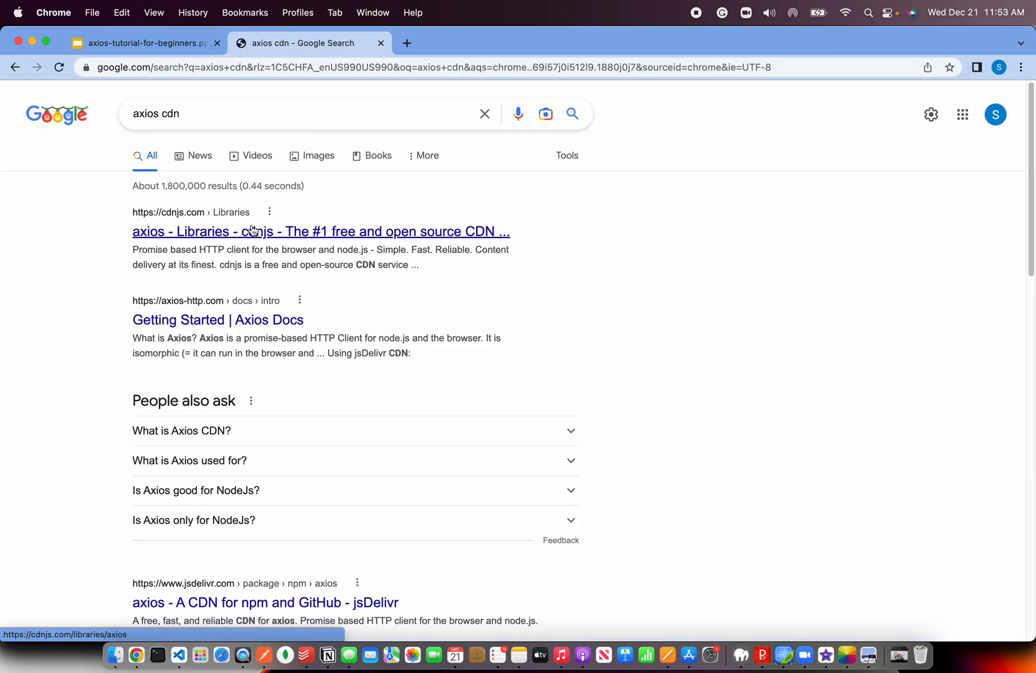
pyautogui.moveTo(276, 333)
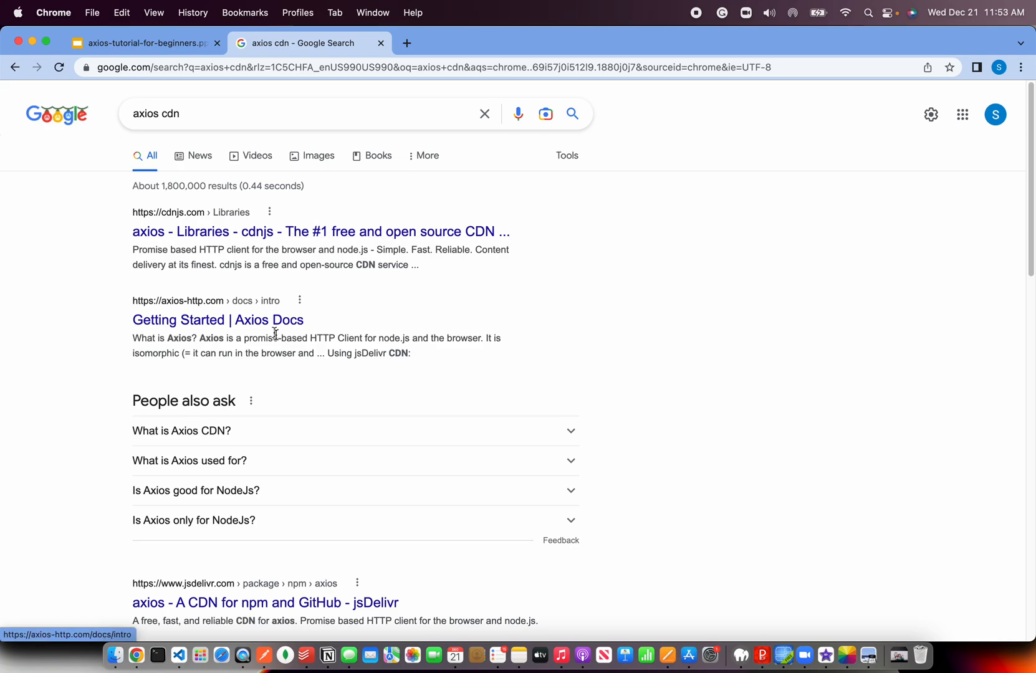
pyautogui.click(218, 320)
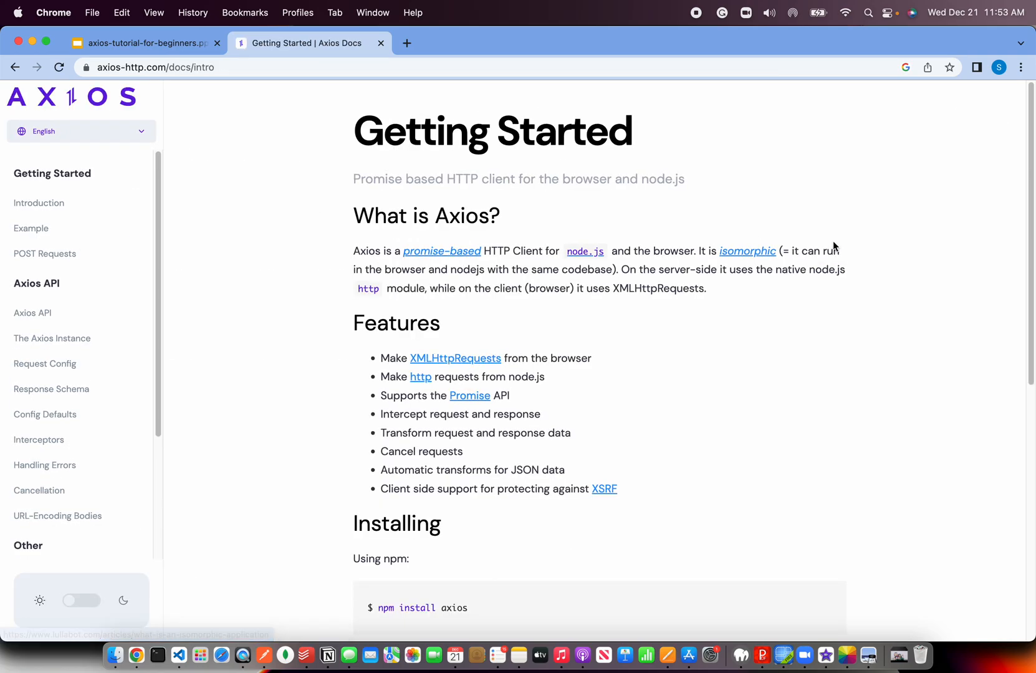
pyautogui.scroll(-3)
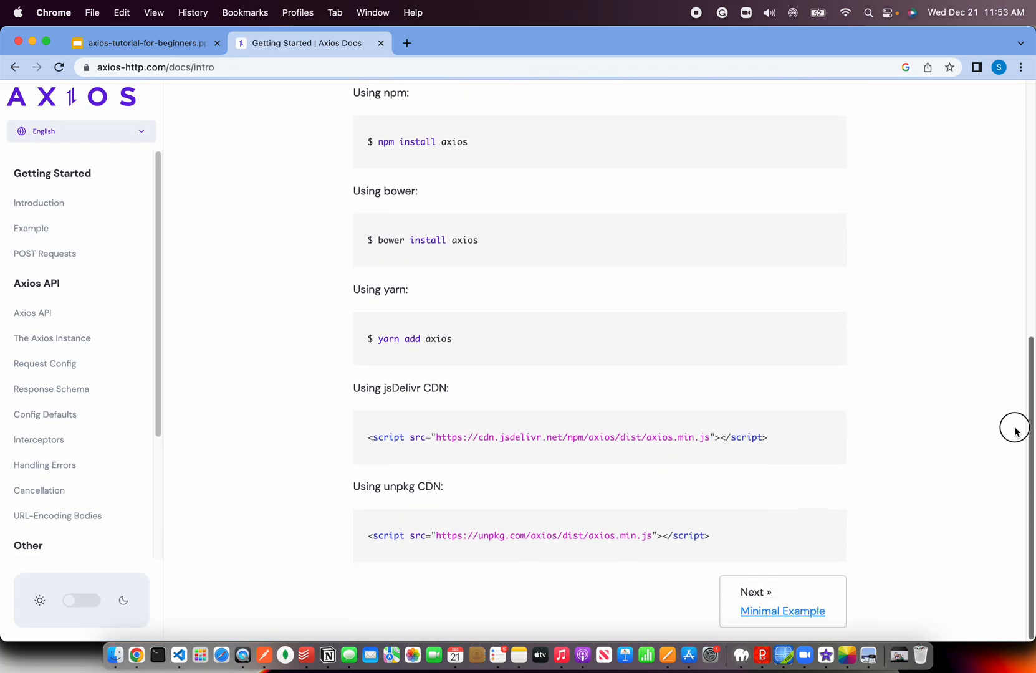
pyautogui.moveTo(807, 431)
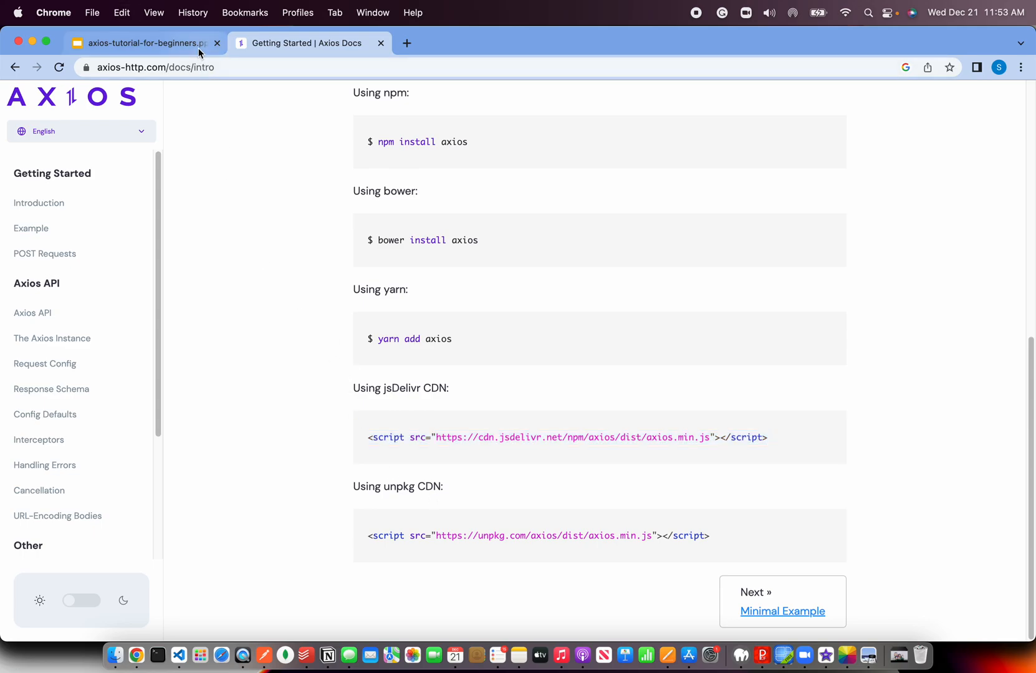
pyautogui.click(139, 43)
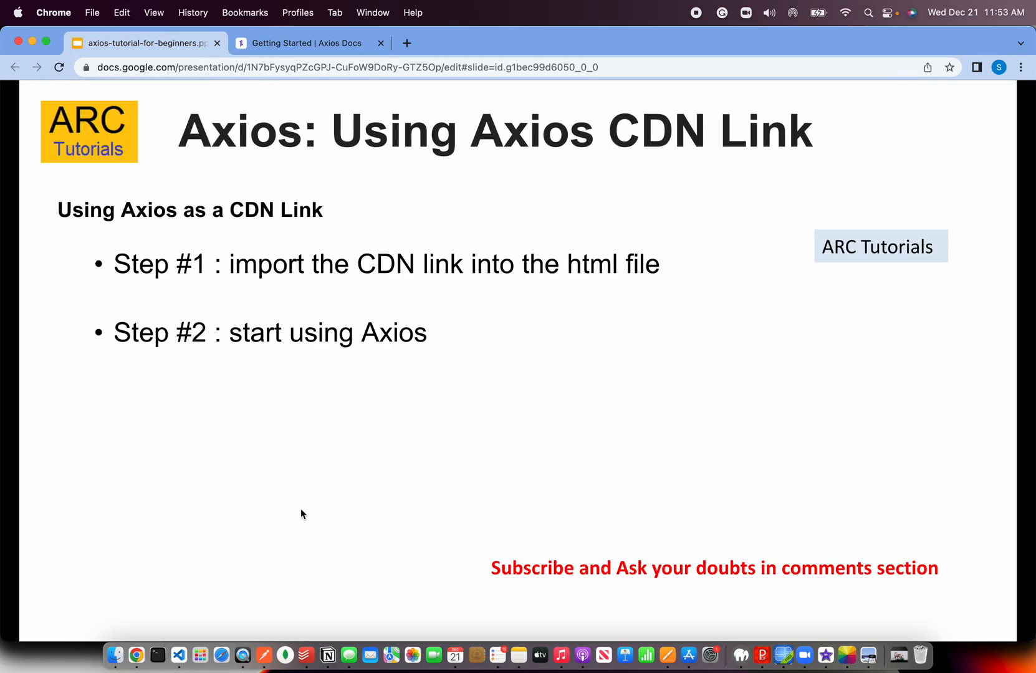
# Add an empty, expanded learning_axios folder to the arctutorials Explorer tree
pyautogui.click(178, 655)
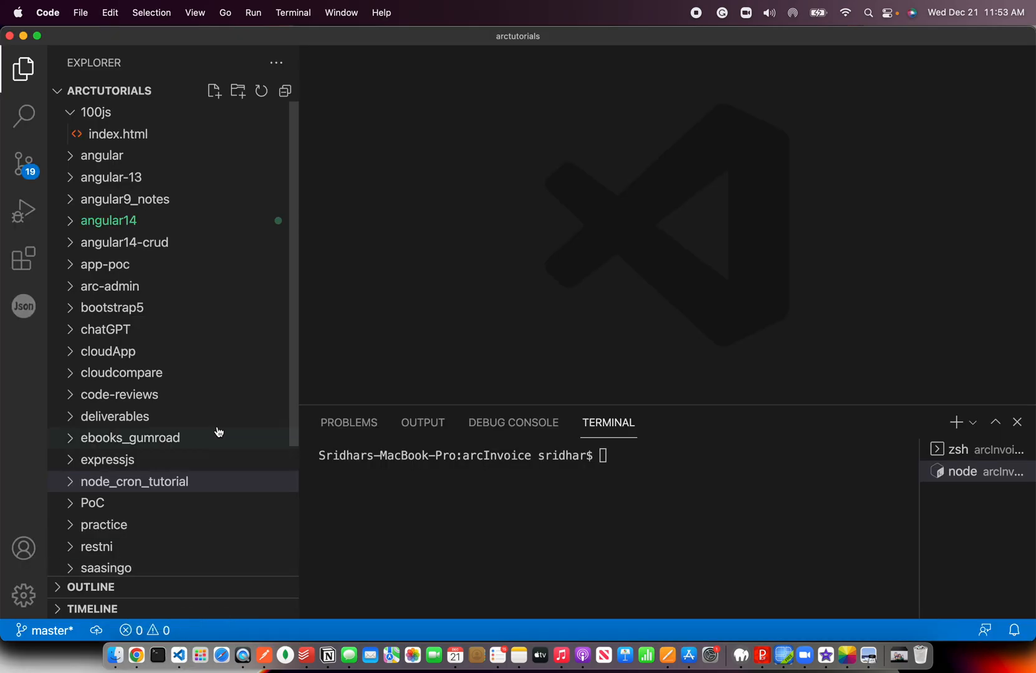
pyautogui.scroll(-3)
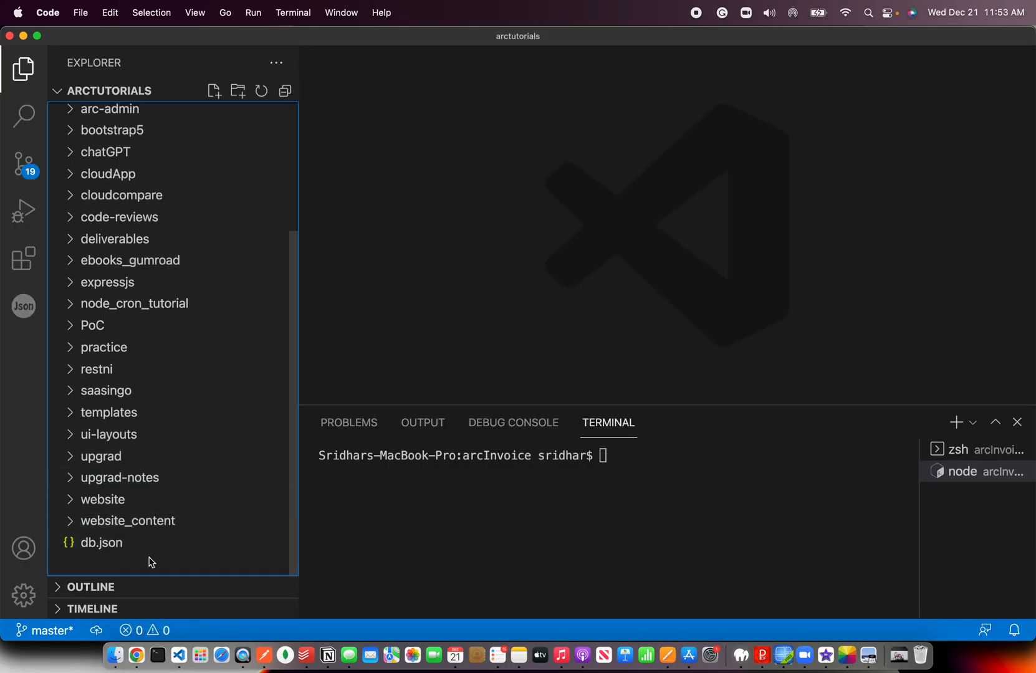
pyautogui.rightClick(148, 563)
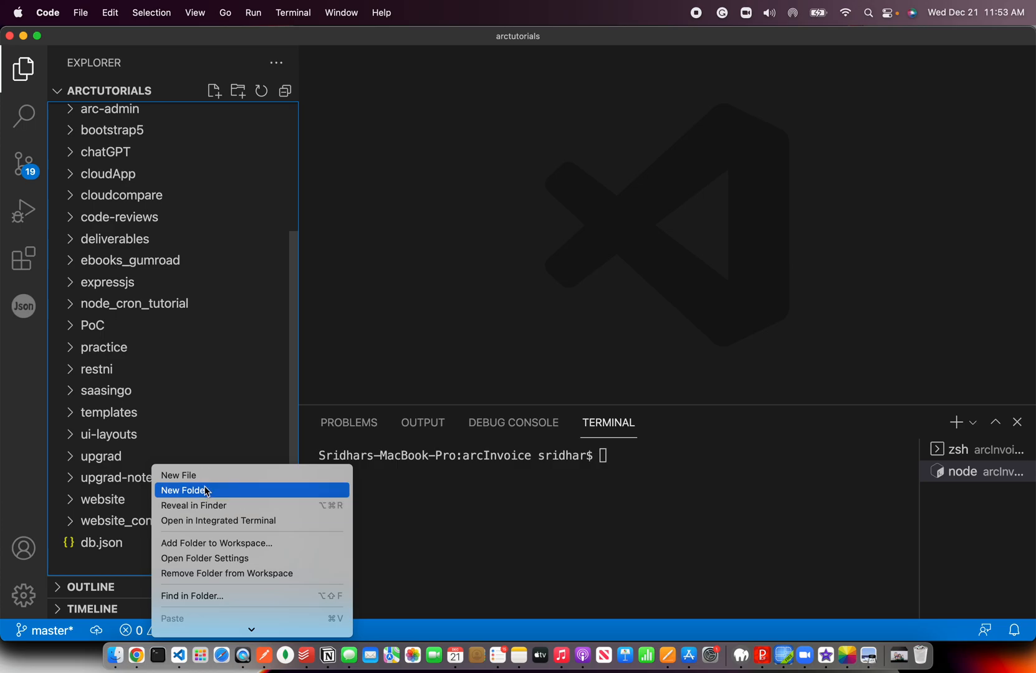
pyautogui.click(186, 490)
pyautogui.write('learning_axios')
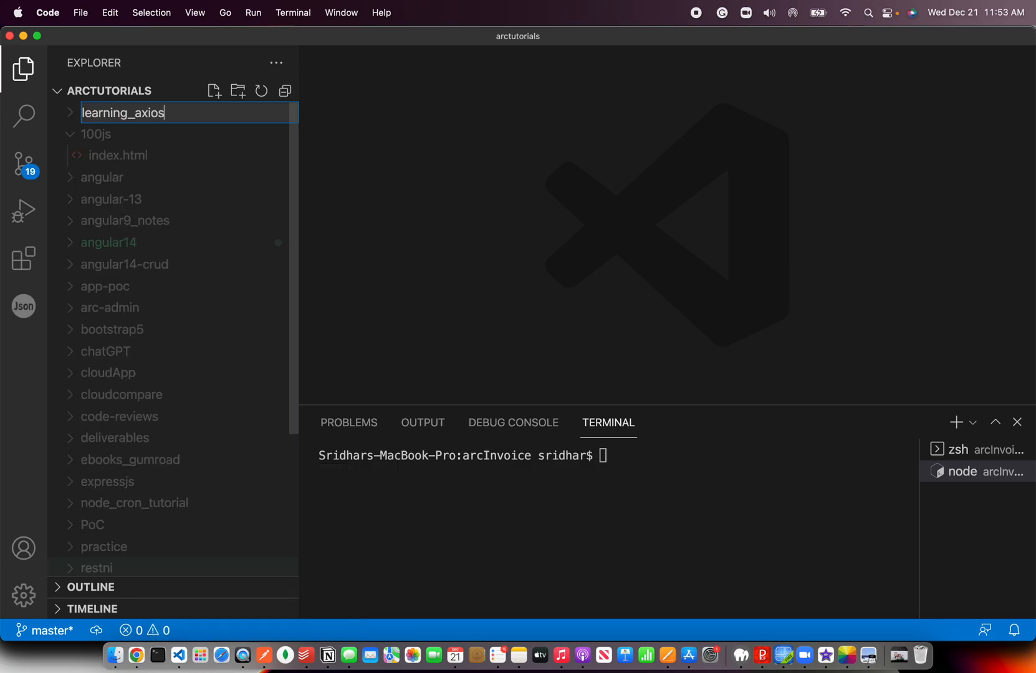
pyautogui.press('Return')
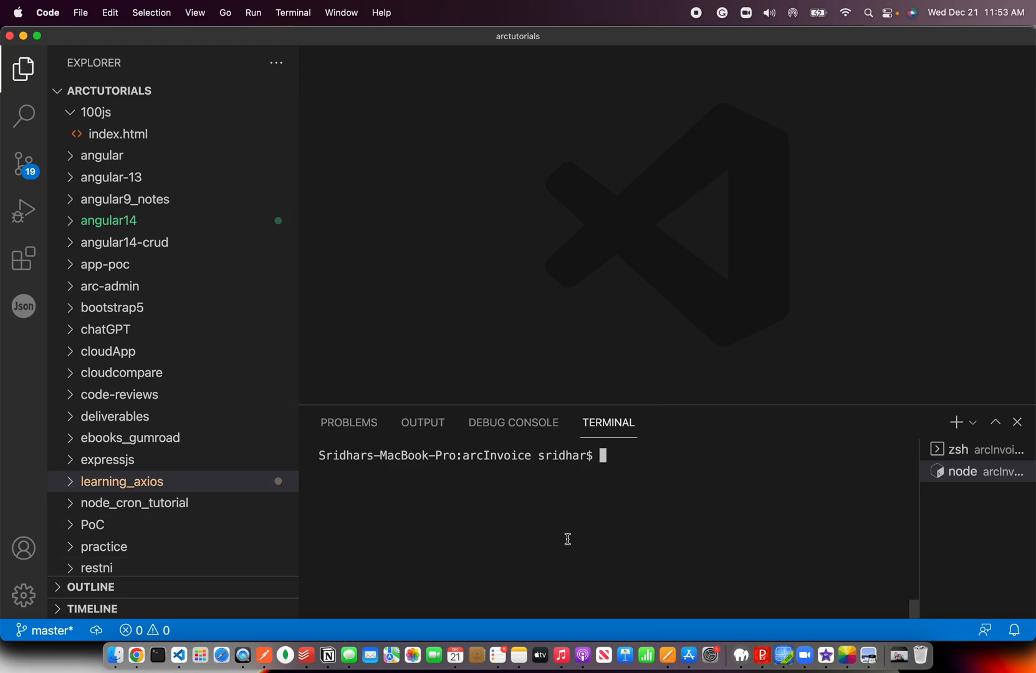
pyautogui.click(122, 482)
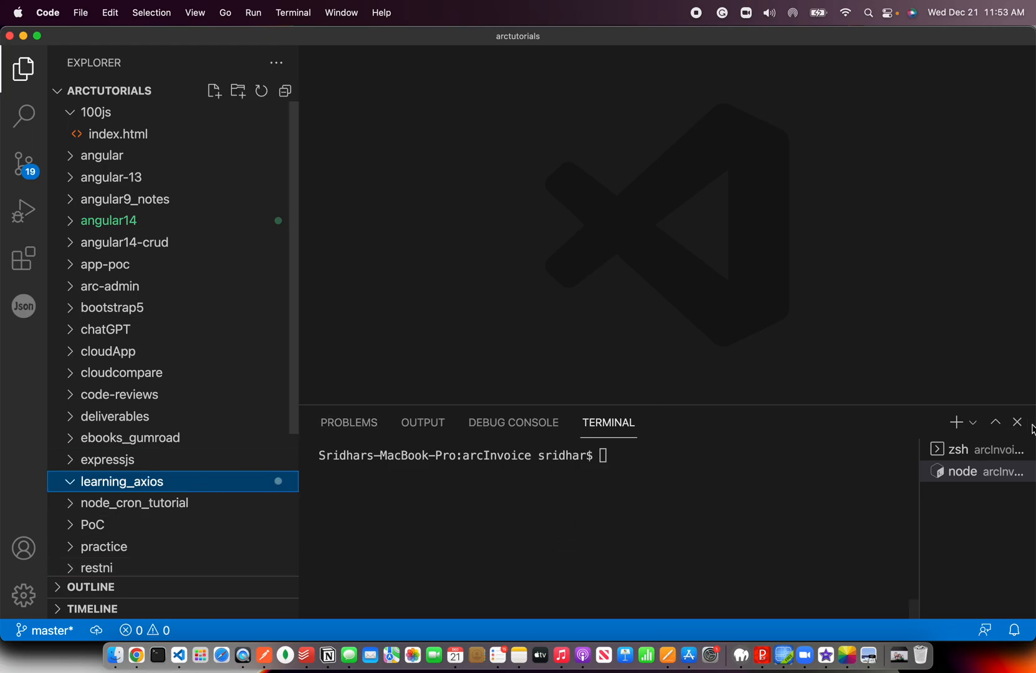
pyautogui.click(972, 422)
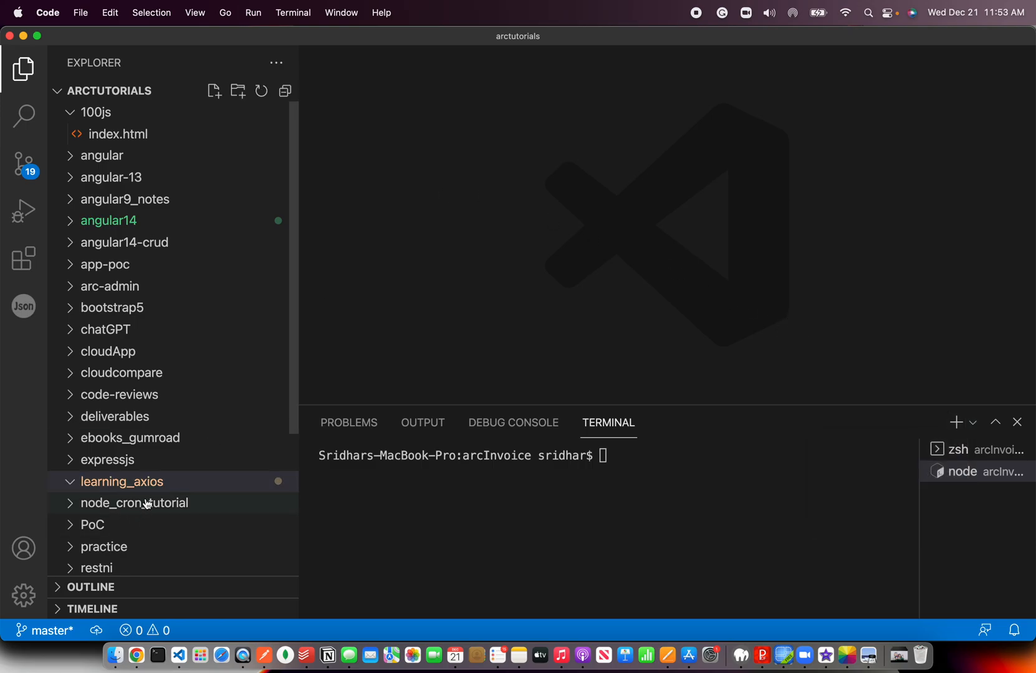
# Create index.html with html, head and body tags and a 'Get Data' button calling getData()
pyautogui.click(214, 90)
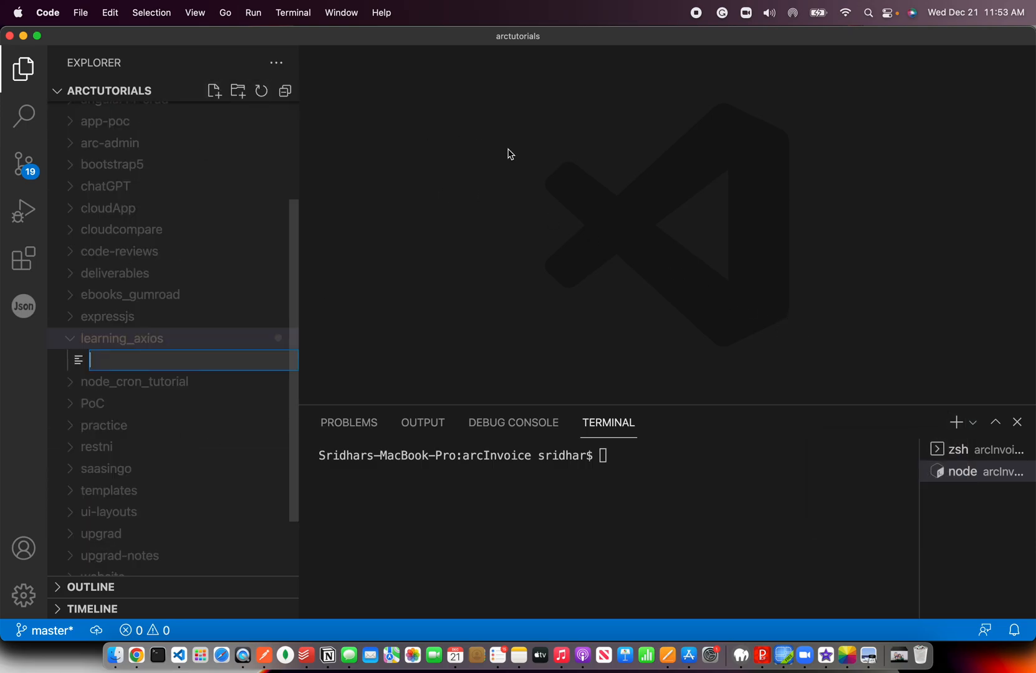
pyautogui.write('index.html')
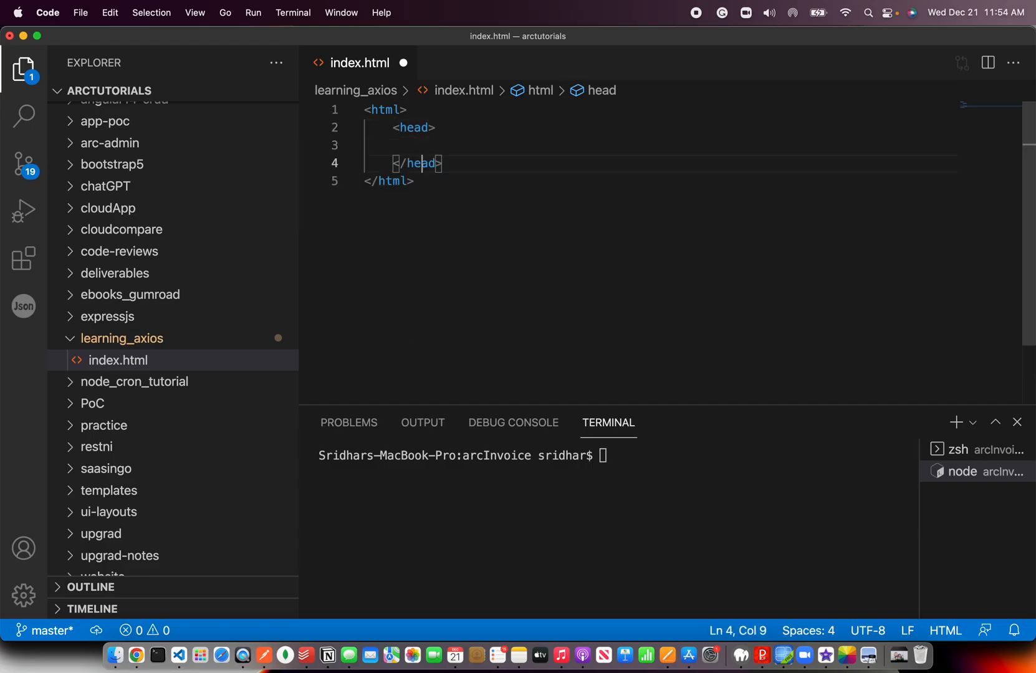
pyautogui.write('<')
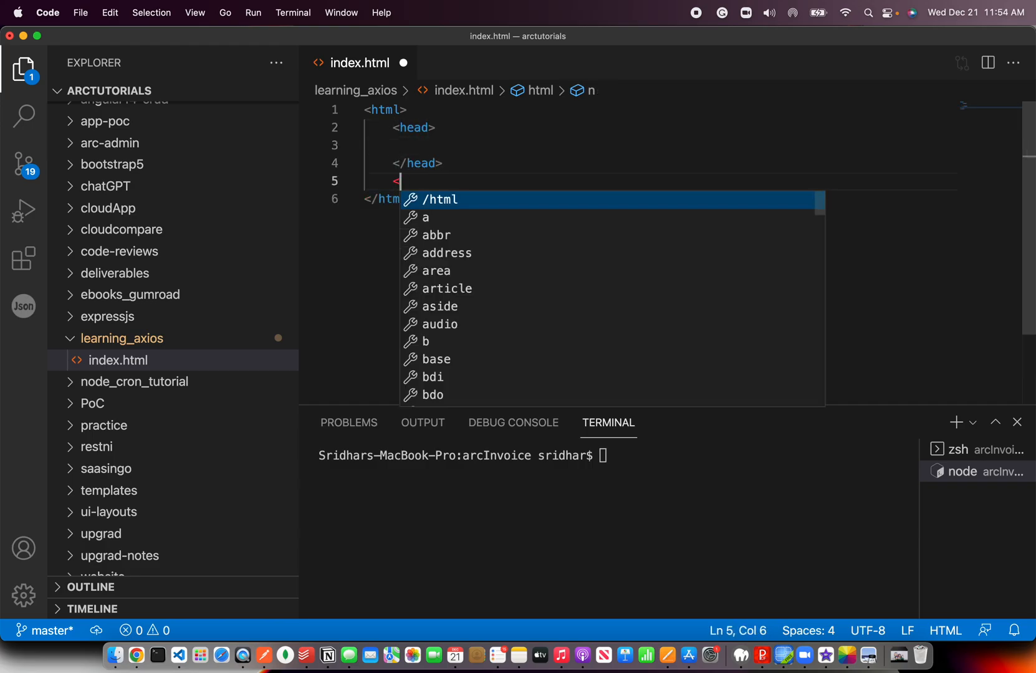
pyautogui.write('body>')
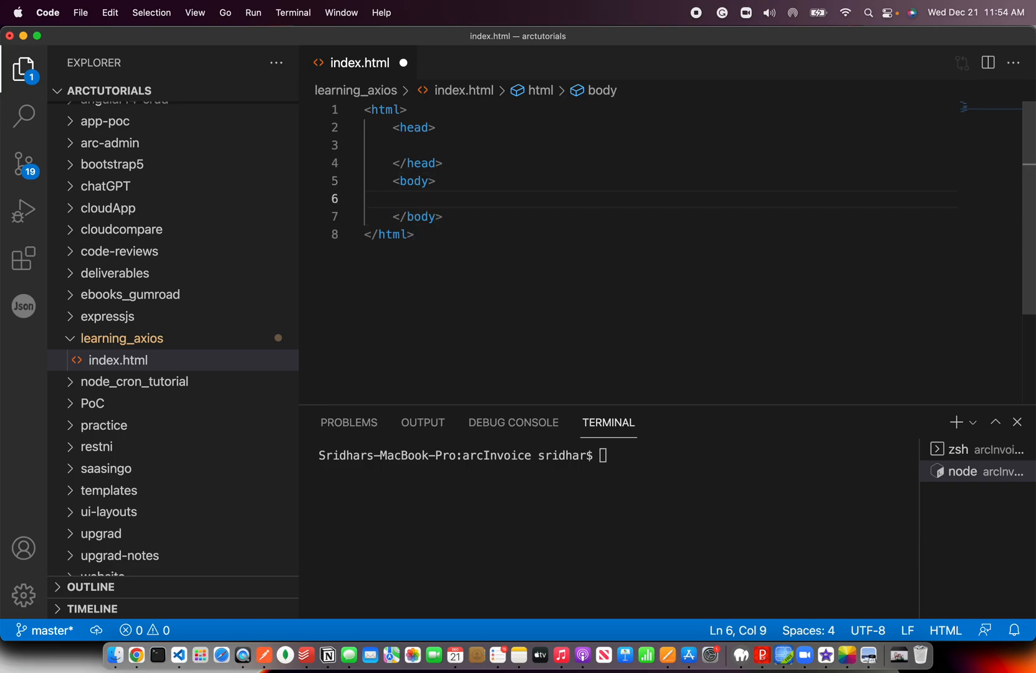
pyautogui.write('<button')
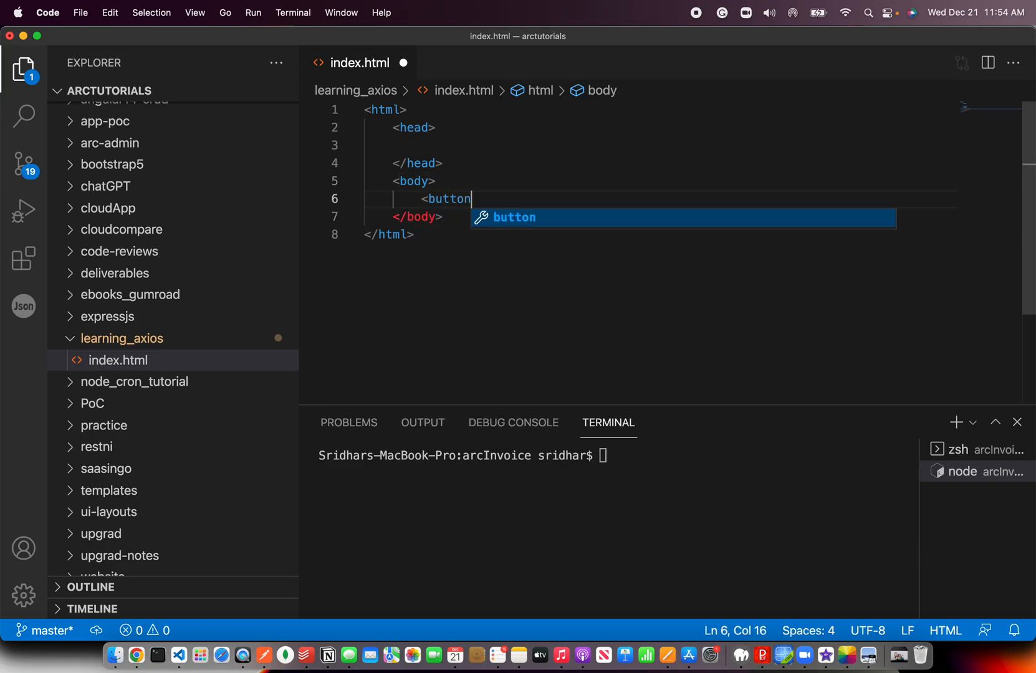
pyautogui.write('onclick="g')
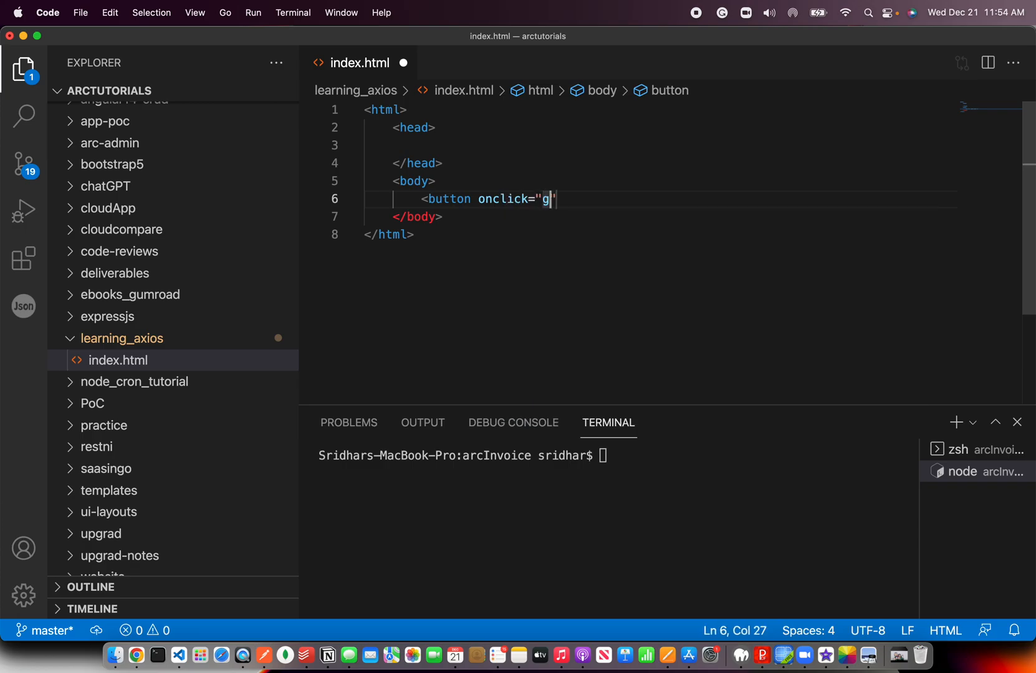
pyautogui.write('etData()')
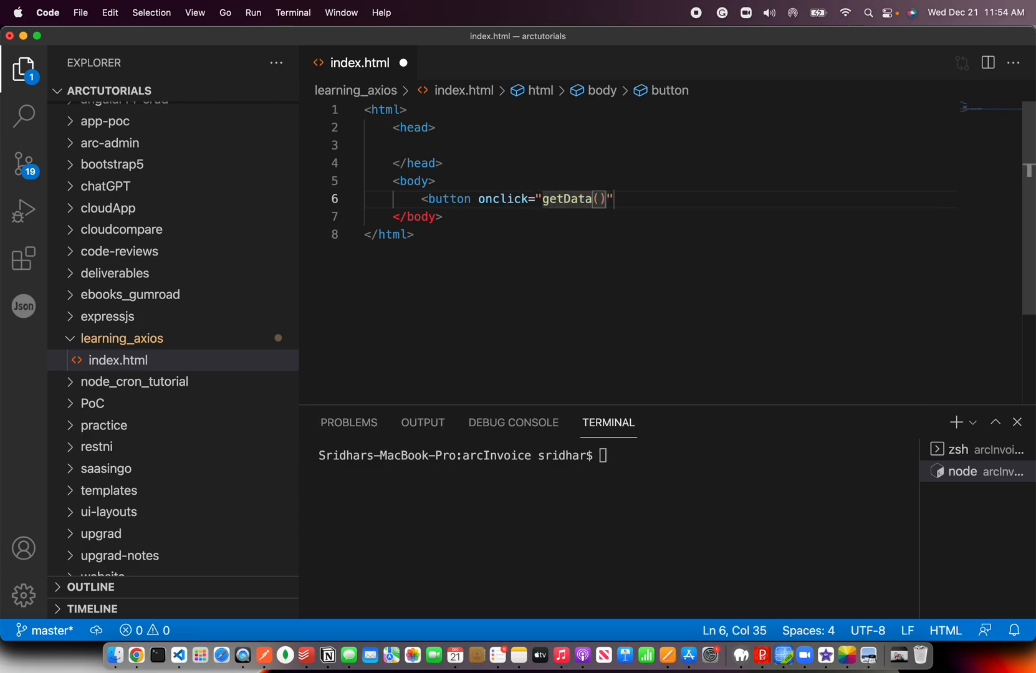
pyautogui.write('>Get Data</button>')
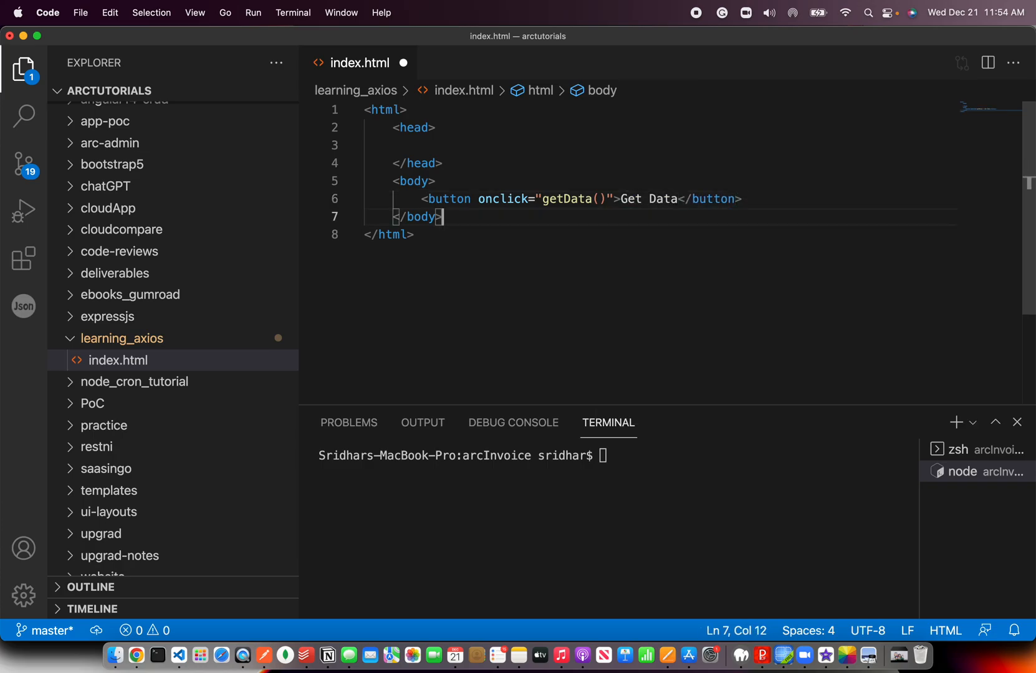
# Add the jsDelivr axios.min.js script tag to the head, with the cursor placed on the last line
pyautogui.write('<script src="https://cdn.jsdelivr.net/npm/axios/dist/axios.min.js"></script>')
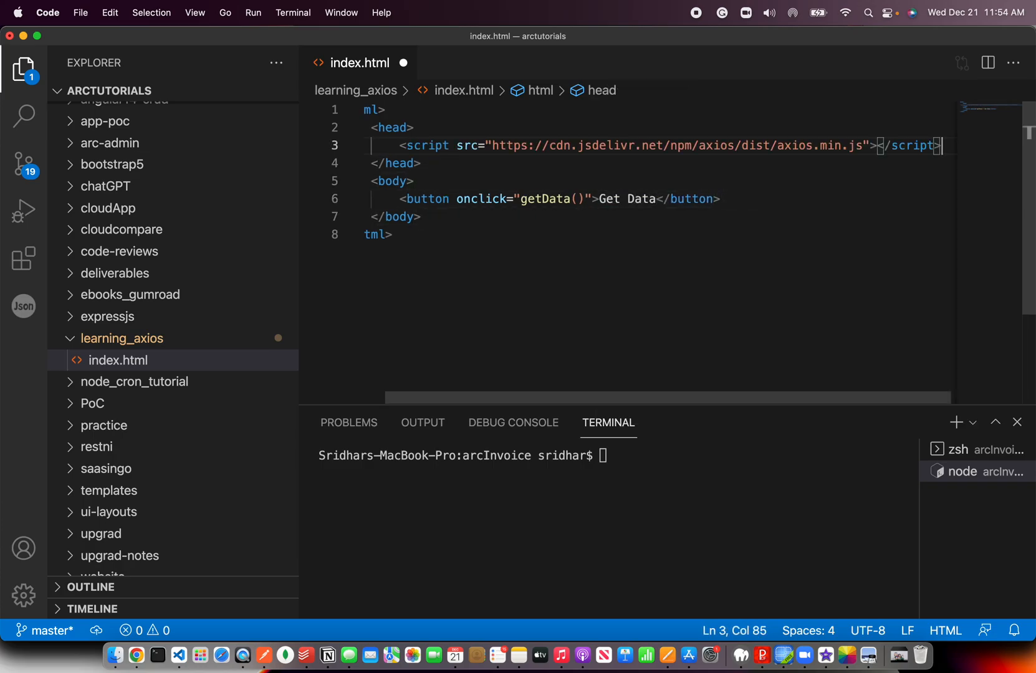
pyautogui.click(391, 234)
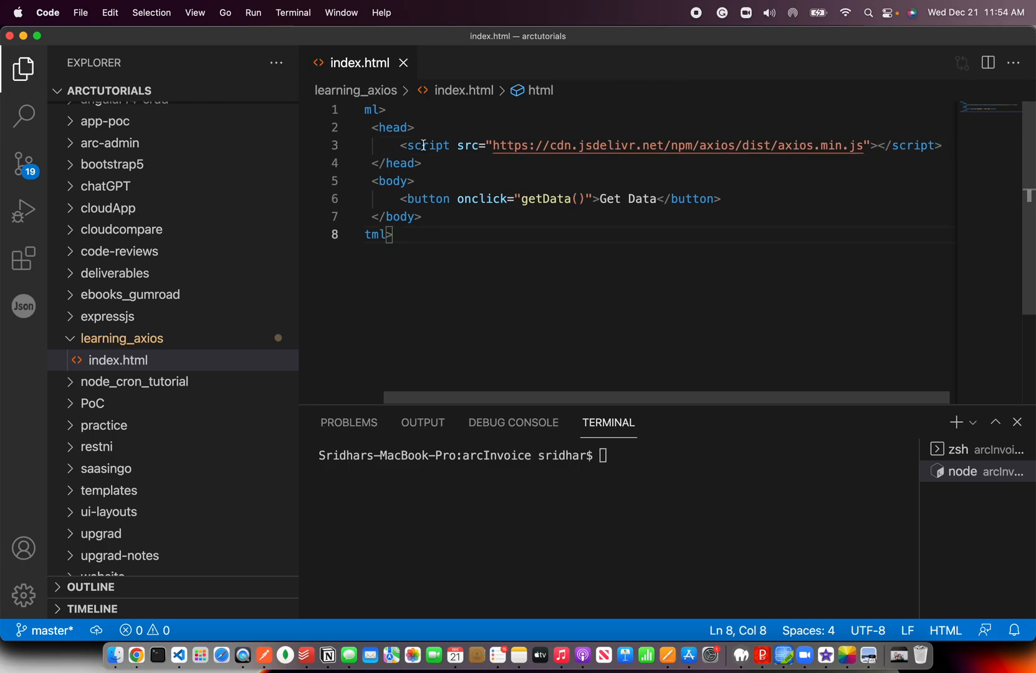
pyautogui.moveTo(863, 149)
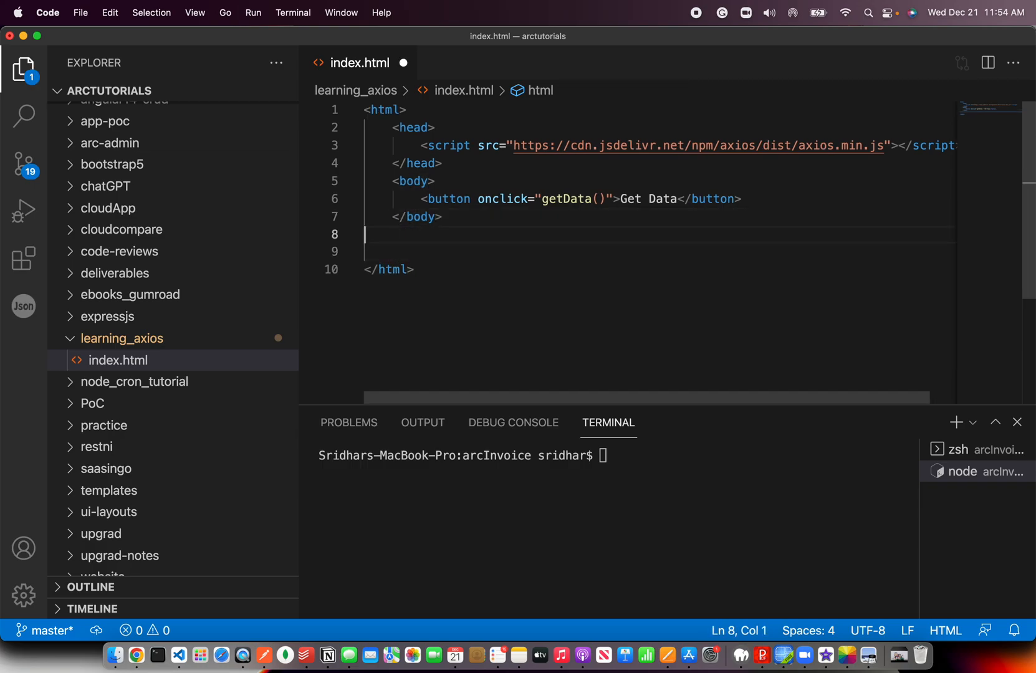
# Start a <script type="text/javascript"> block in index.html
pyautogui.write('<')
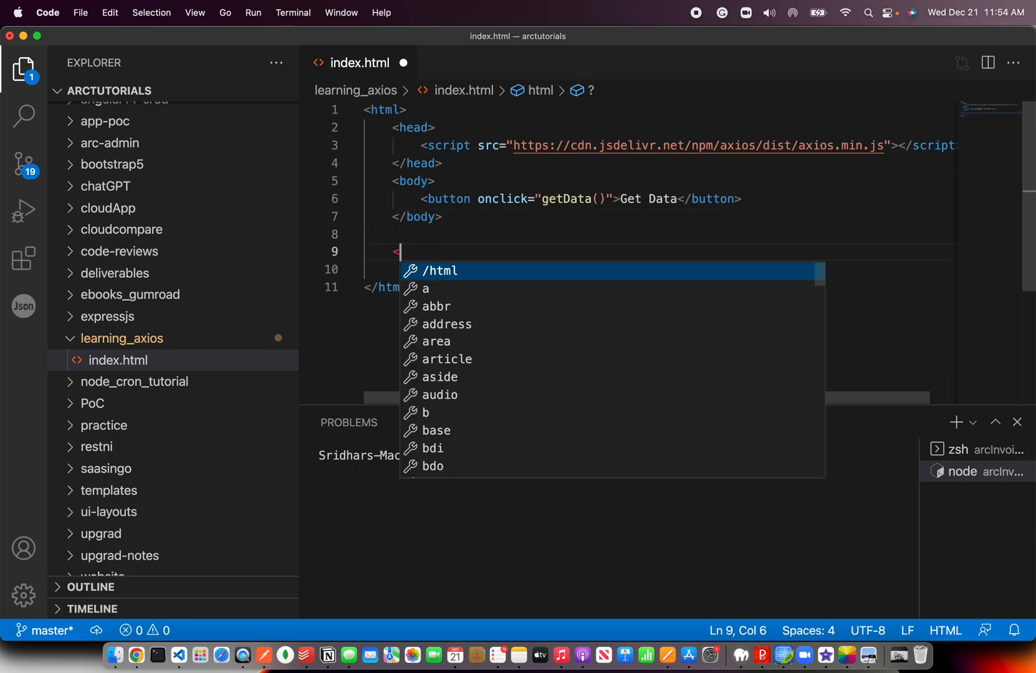
pyautogui.write('script >')
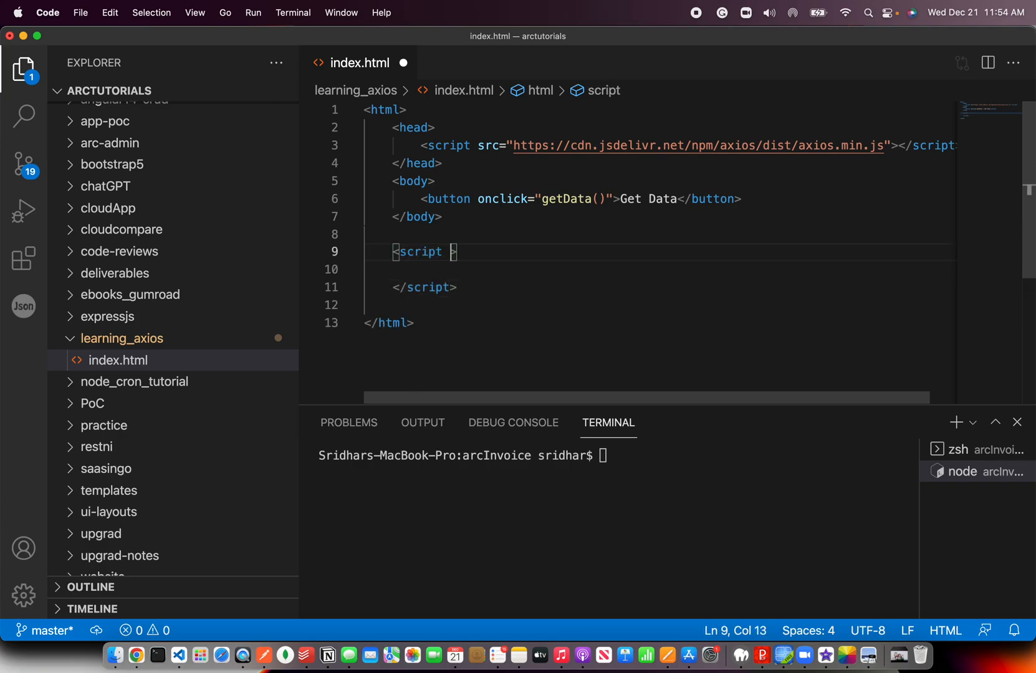
pyautogui.write('type="text"')
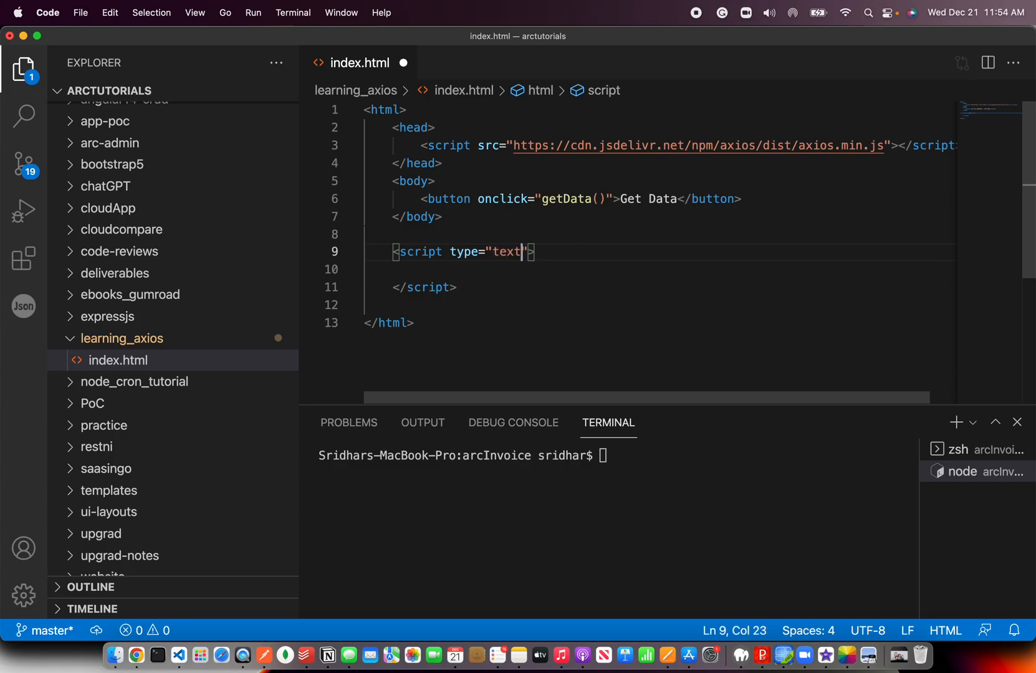
pyautogui.write('/javascr')
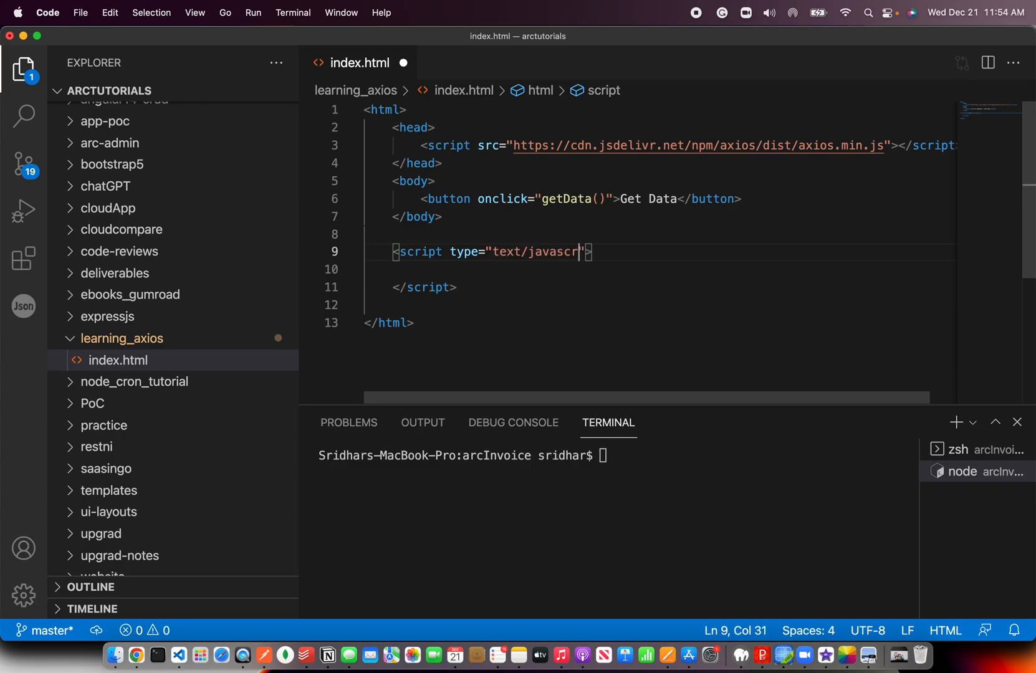
pyautogui.press('enter')
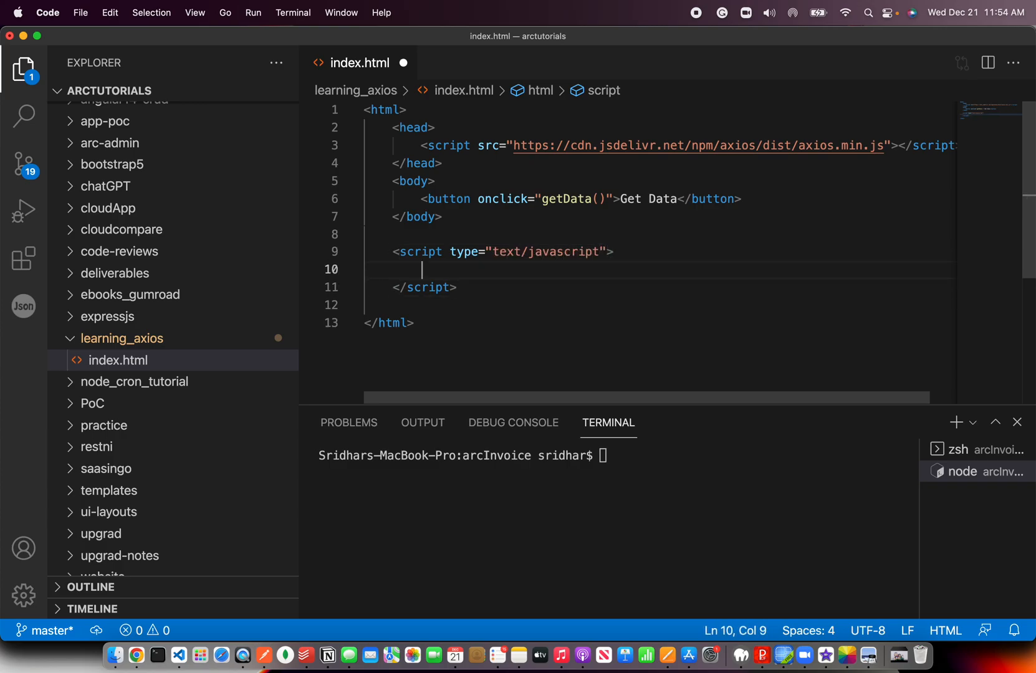
# Define function getData() containing an empty axios.get() call, highlighting 'axios' and 'get'
pyautogui.write('function')
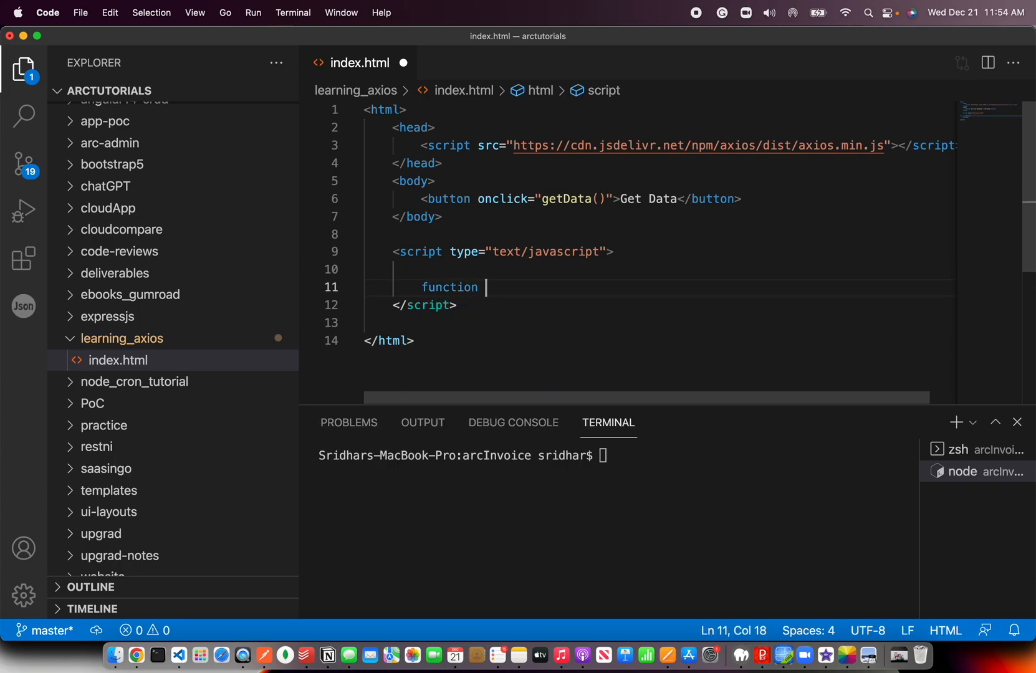
pyautogui.write('getData(){')
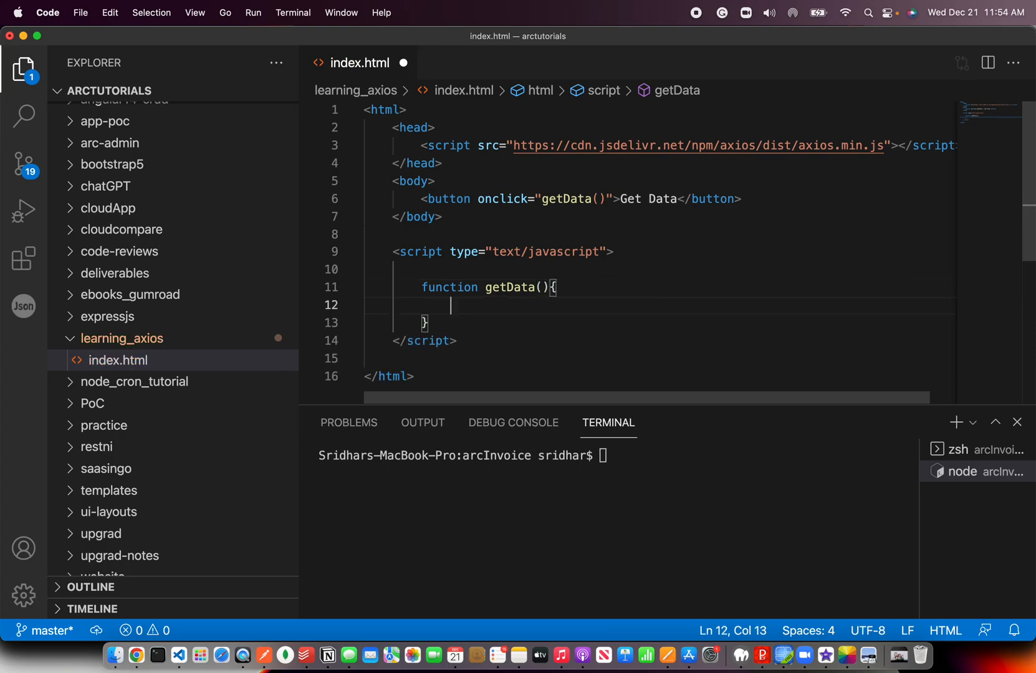
pyautogui.press('Return')
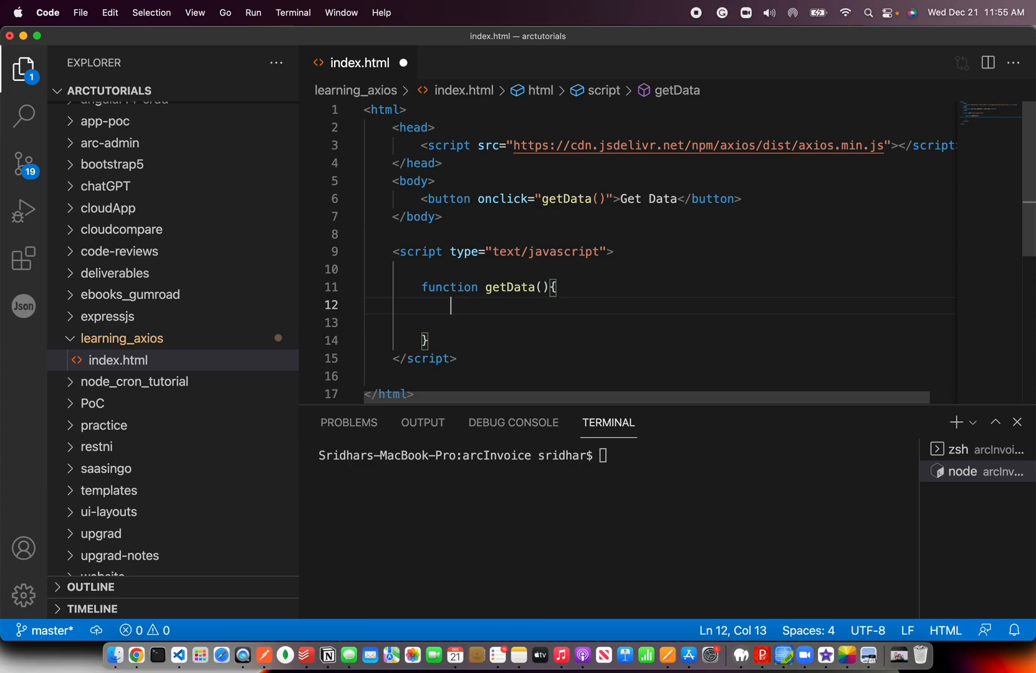
pyautogui.write('axios.get')
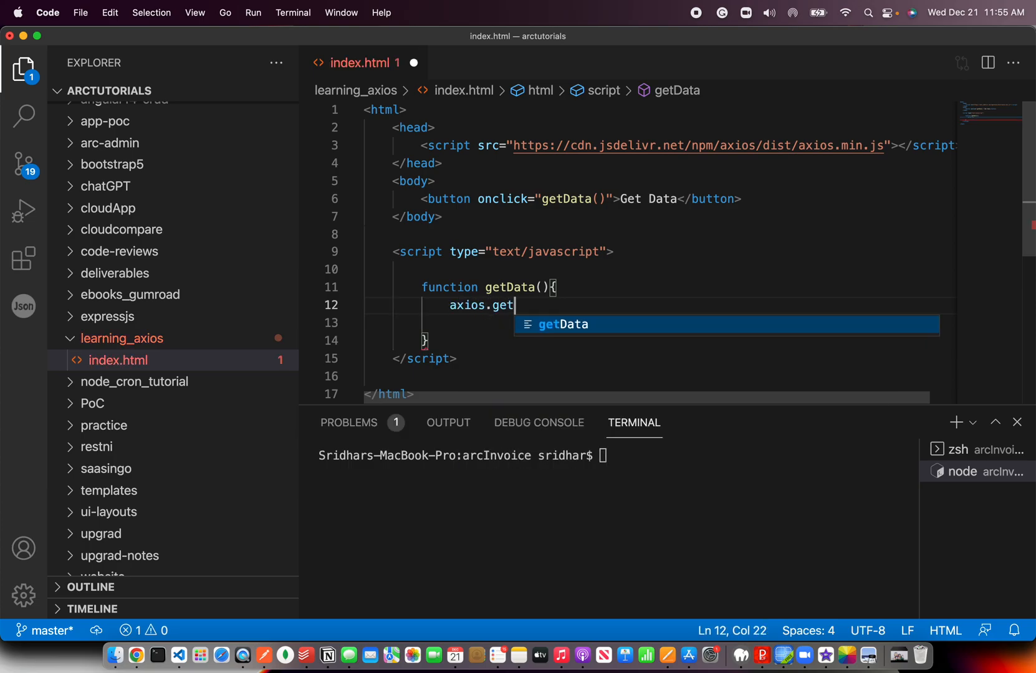
pyautogui.write('()')
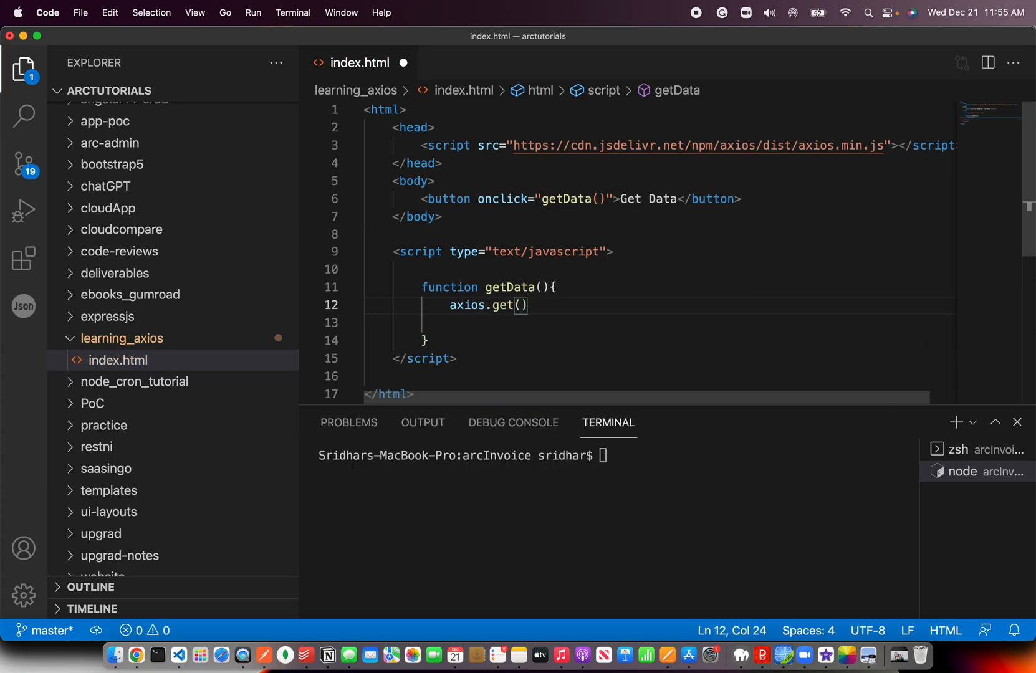
pyautogui.doubleClick(467, 305)
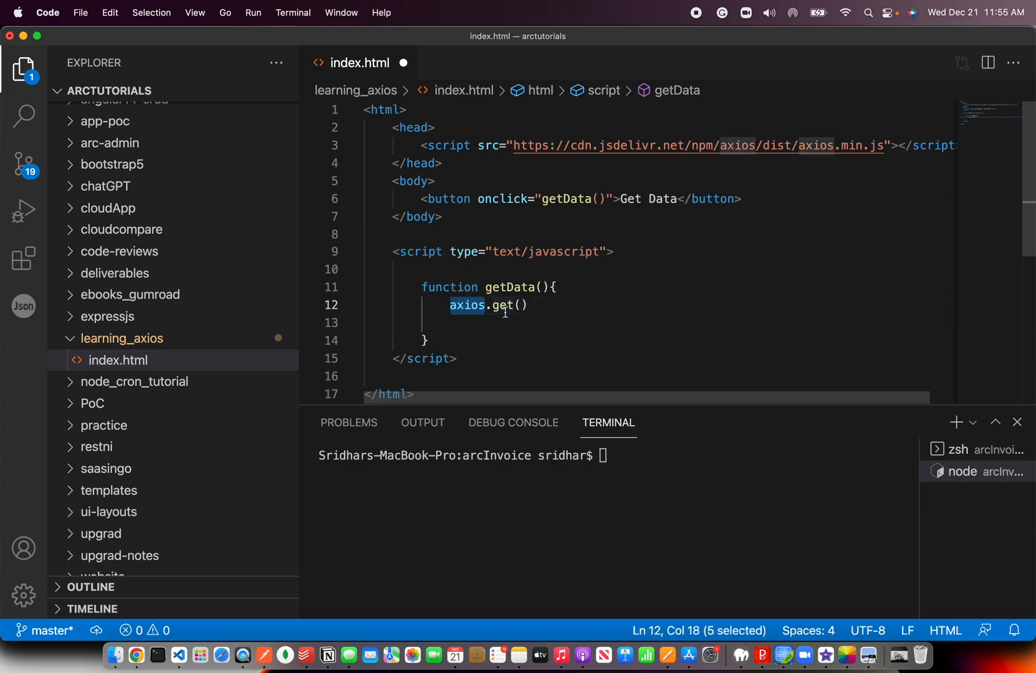
pyautogui.doubleClick(505, 306)
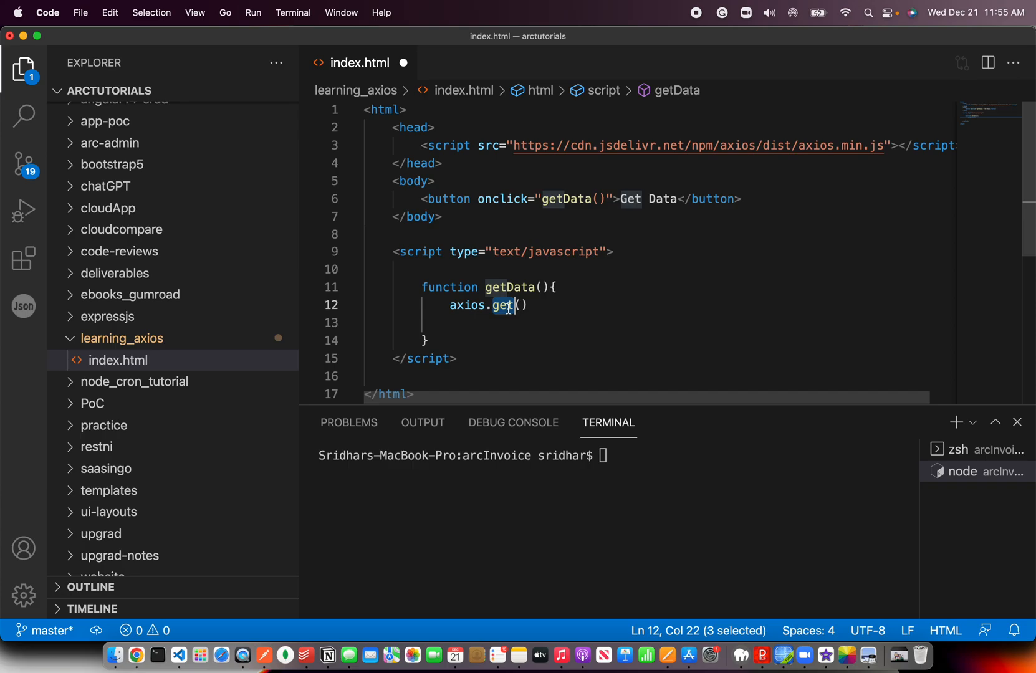
# Find the JSONPlaceholder 'Try it' todos/1 example in Chrome, then return to VS Code
pyautogui.click(514, 305)
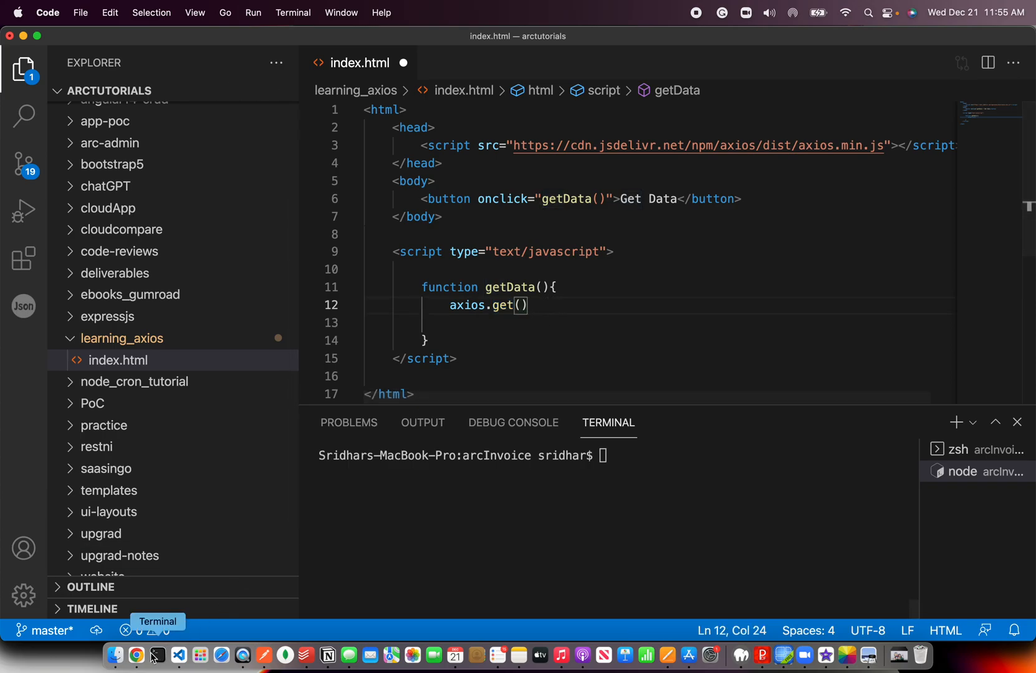
pyautogui.click(136, 655)
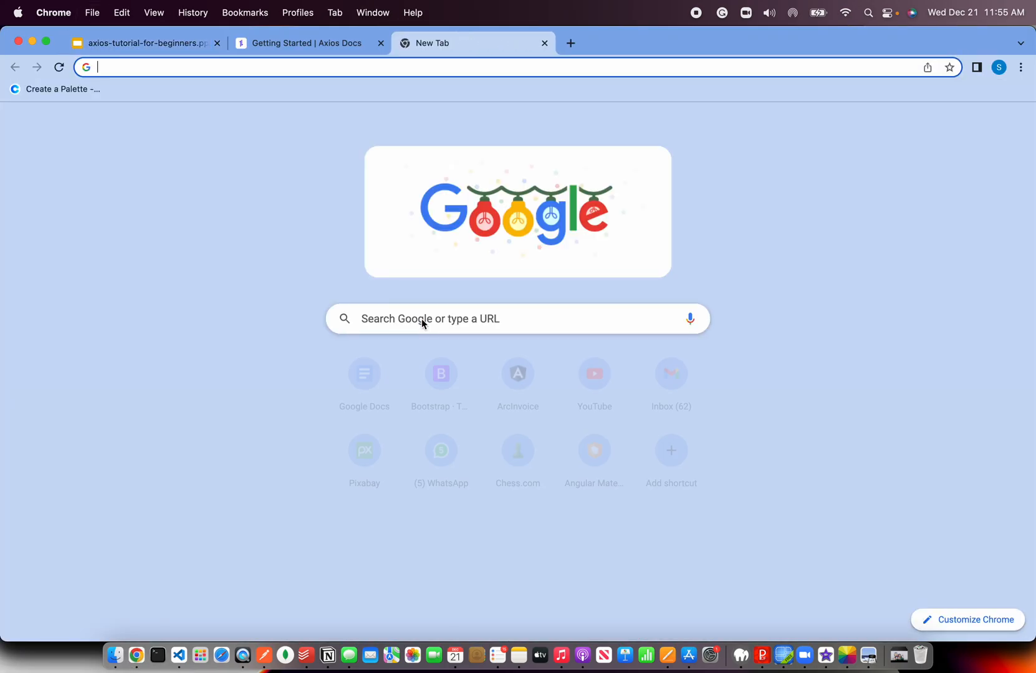
pyautogui.write('json pla')
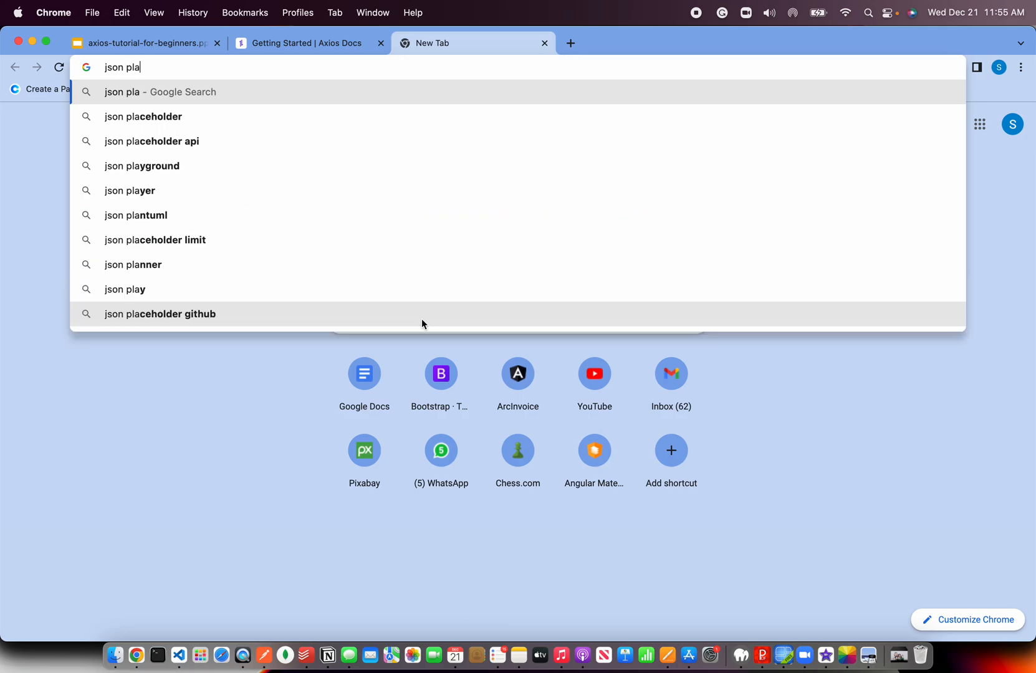
pyautogui.click(152, 141)
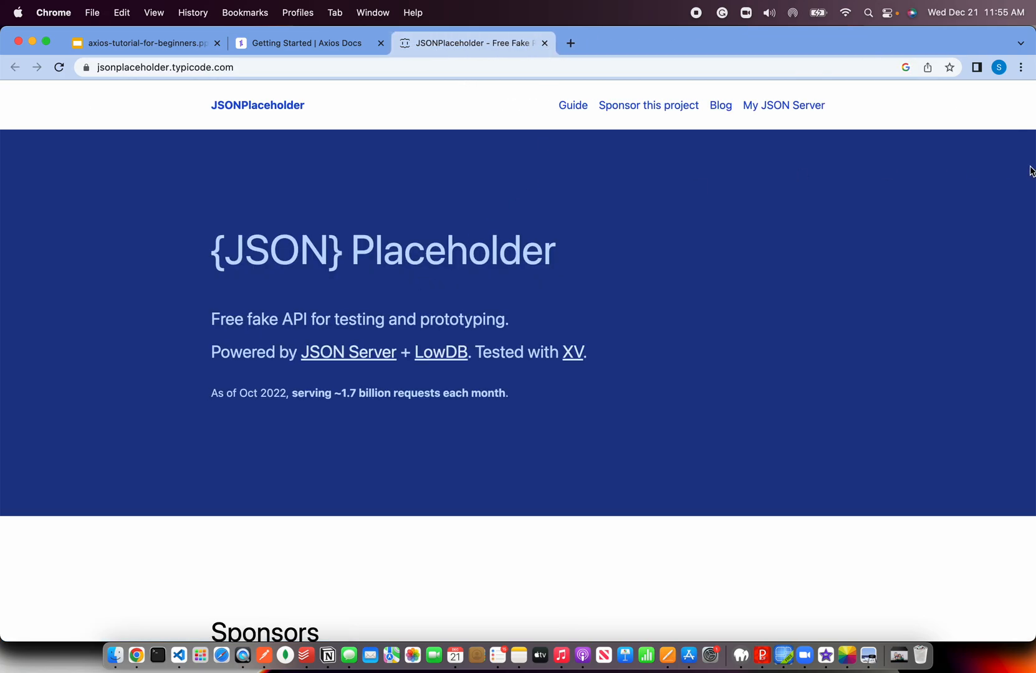
pyautogui.scroll(-3)
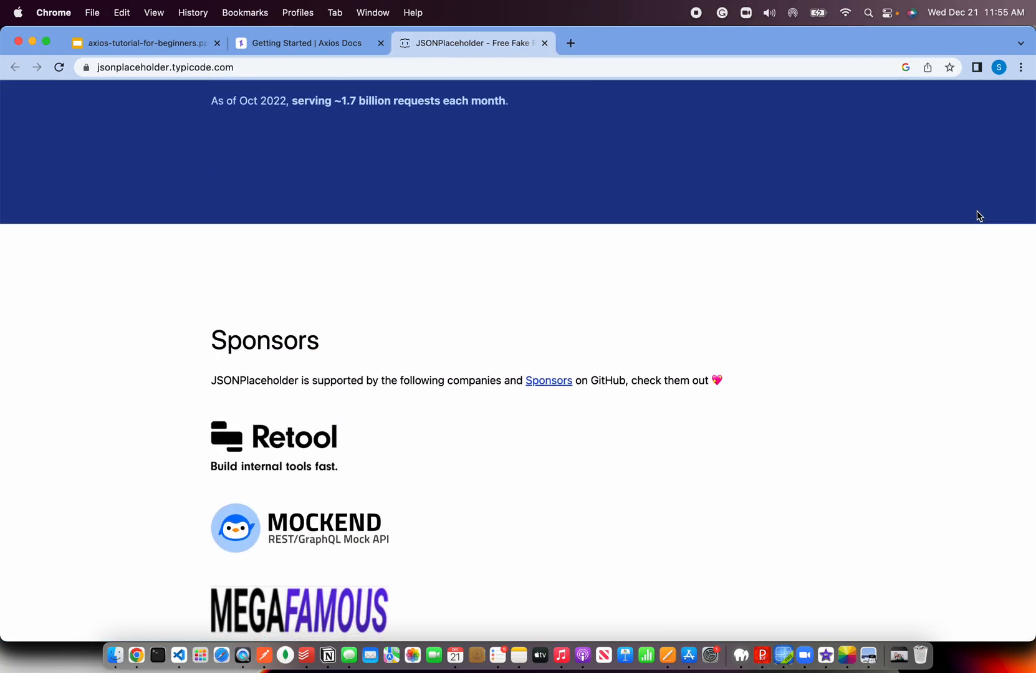
pyautogui.scroll(3)
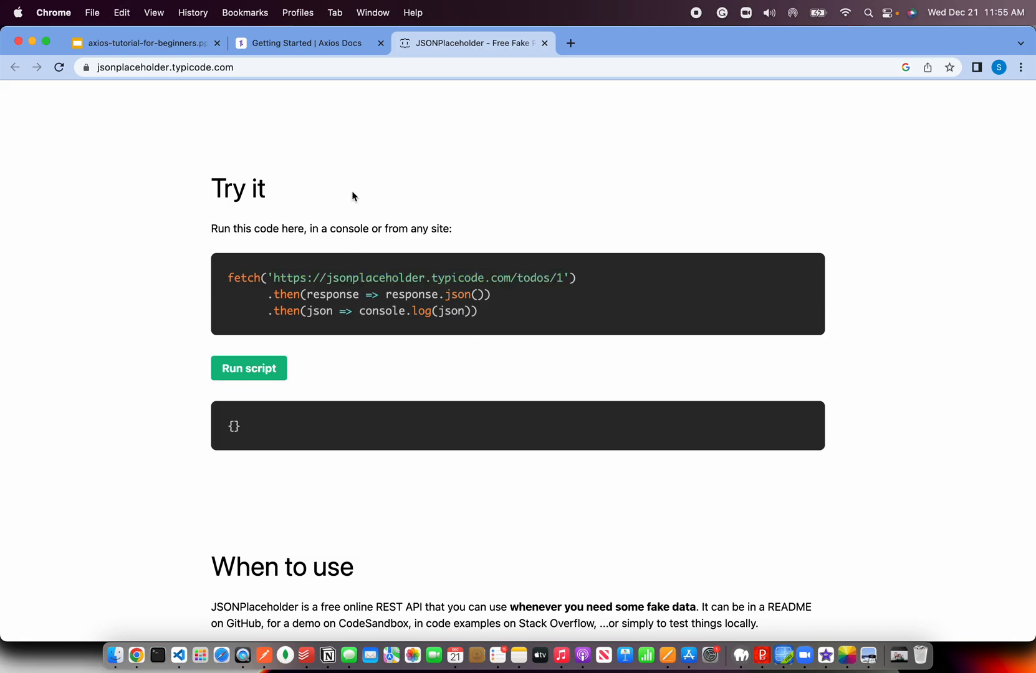
pyautogui.click(178, 656)
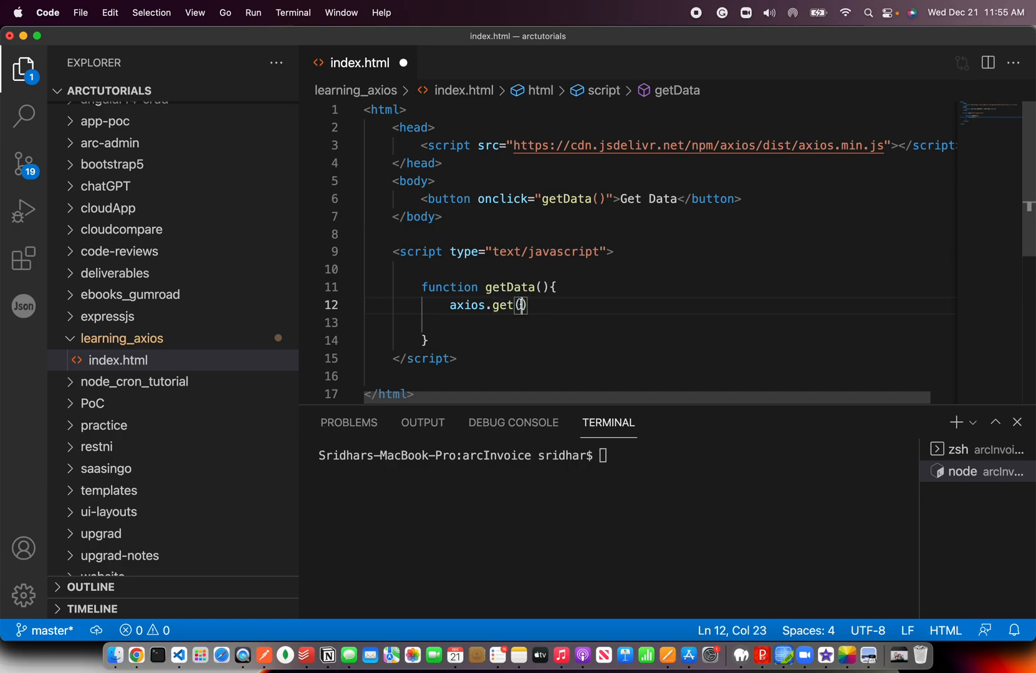
# Pass the todos/1 JSONPlaceholder URL to axios.get() and add a .then callback taking response
pyautogui.write('"https://jsonplaceholder.typicode.com/todos/1"')
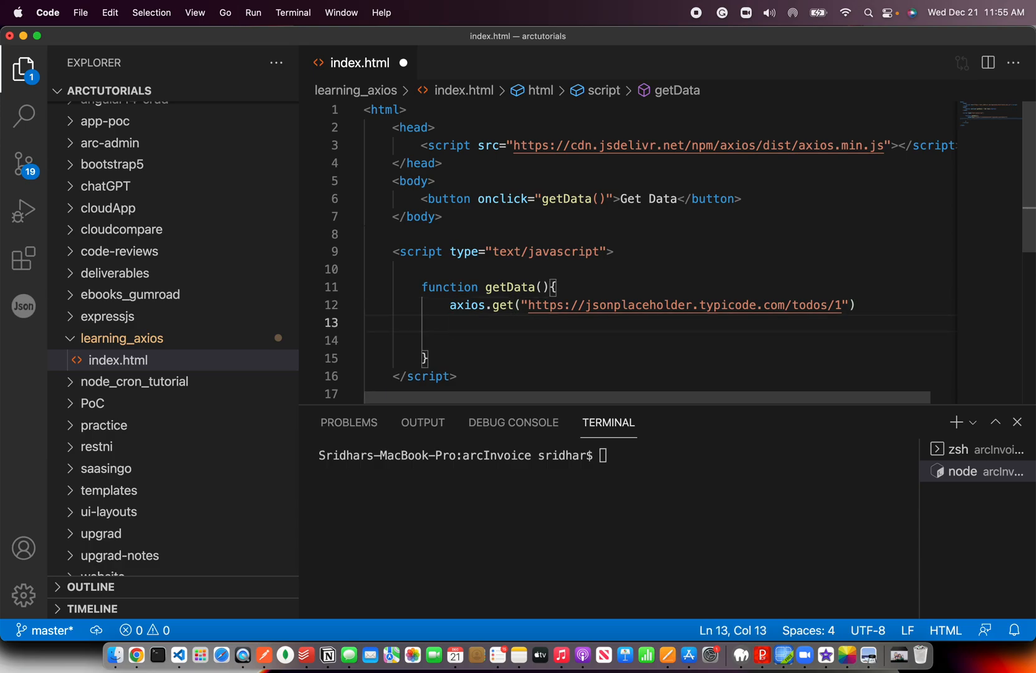
pyautogui.write('.t')
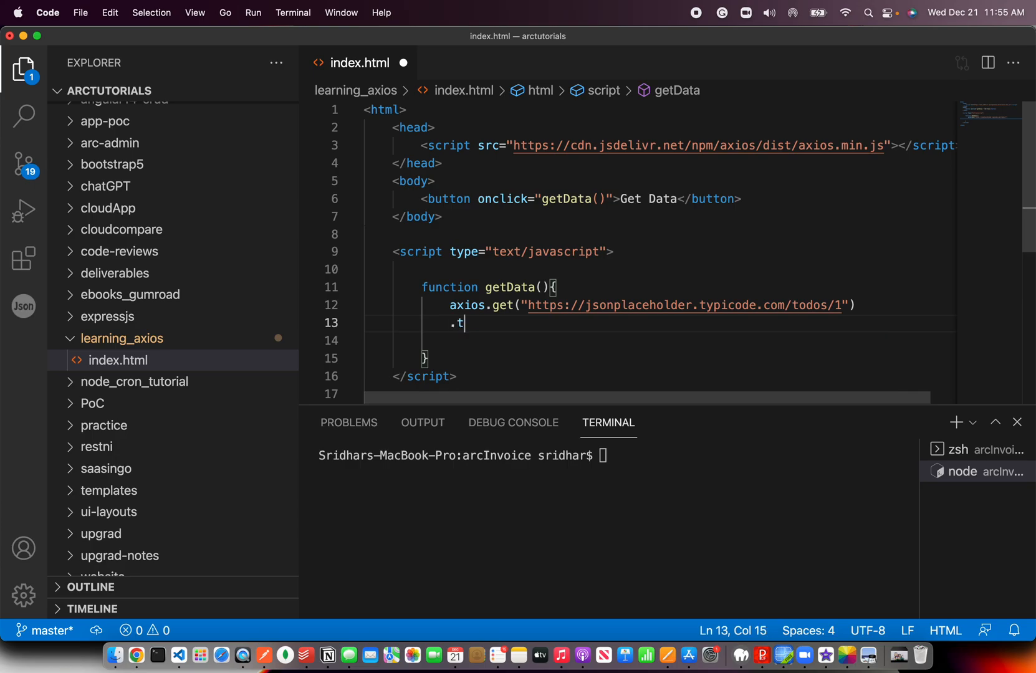
pyautogui.write('hen()')
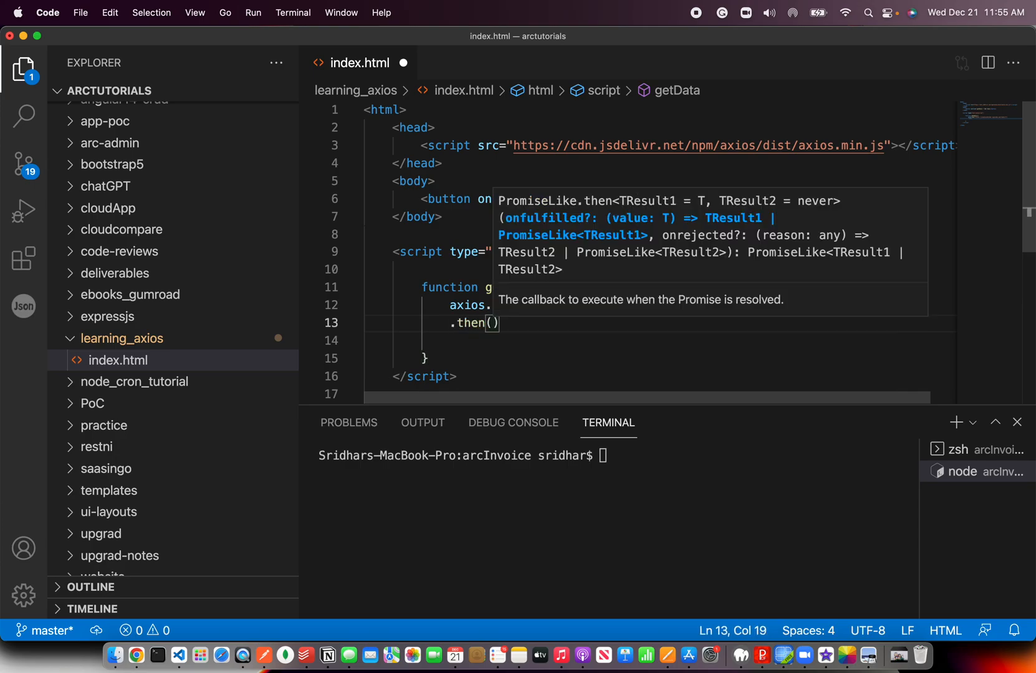
pyautogui.write('function')
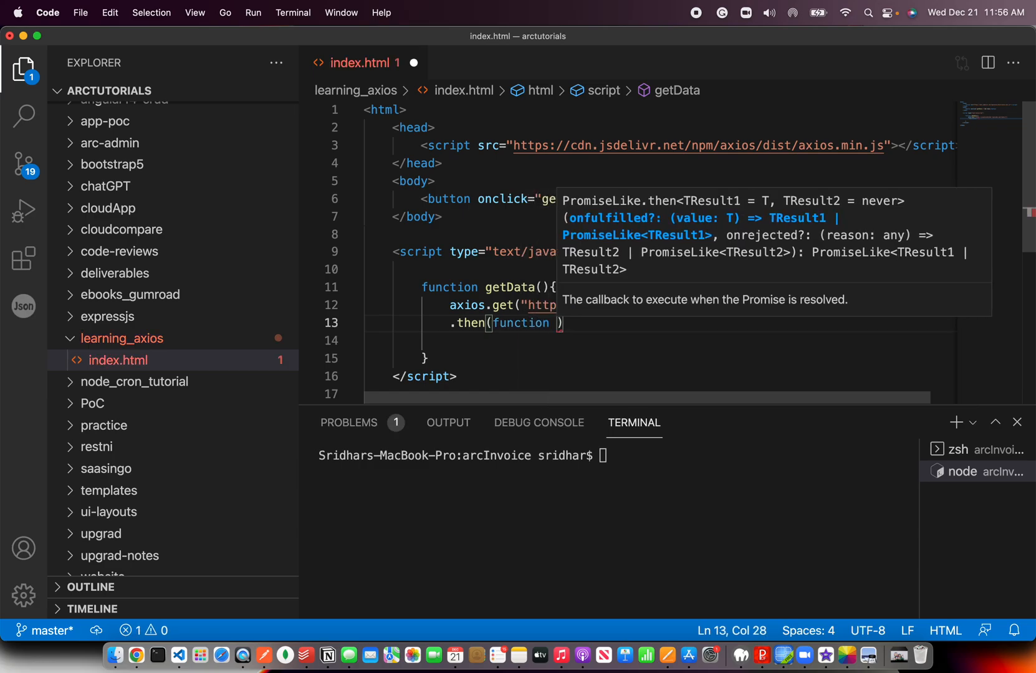
pyautogui.write('response')
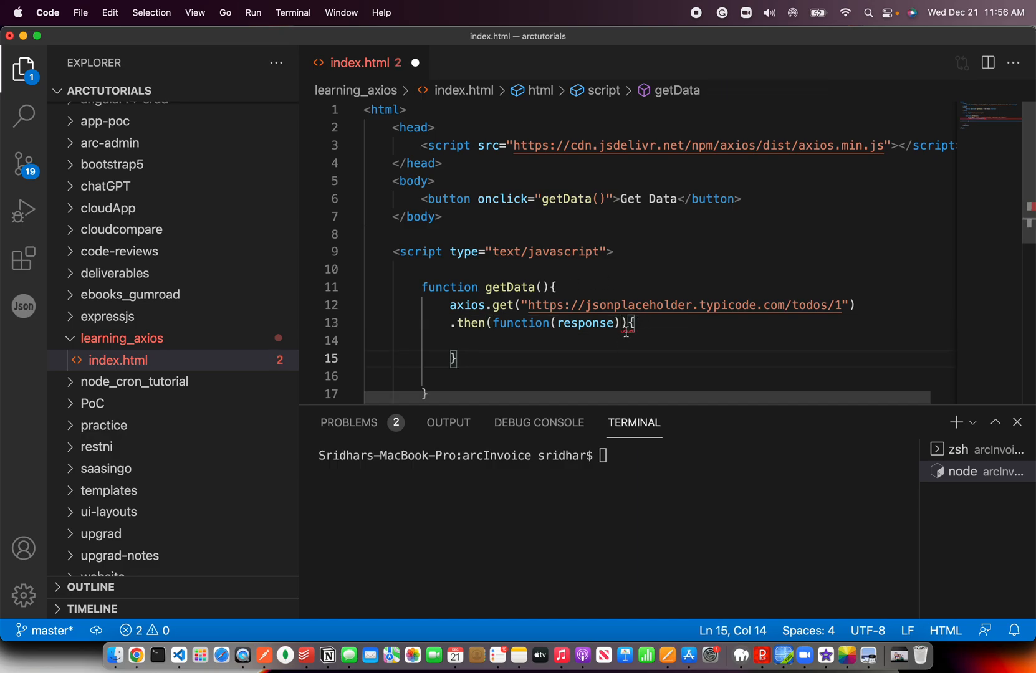
pyautogui.click(626, 323)
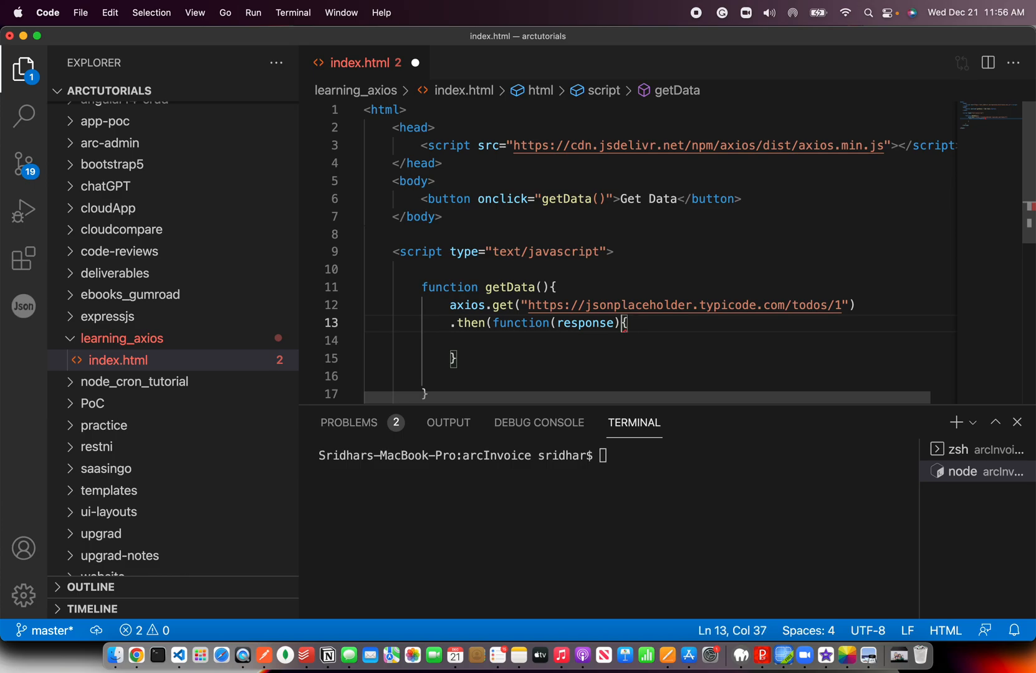
pyautogui.write(')')
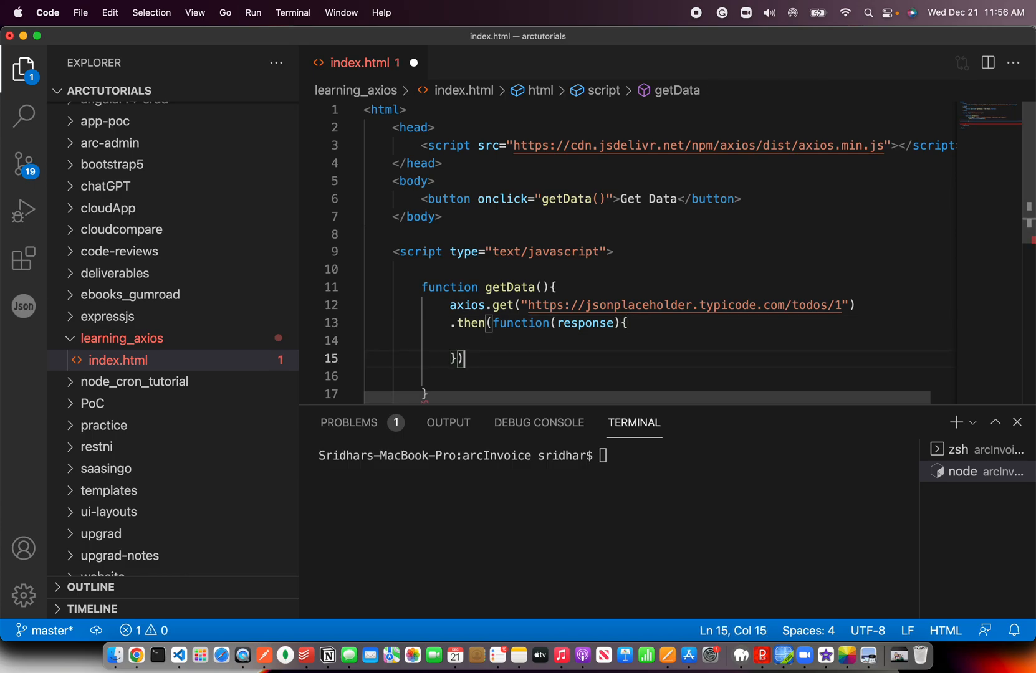
# Add a .catch callback taking error, and log response inside the success callback
pyautogui.write('.catch')
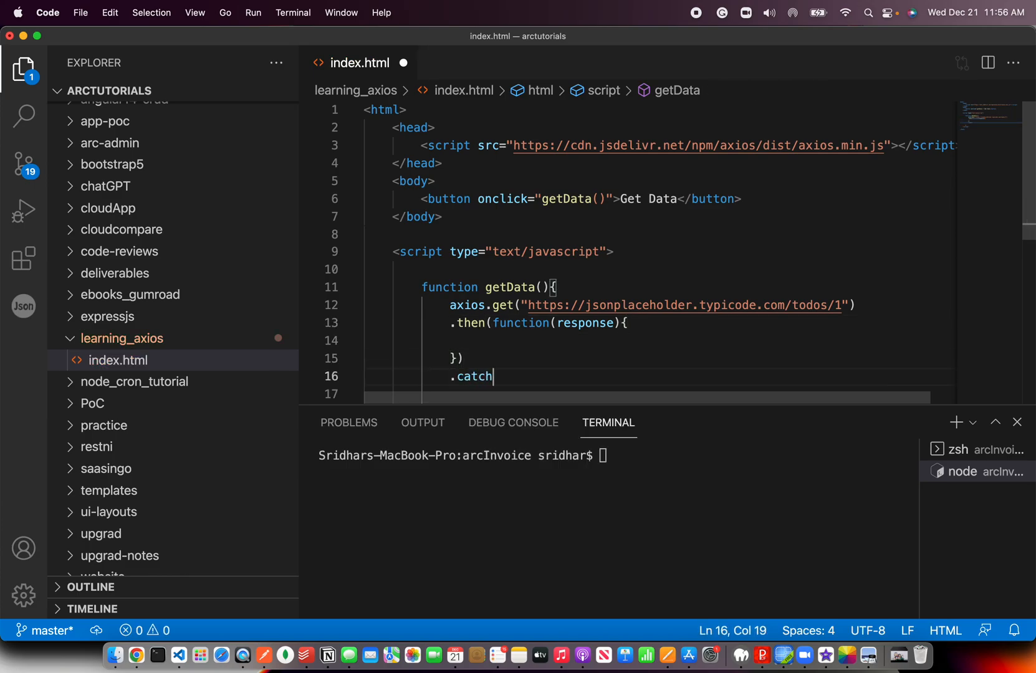
pyautogui.write('(function )')
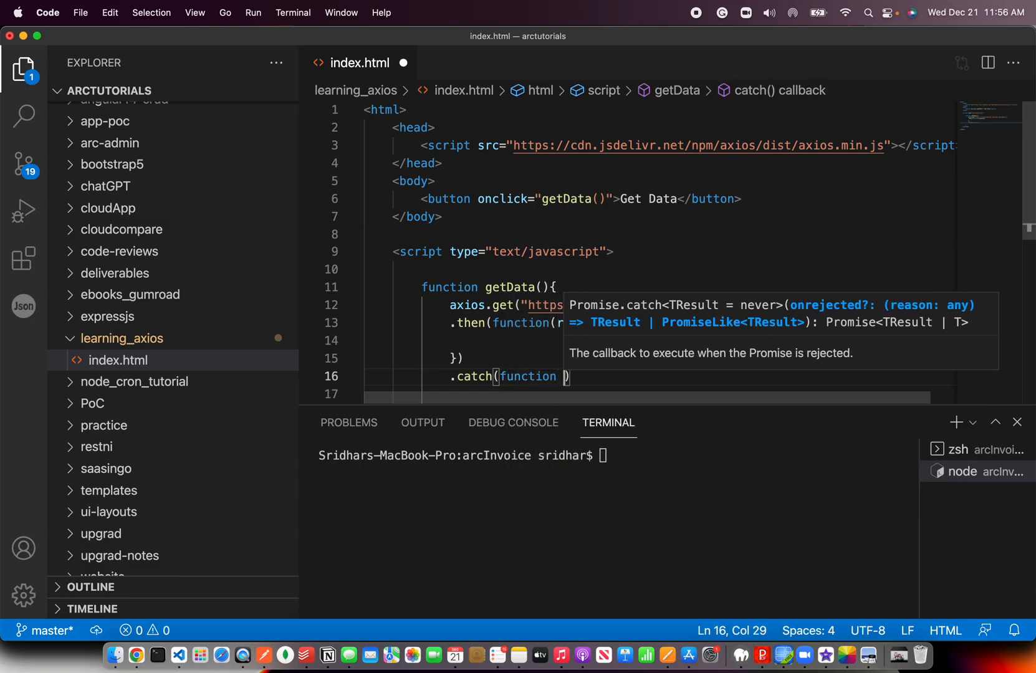
pyautogui.write('error')
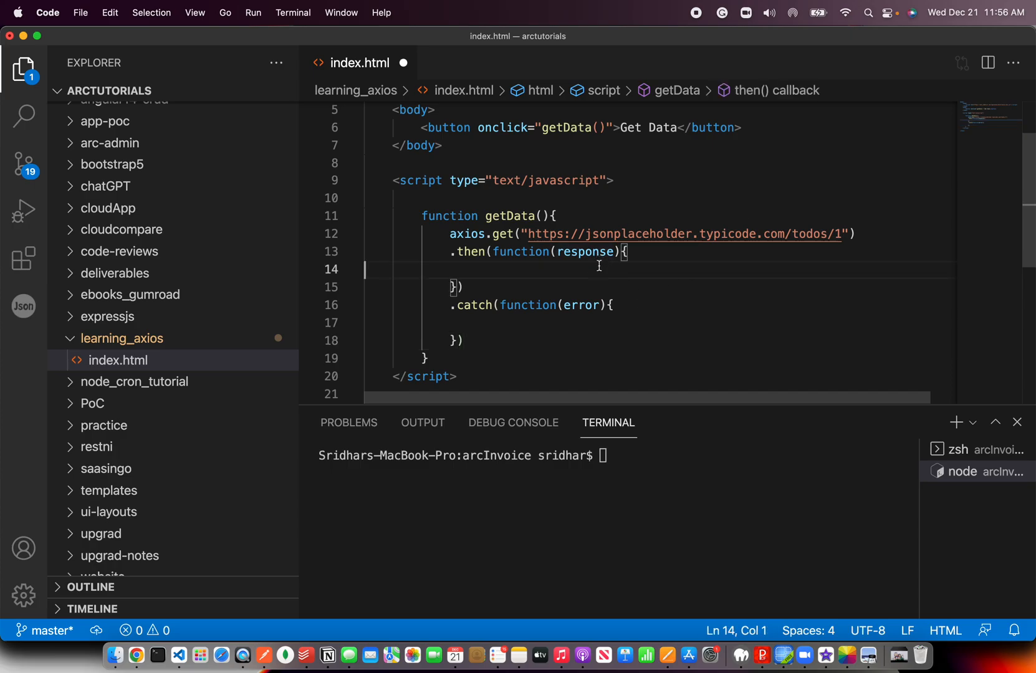
pyautogui.click(558, 322)
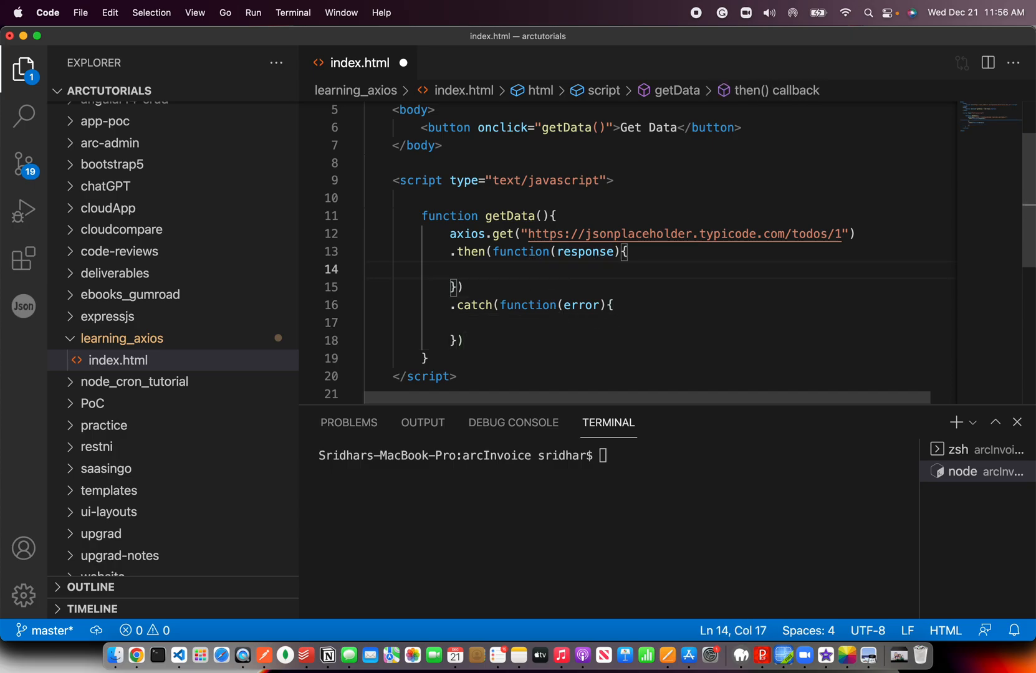
pyautogui.write('console.log(')
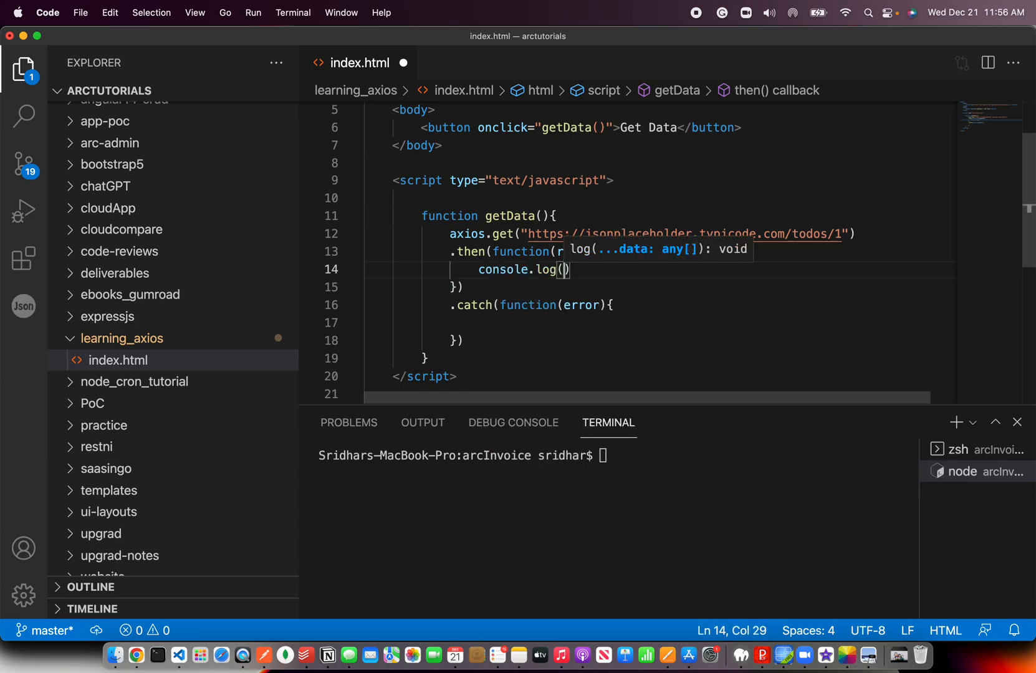
pyautogui.write('response);')
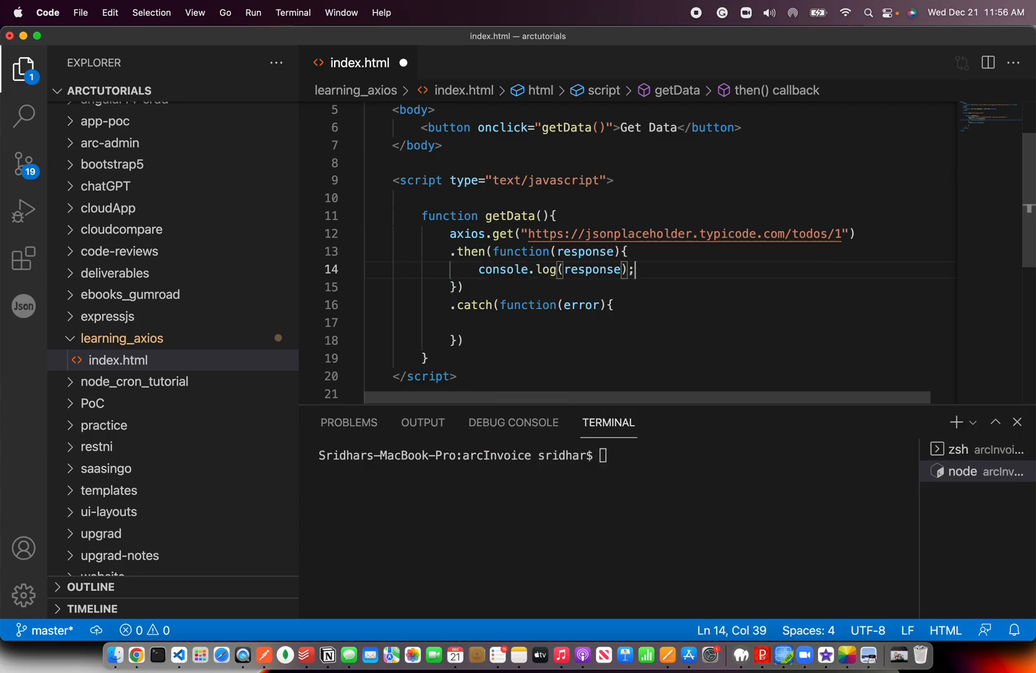
pyautogui.write('console.log(error);')
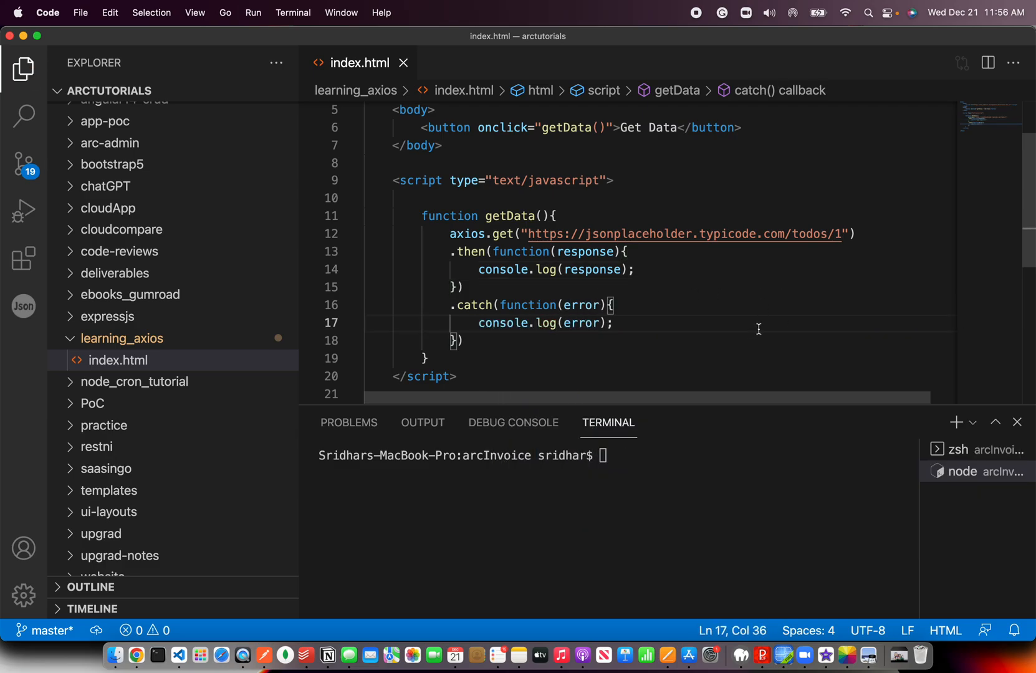
# Reveal index.html in Finder and open it with Google Chrome
pyautogui.scroll(3)
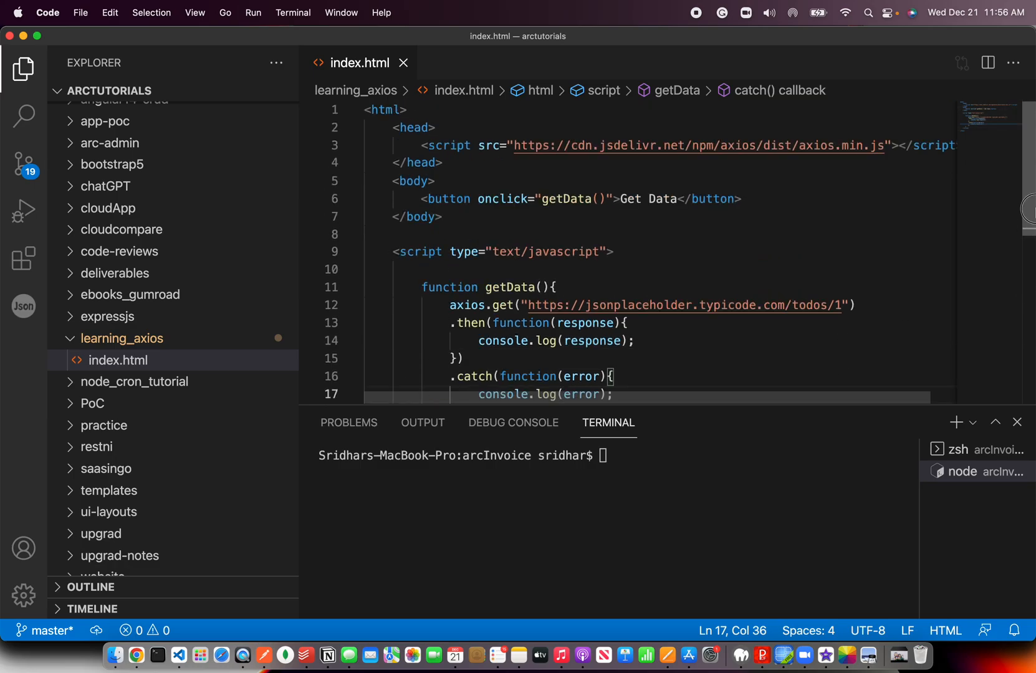
pyautogui.scroll(-3)
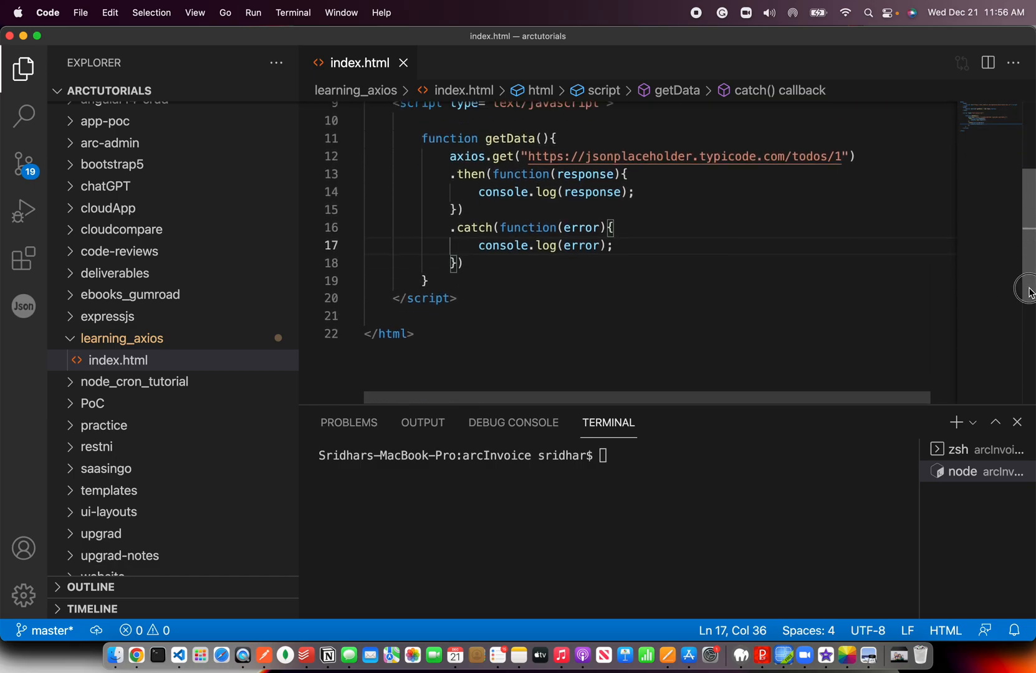
pyautogui.scroll(3)
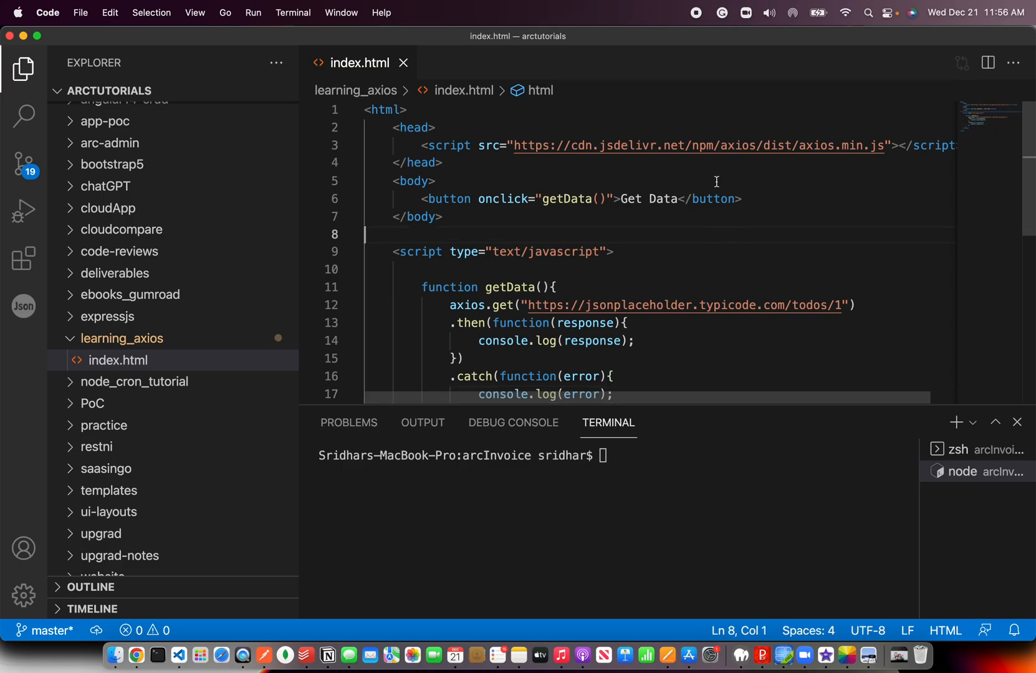
pyautogui.moveTo(1029, 157)
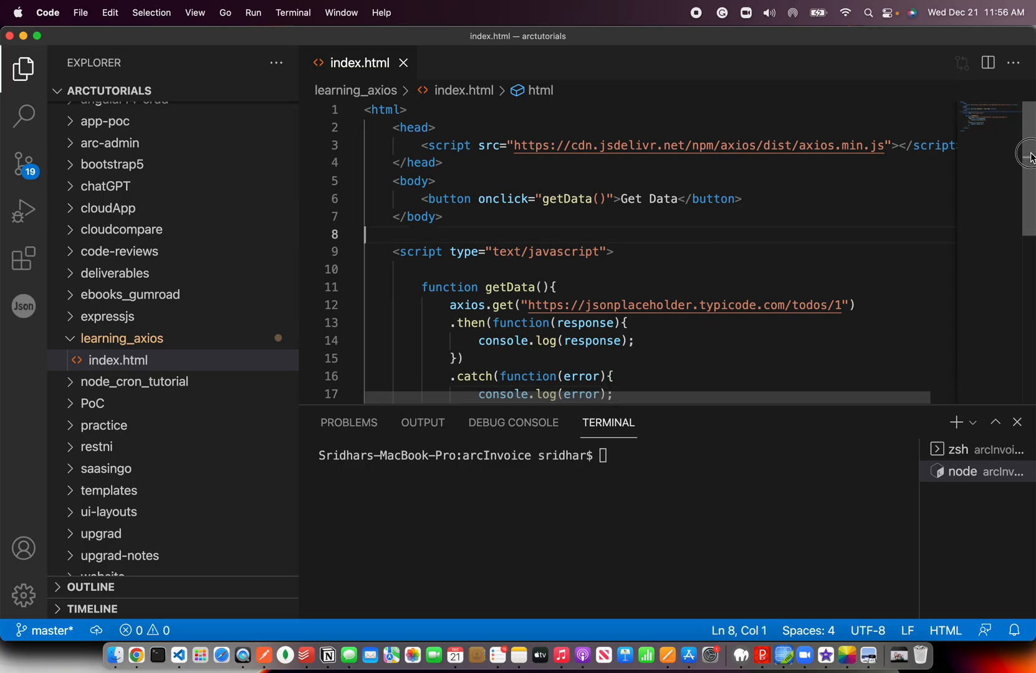
pyautogui.scroll(-3)
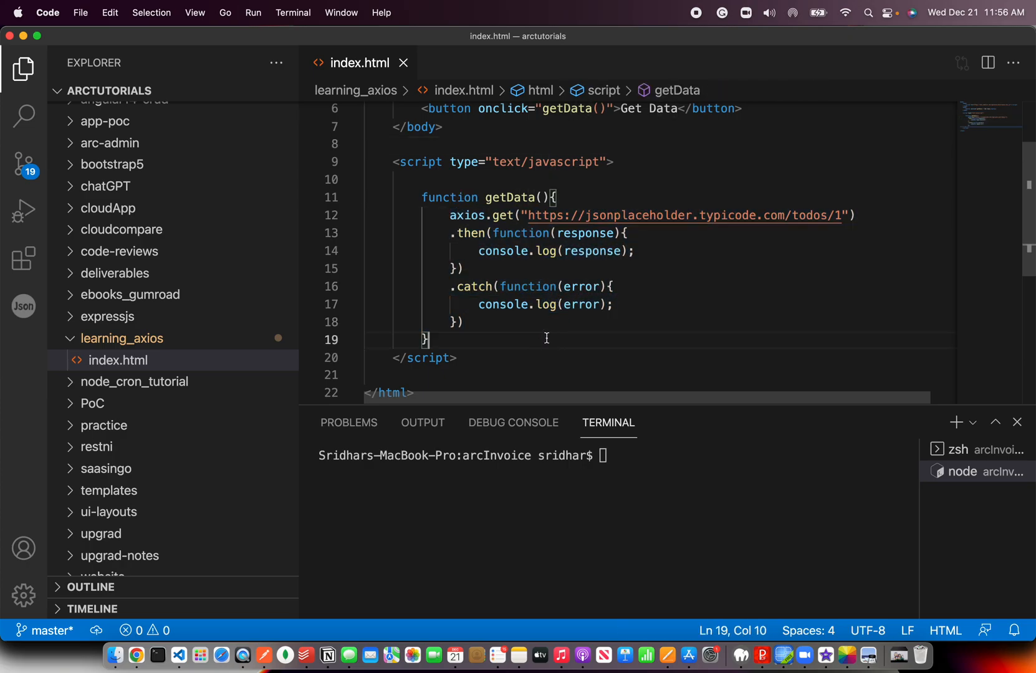
pyautogui.moveTo(167, 368)
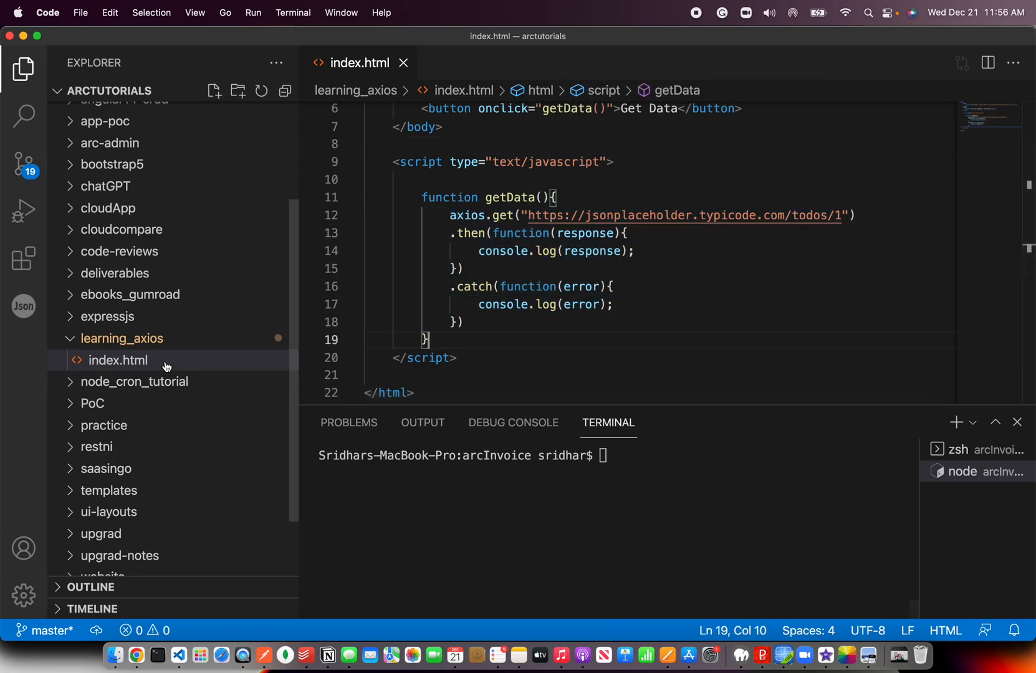
pyautogui.rightClick(118, 361)
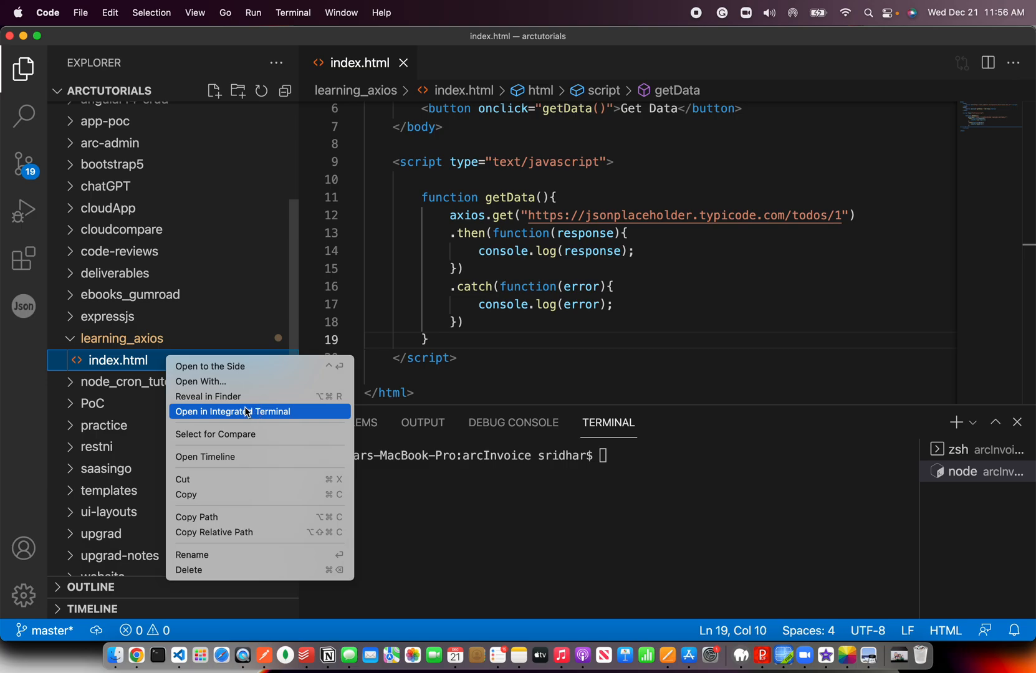
pyautogui.click(207, 397)
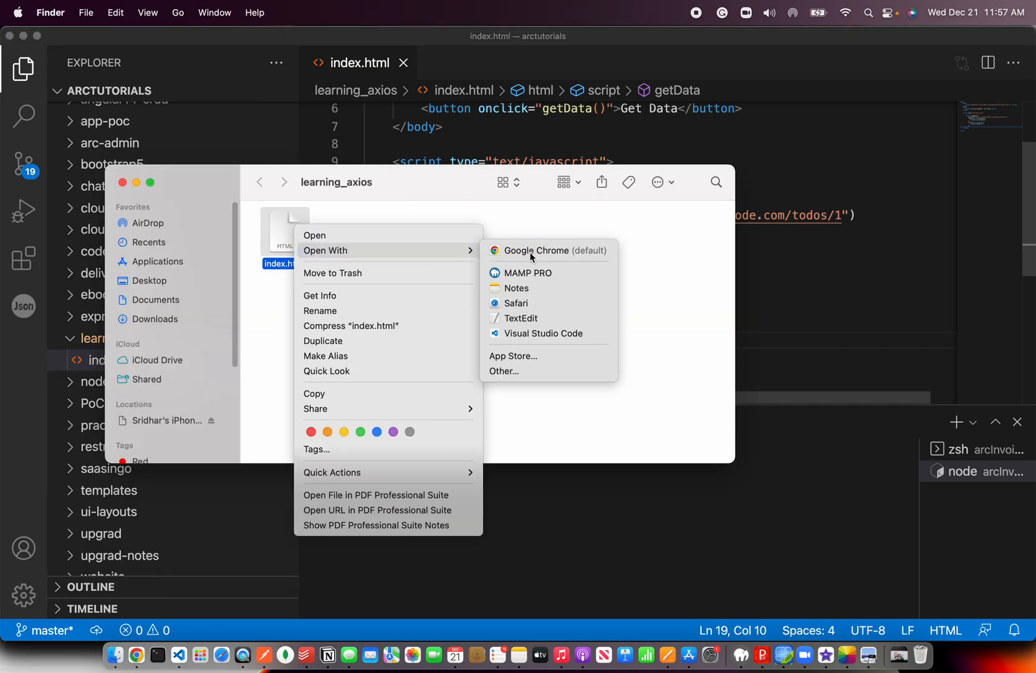
pyautogui.click(538, 251)
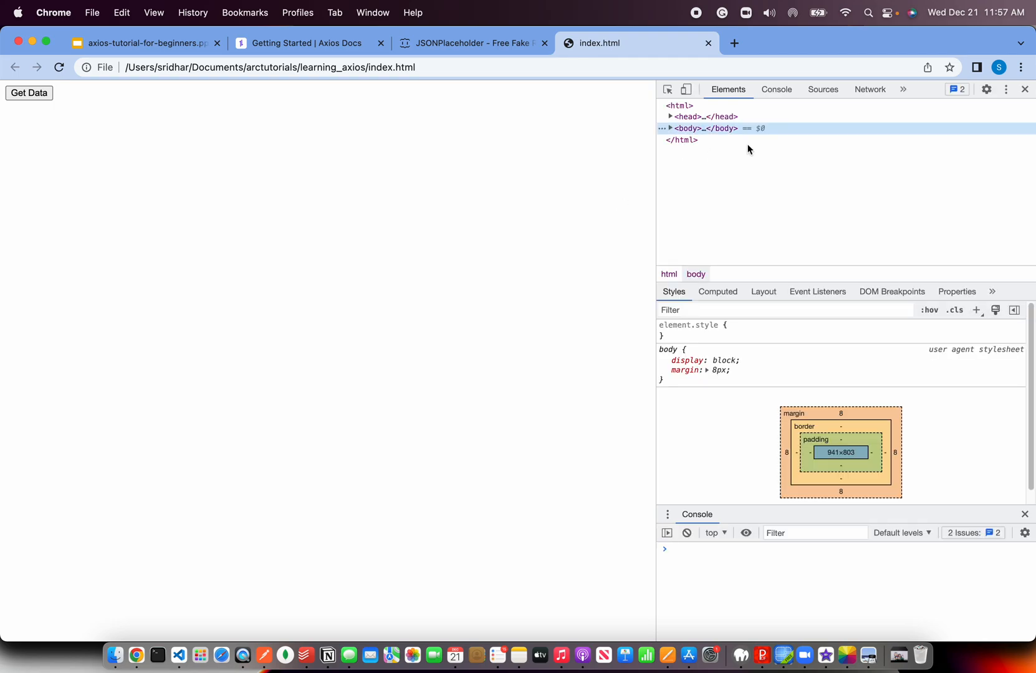
# Click Get Data with the Console open and expand the response data showing 'delectus aut autem'
pyautogui.click(776, 89)
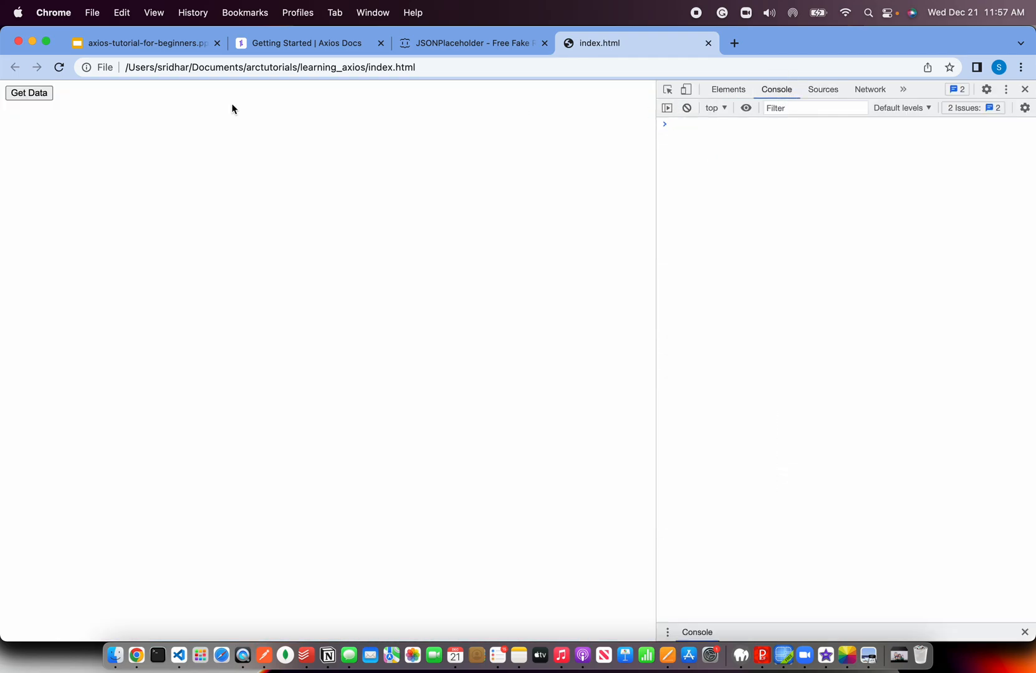
pyautogui.click(29, 93)
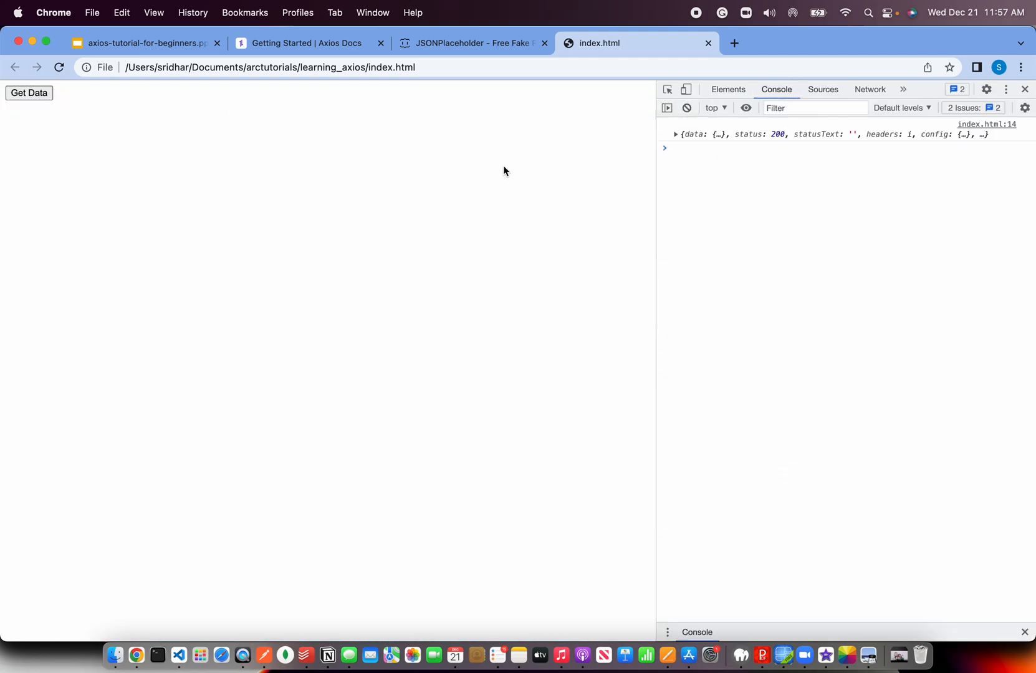
pyautogui.click(675, 134)
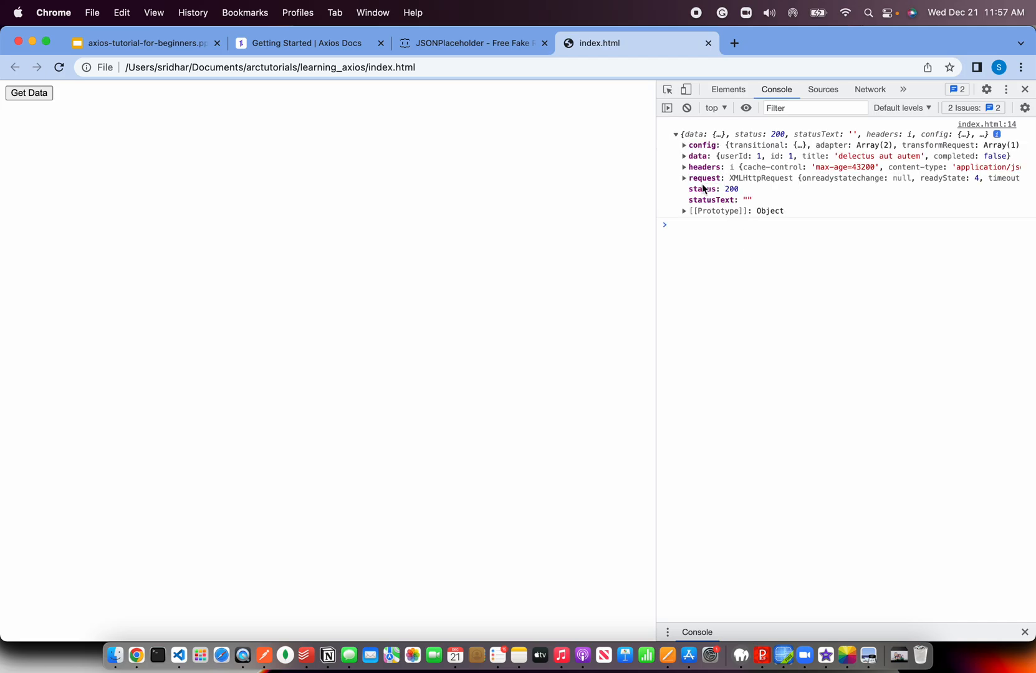
pyautogui.click(684, 156)
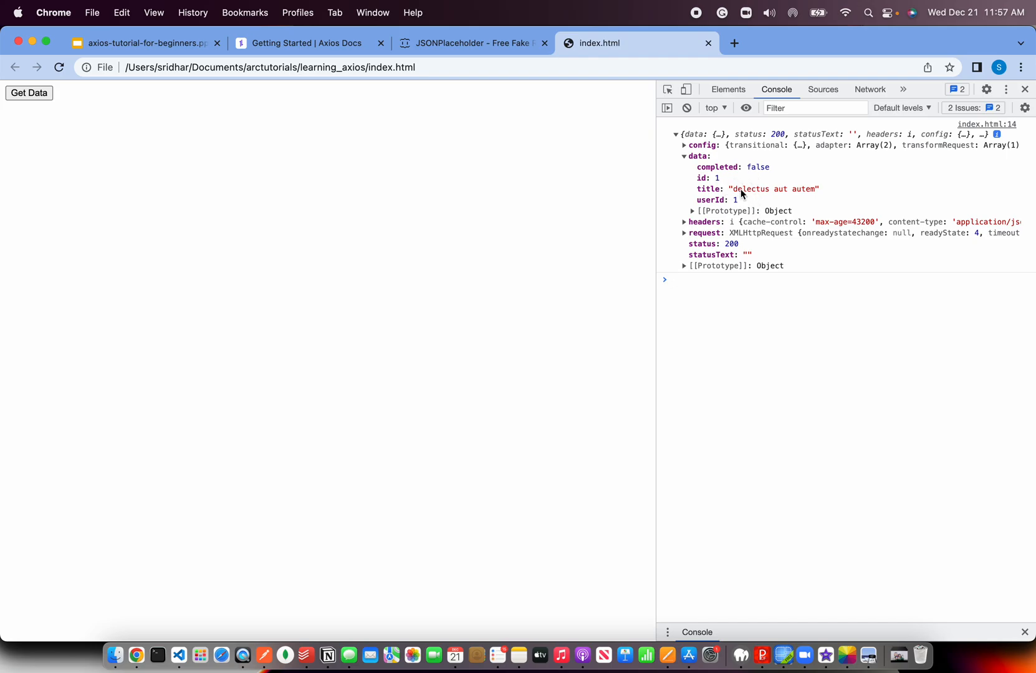
pyautogui.moveTo(203, 620)
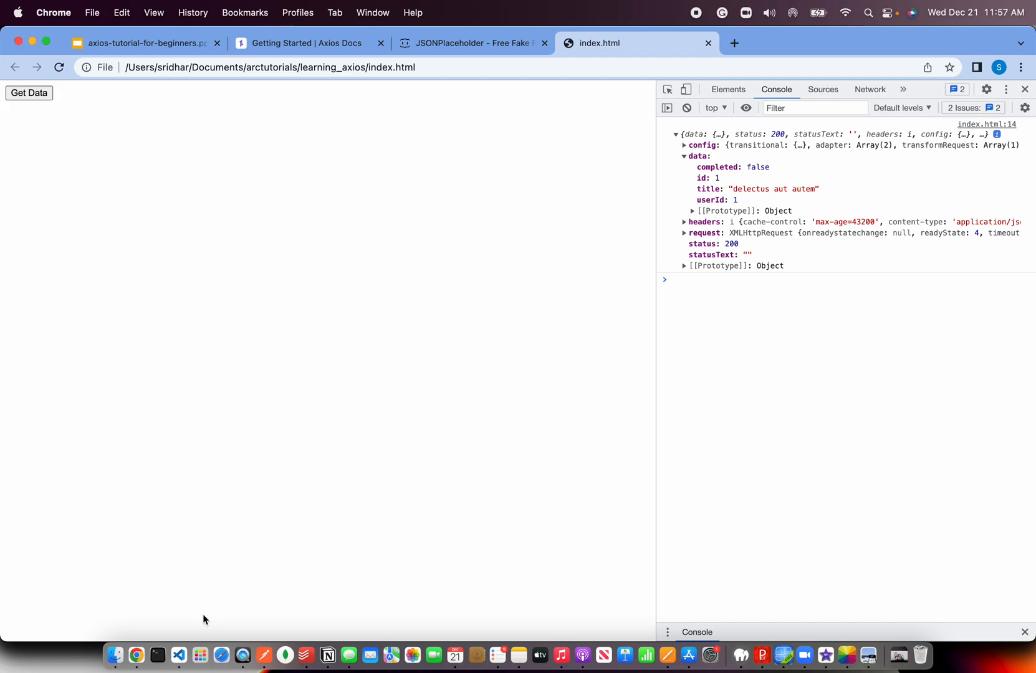
pyautogui.click(178, 655)
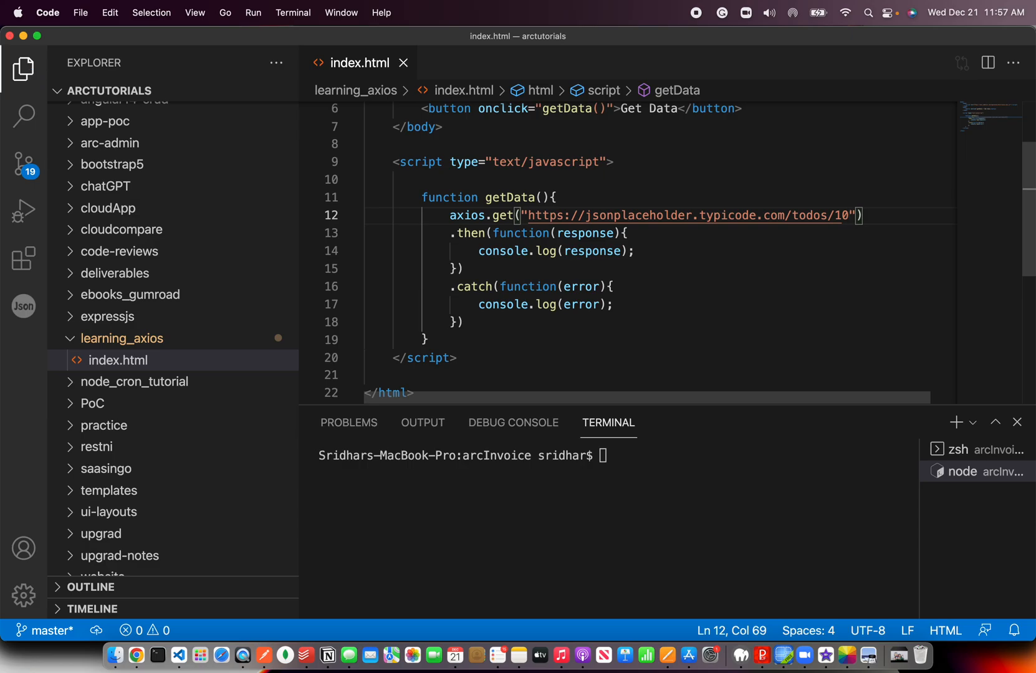
# Retarget the request to todos/5, reload, and expand the response for todo 5 'laboriosam mollitia'
pyautogui.press('backspace')
pyautogui.write('5')
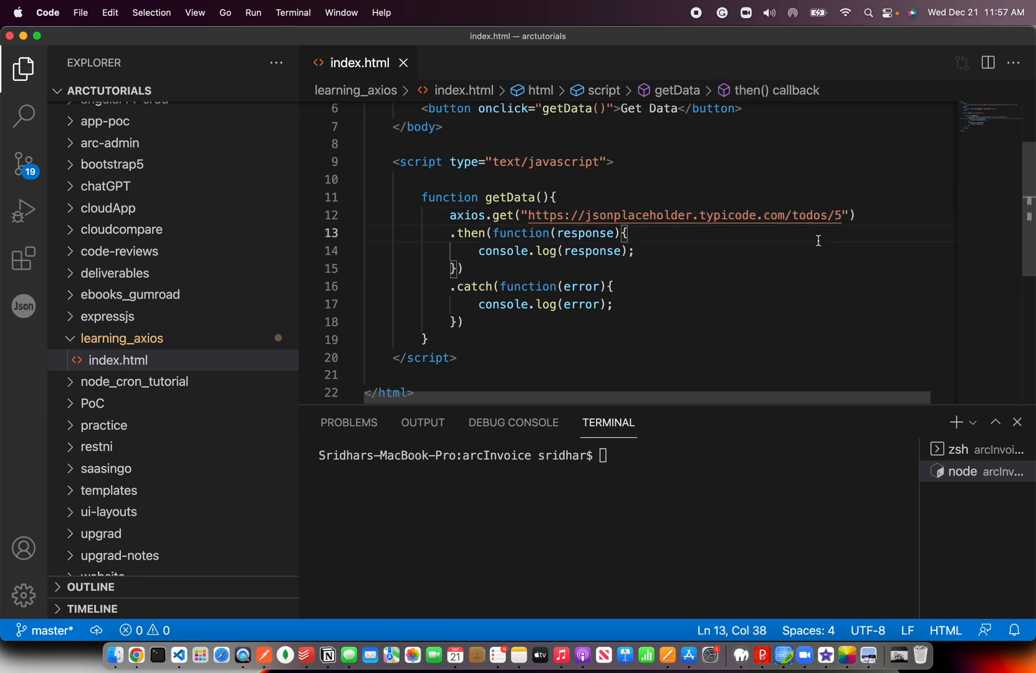
pyautogui.click(135, 655)
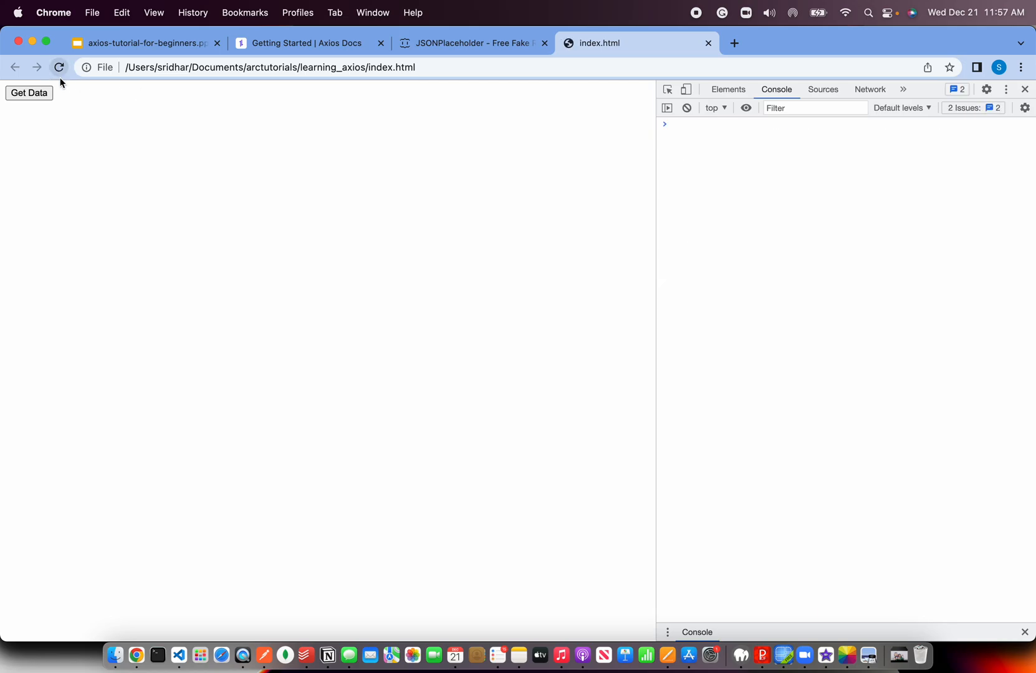
pyautogui.click(29, 92)
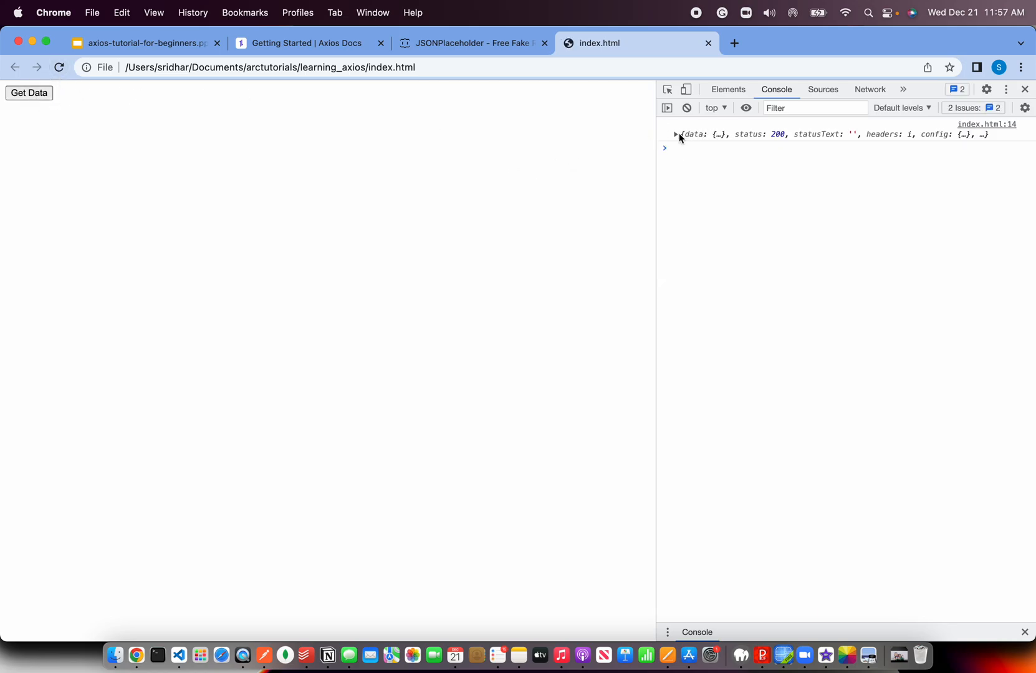
pyautogui.click(674, 134)
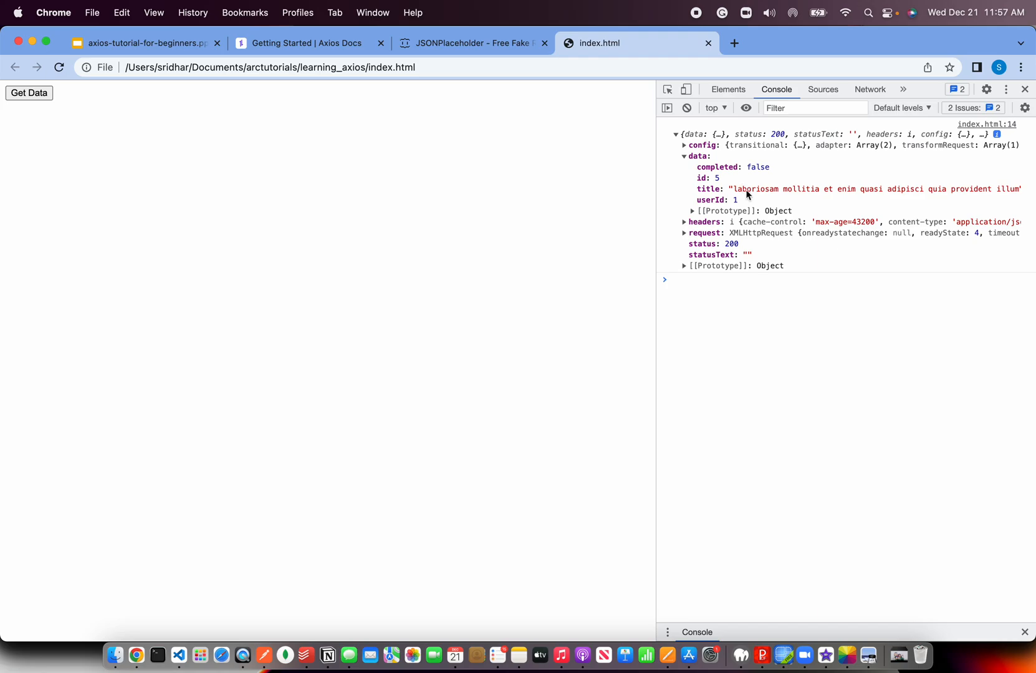
pyautogui.moveTo(780, 199)
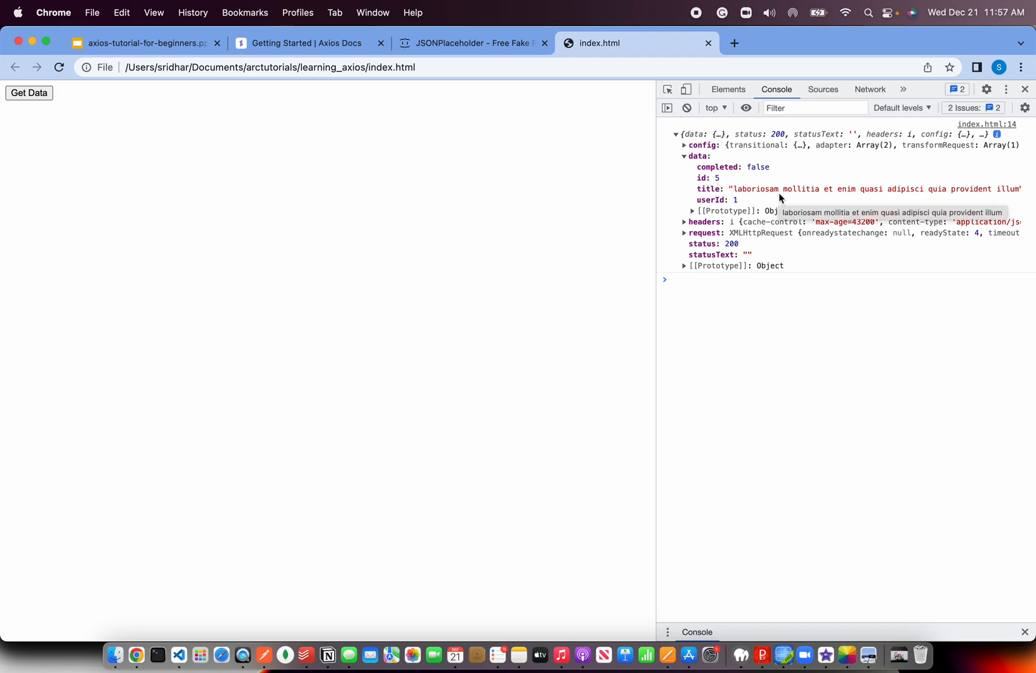
# Advance to the Axios with Express/Node slide and open expressjs.com's Installing guide in a new tab
pyautogui.click(142, 43)
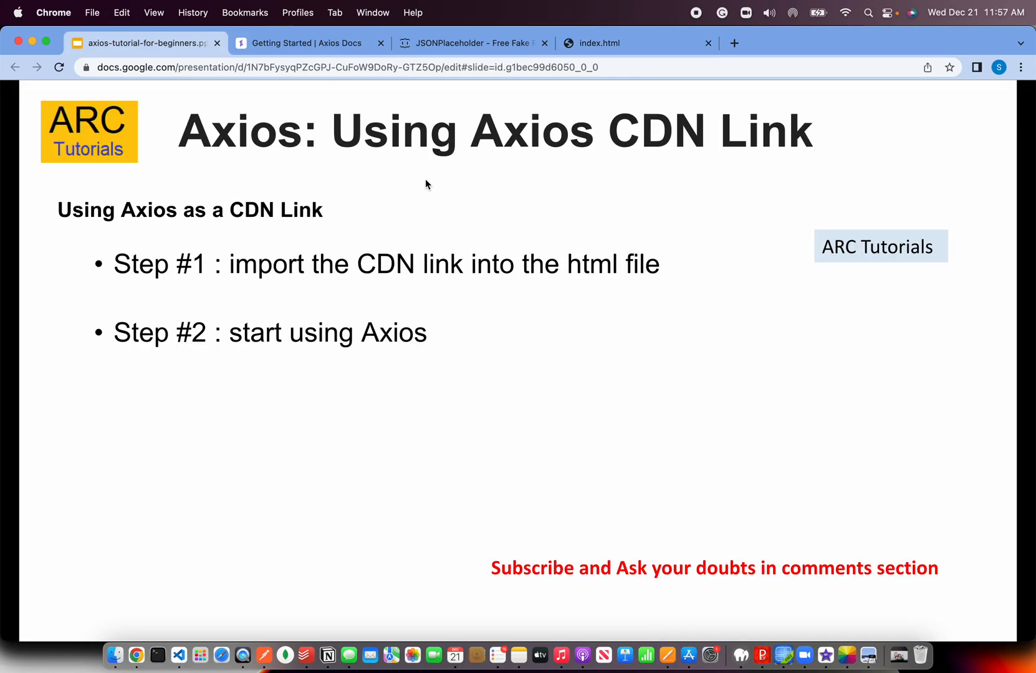
pyautogui.moveTo(636, 373)
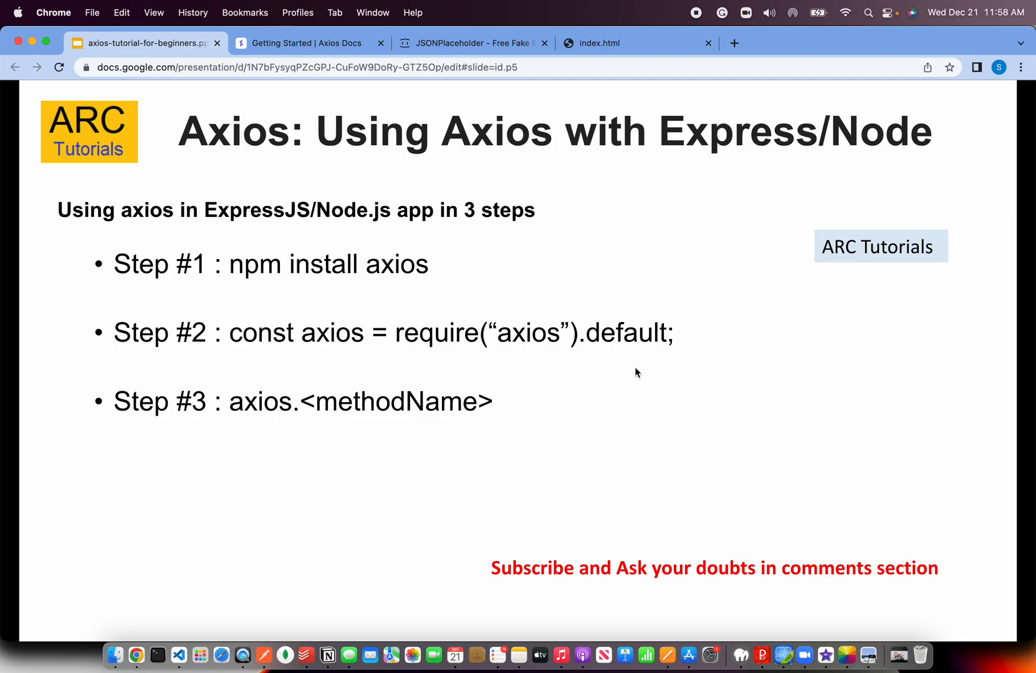
pyautogui.moveTo(734, 43)
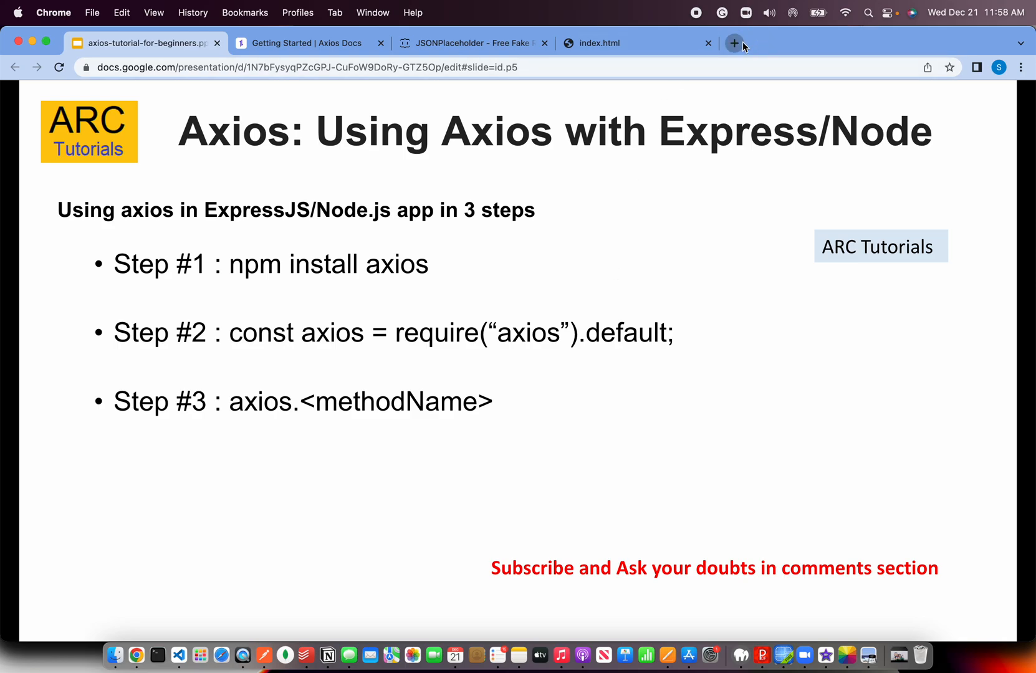
pyautogui.click(734, 43)
pyautogui.write('expressjs.com')
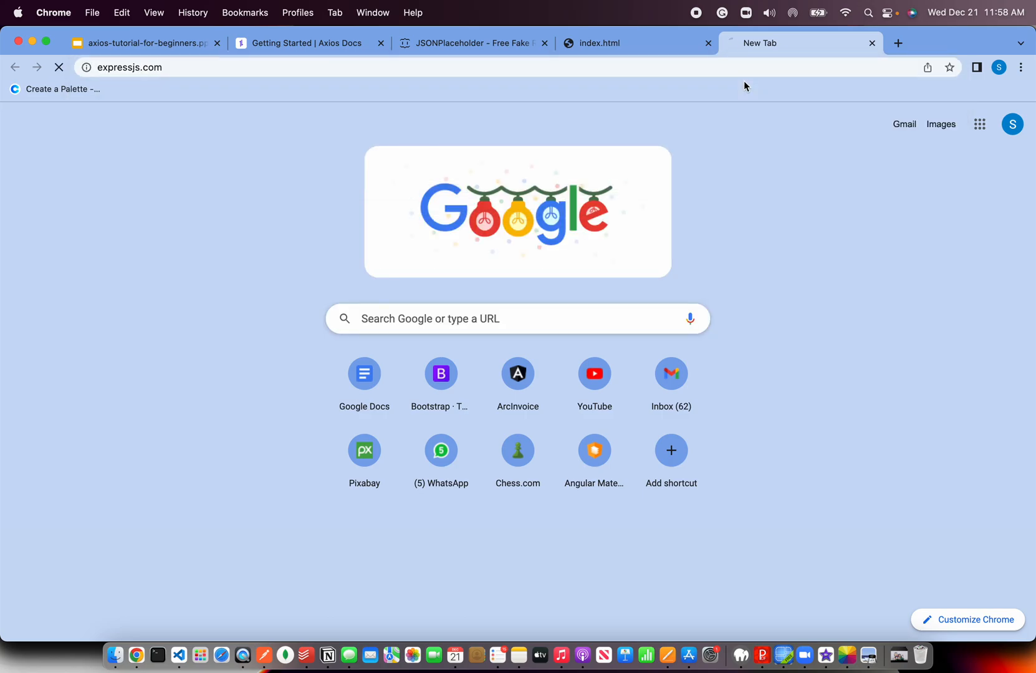
pyautogui.press('Return')
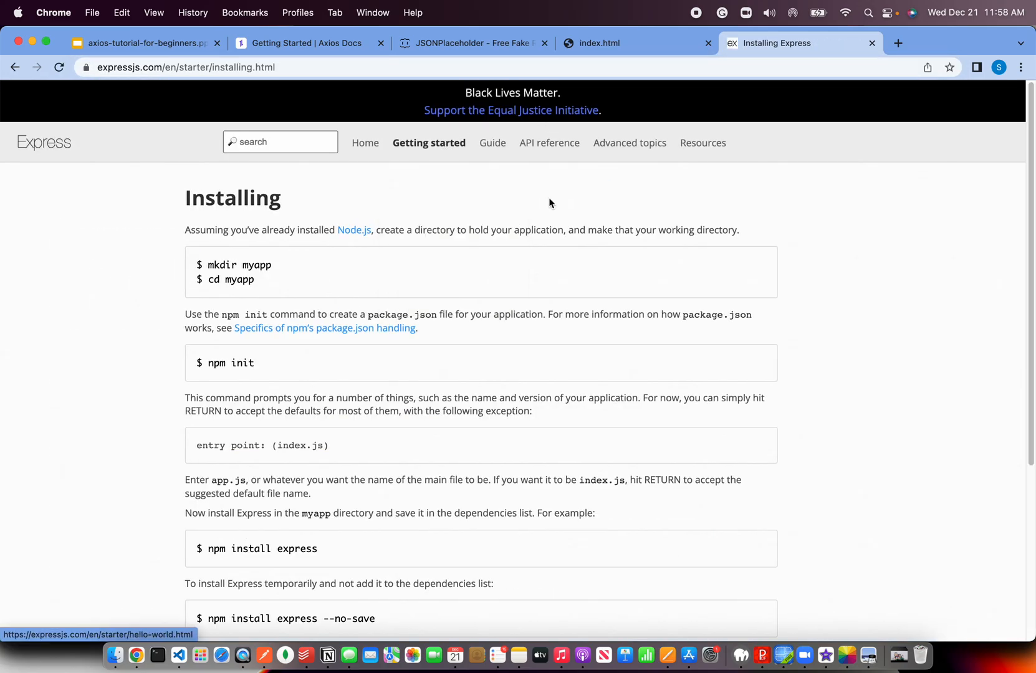
# Create an express_tutorial folder under learning_axios in the Explorer and expand it
pyautogui.click(176, 655)
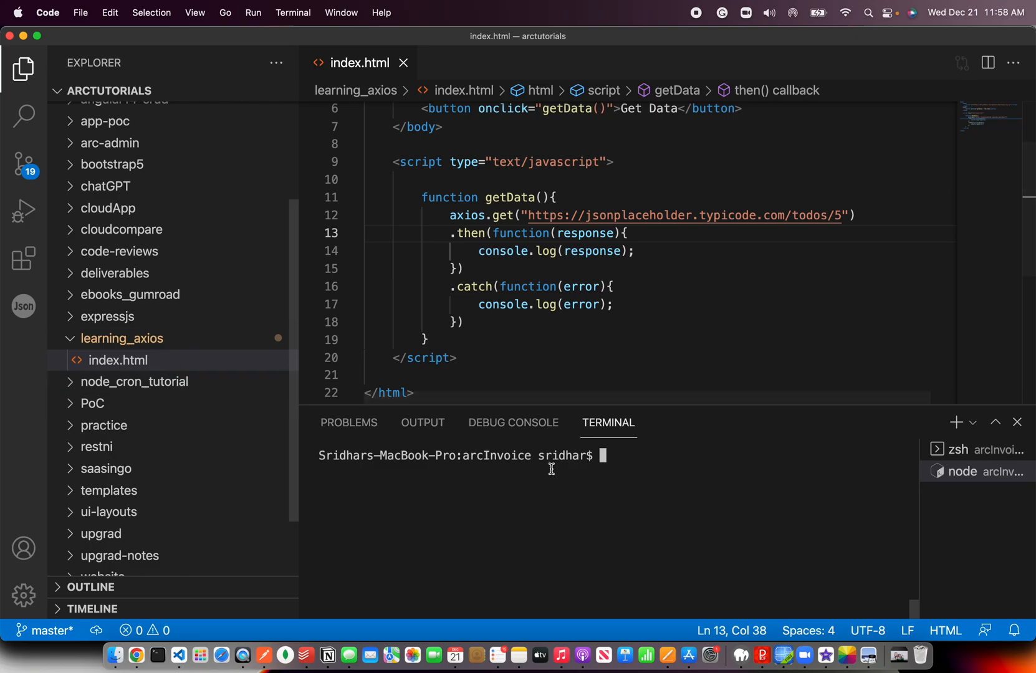
pyautogui.click(121, 338)
pyautogui.write('ex')
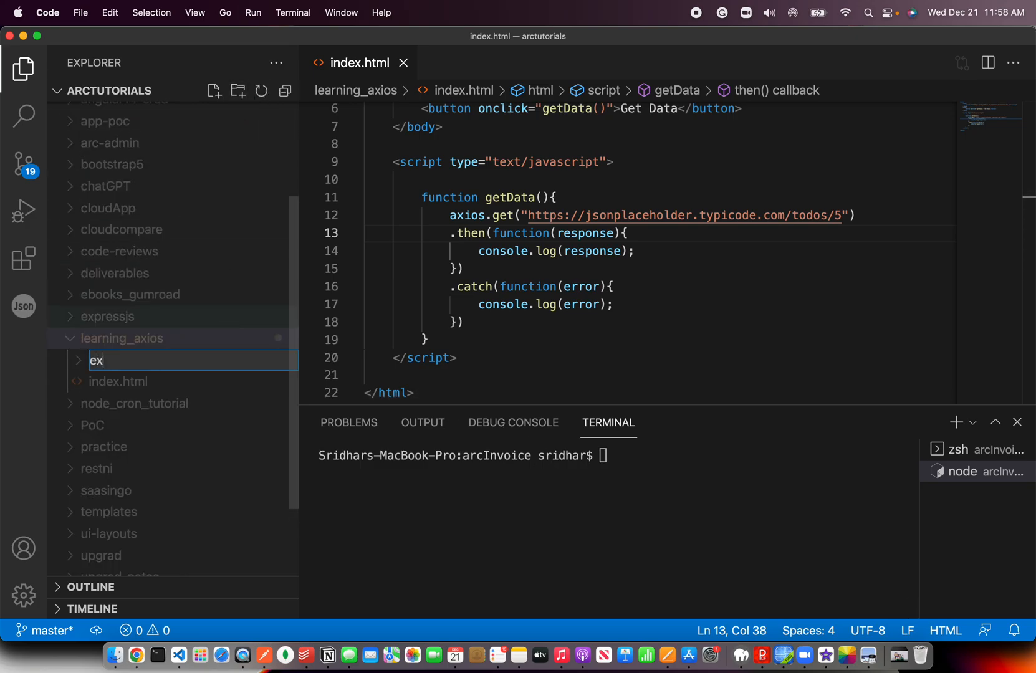
pyautogui.write('press_tutorial')
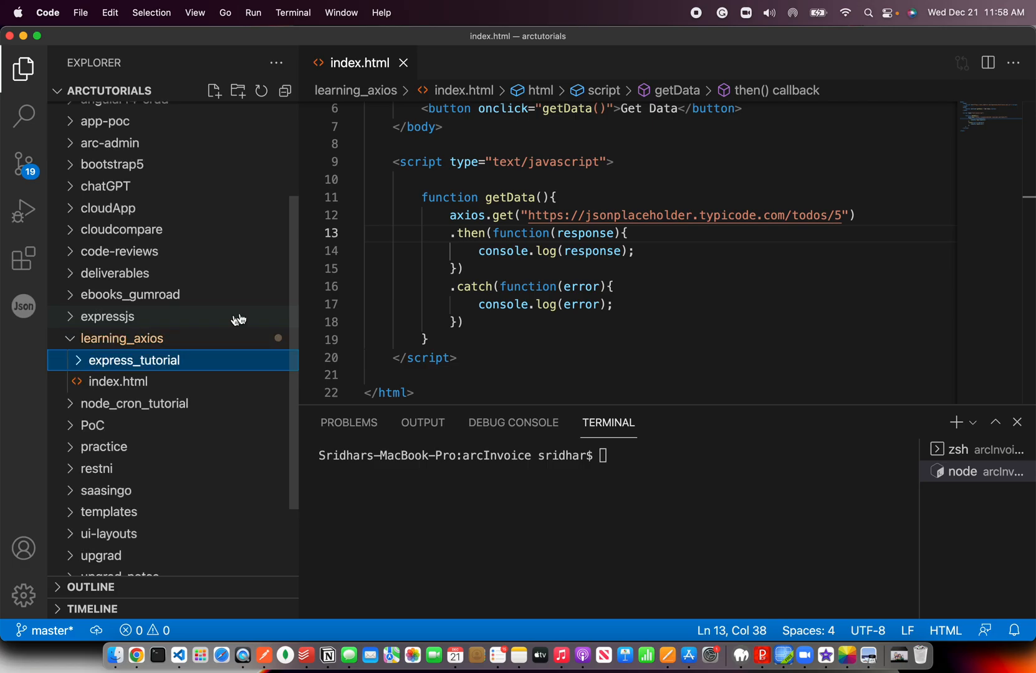
pyautogui.write('cd')
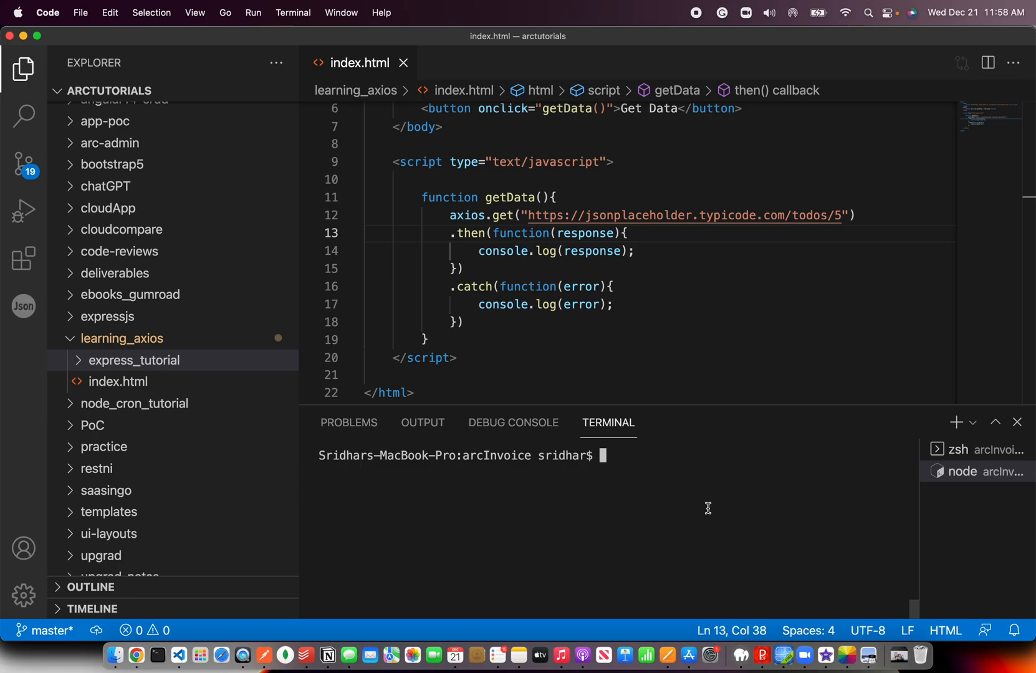
pyautogui.click(134, 360)
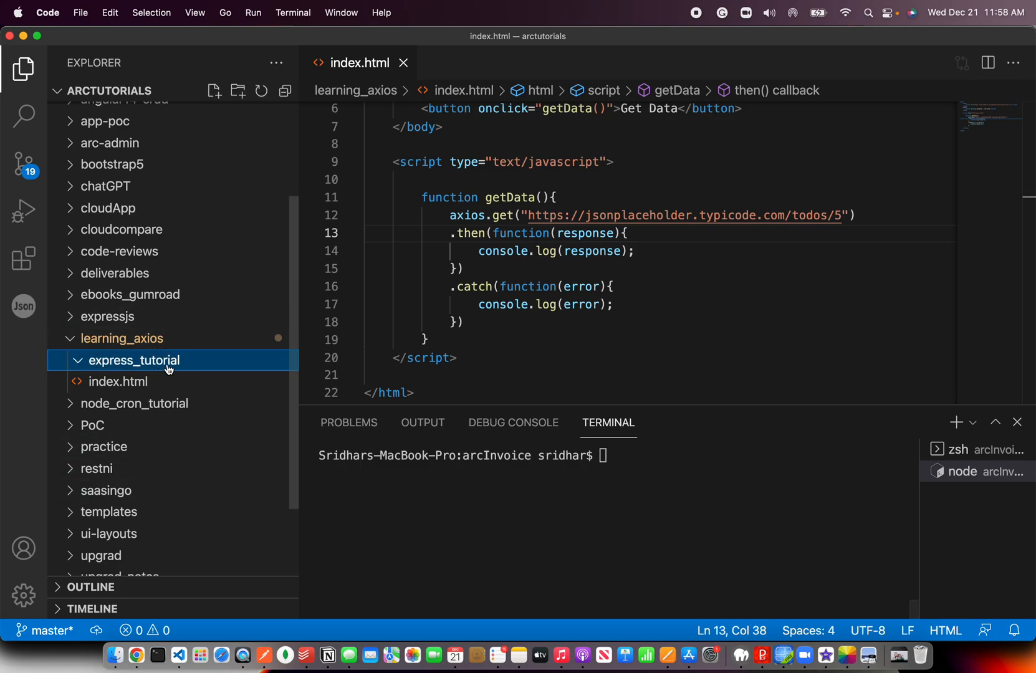
# Open a terminal in express_tutorial and run npx express-generator to scaffold the app
pyautogui.rightClick(134, 360)
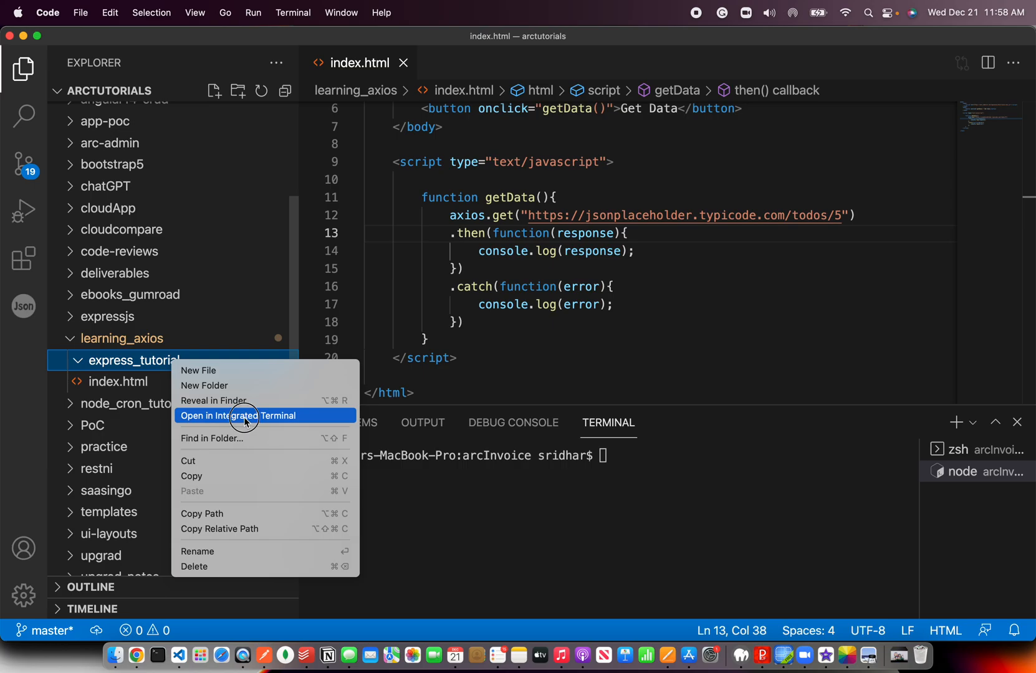
pyautogui.click(238, 416)
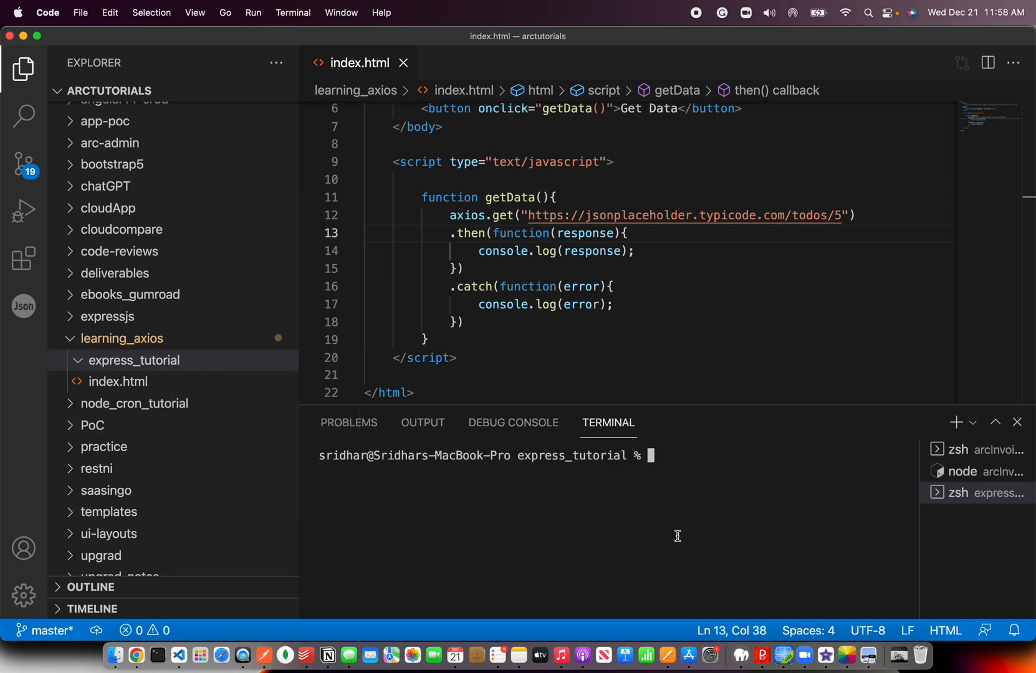
pyautogui.write('npx e')
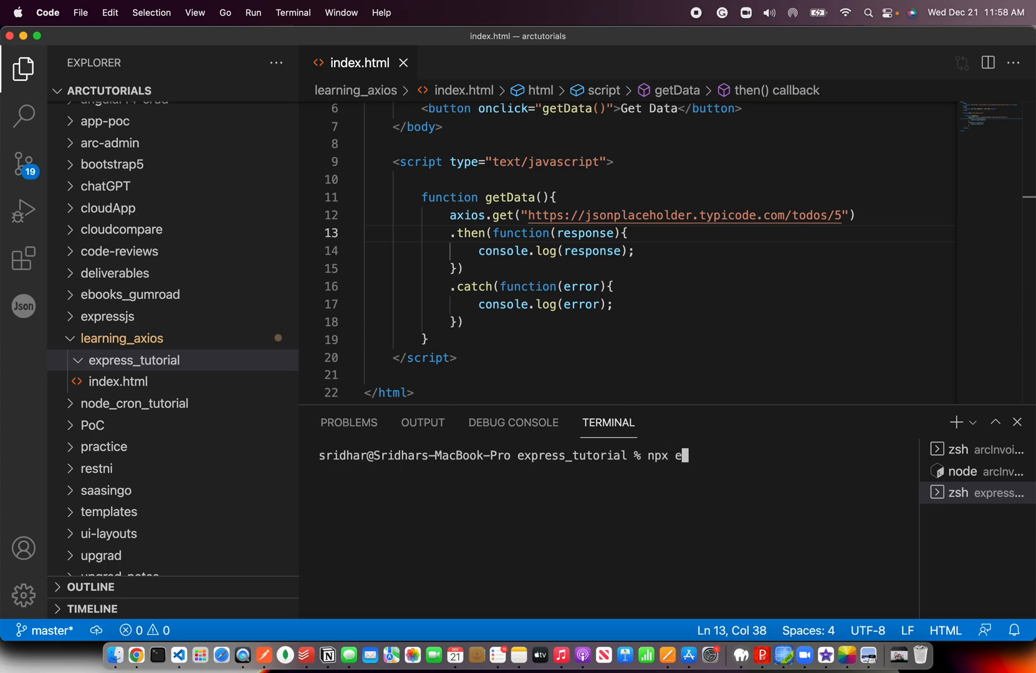
pyautogui.write('xpress')
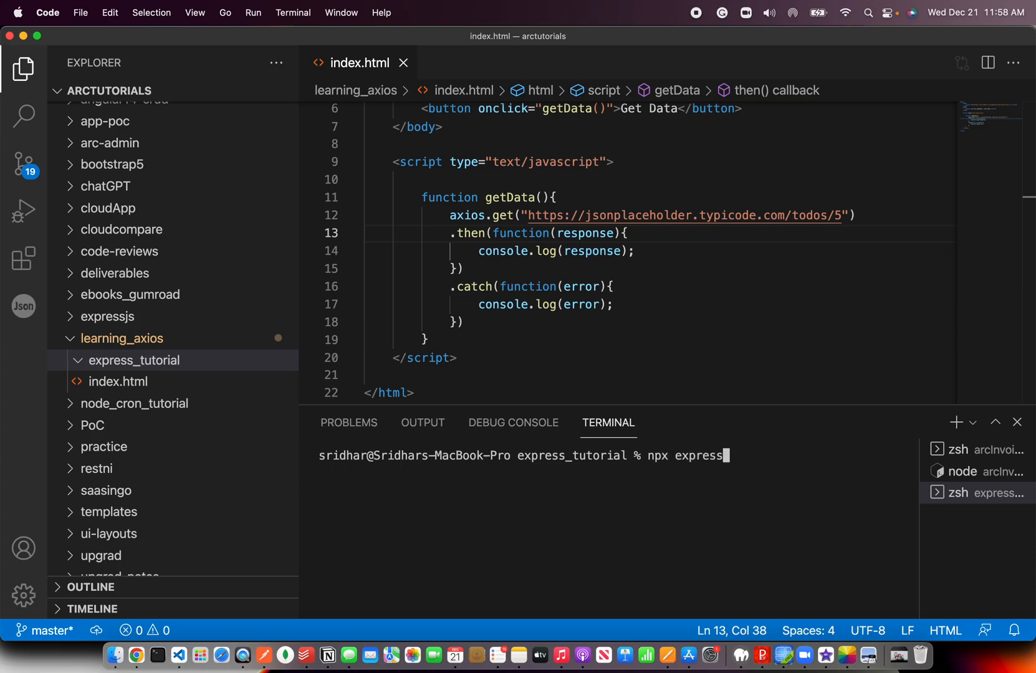
pyautogui.write('-generator')
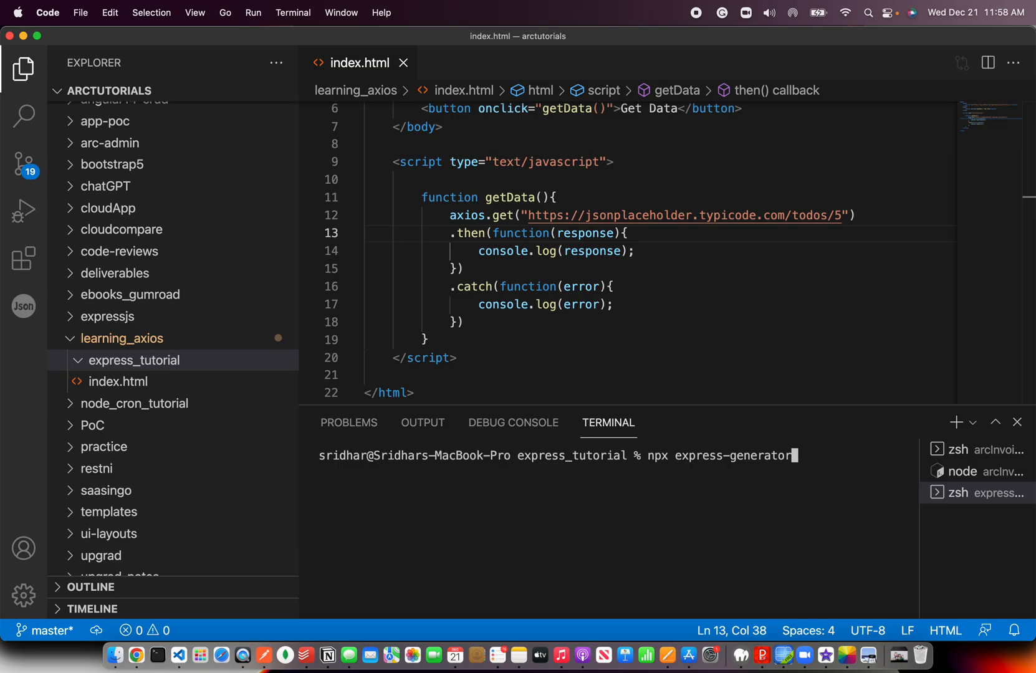
pyautogui.press('Return')
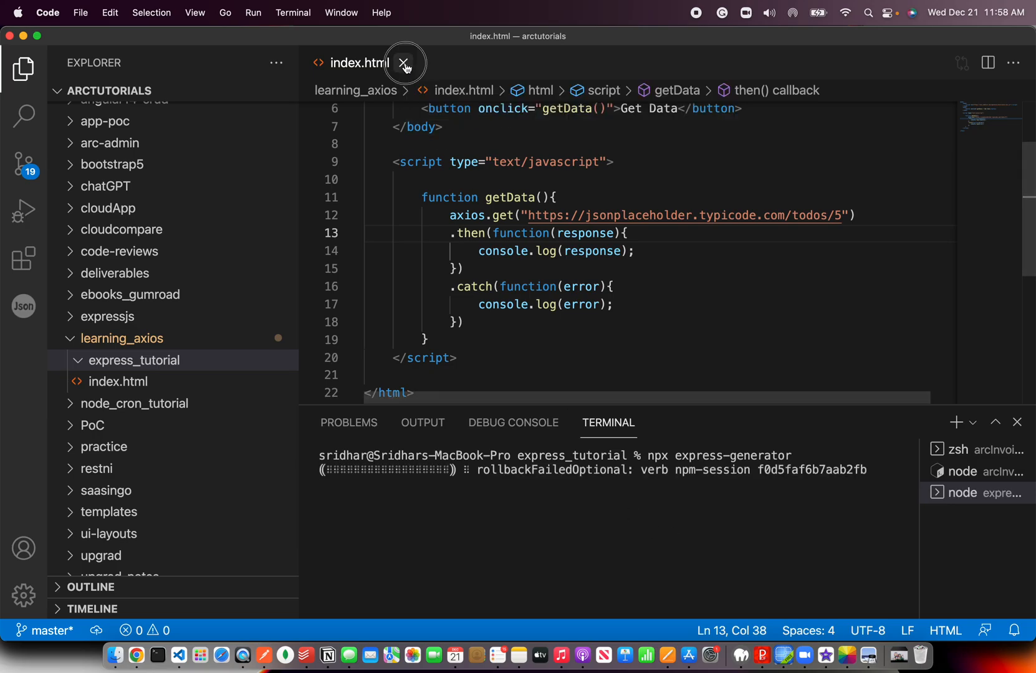
# Close the index.html editor tab and return focus to the terminal
pyautogui.click(404, 63)
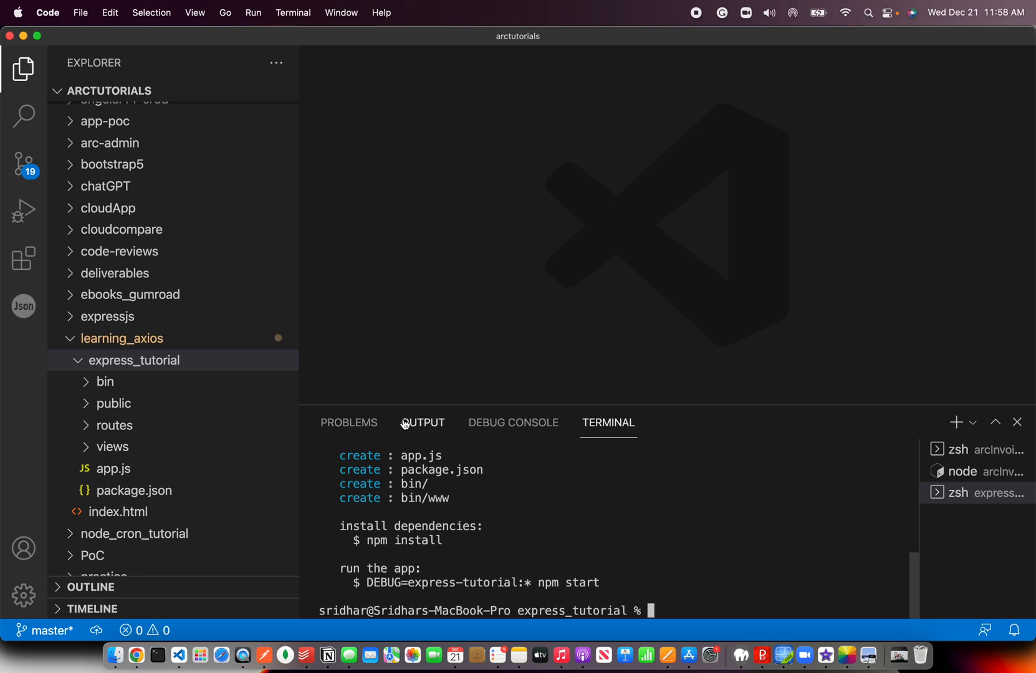
pyautogui.click(134, 360)
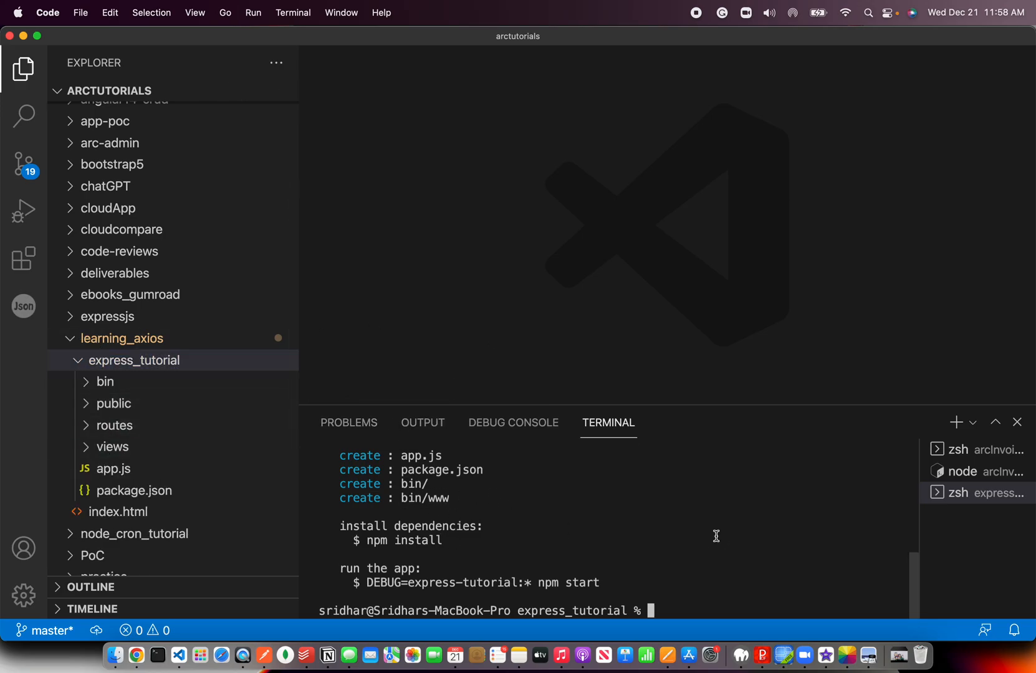
pyautogui.write('cd')
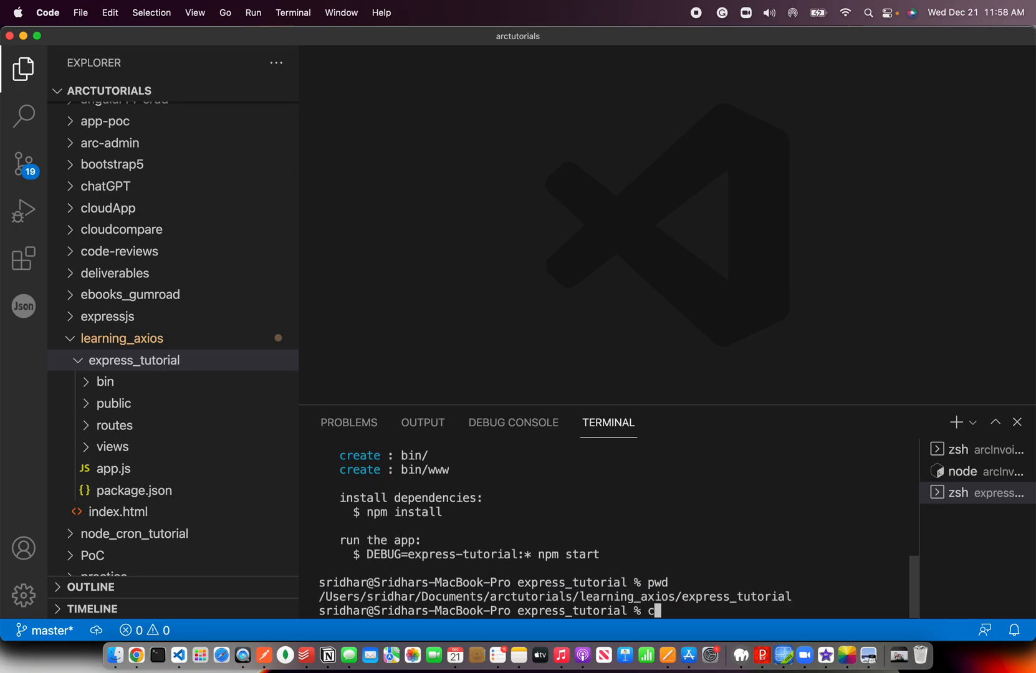
# Run npm run start, hit the missing node_modules error, and run npm install
pyautogui.write('npm')
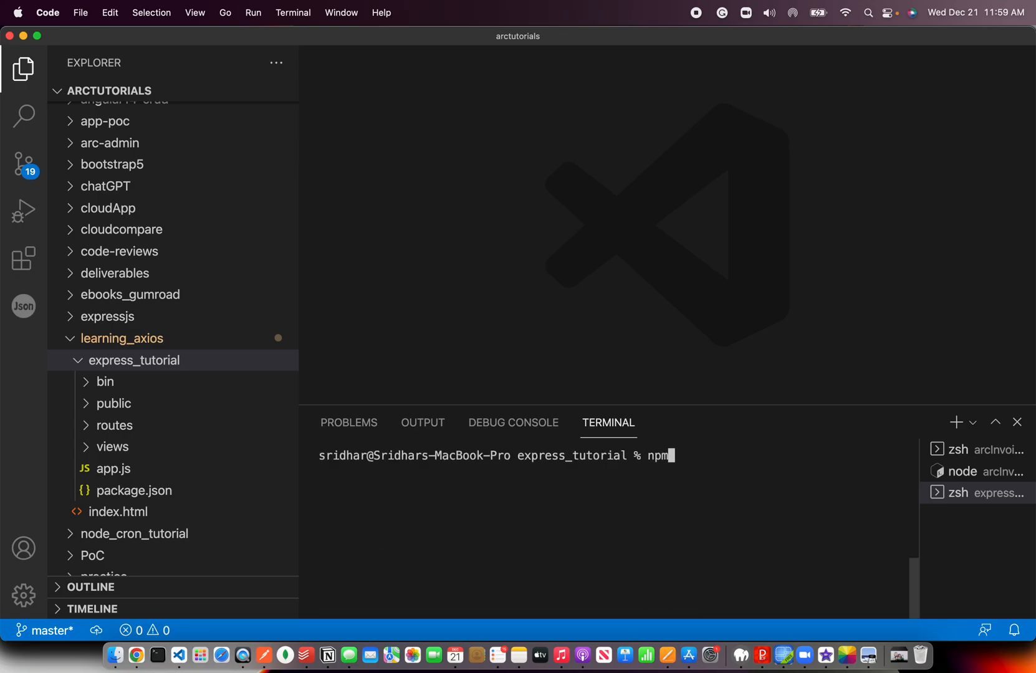
pyautogui.write('run sta')
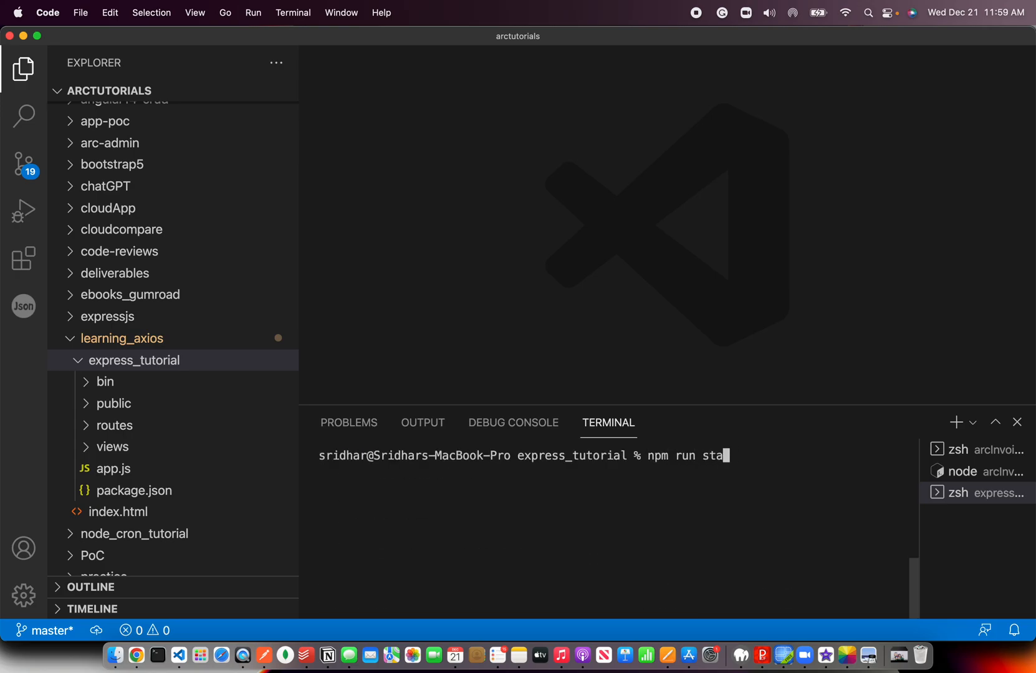
pyautogui.press('Return')
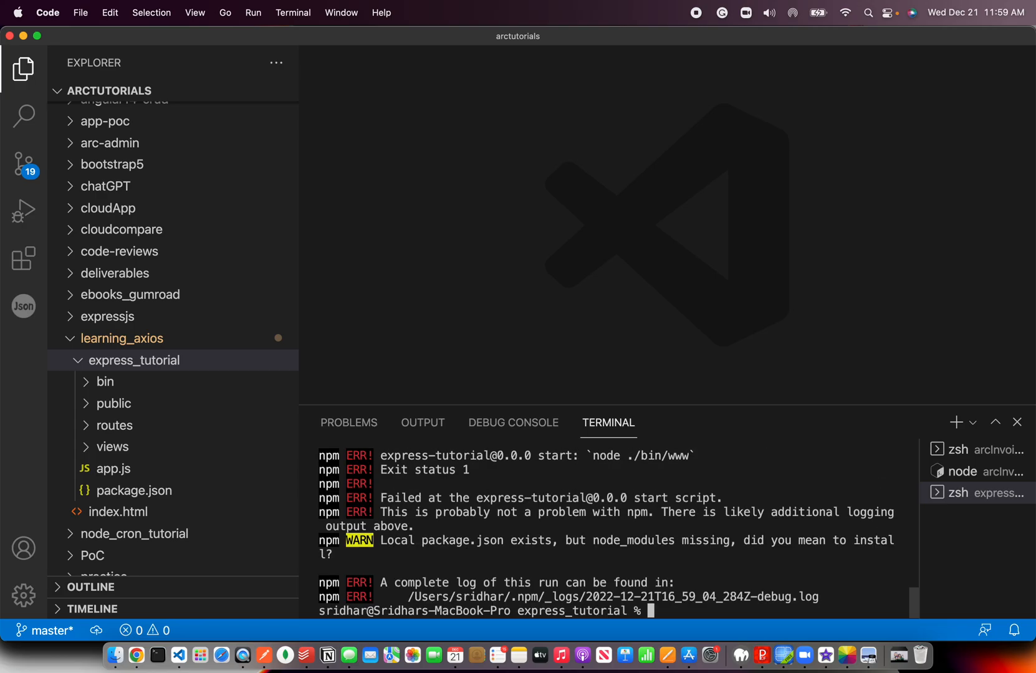
pyautogui.scroll(3)
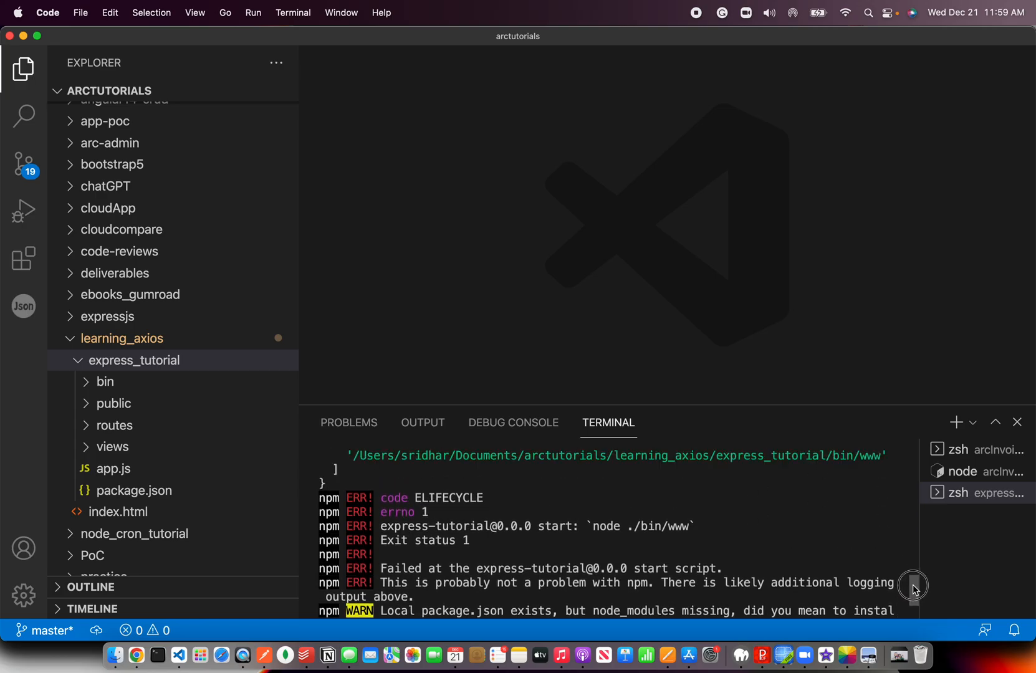
pyautogui.scroll(-3)
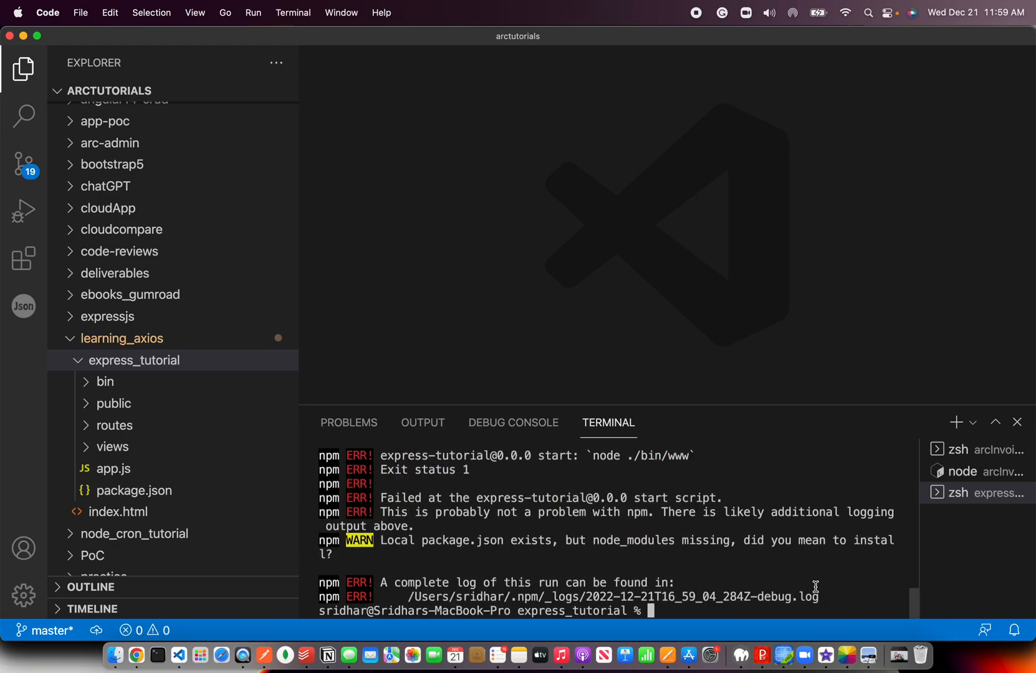
pyautogui.write('npm install')
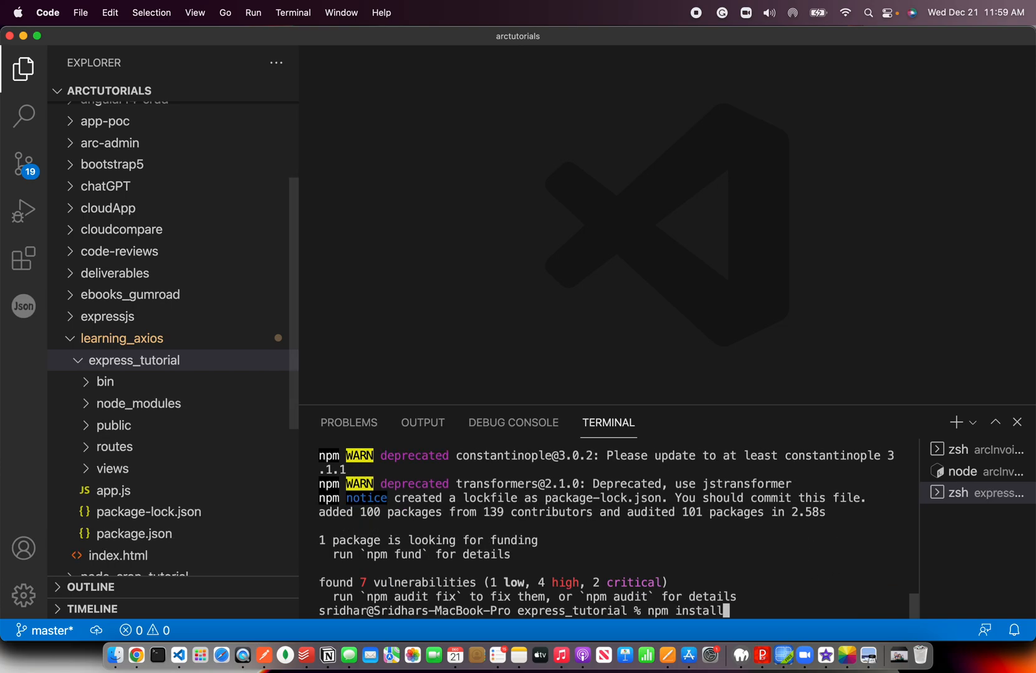
pyautogui.press('Return')
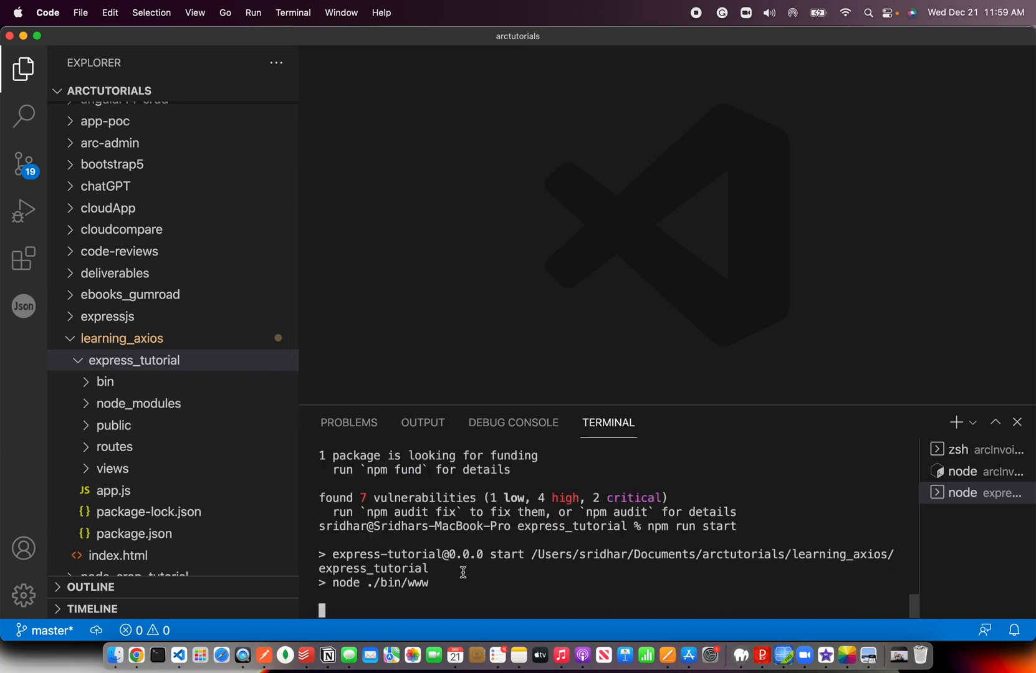
pyautogui.moveTo(505, 594)
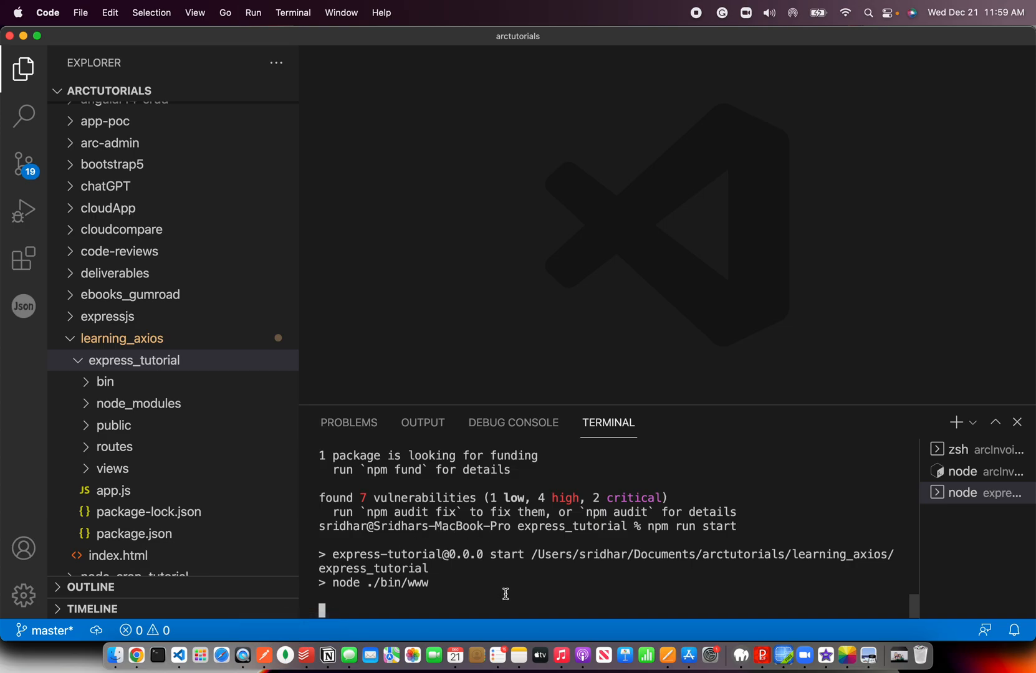
pyautogui.moveTo(177, 656)
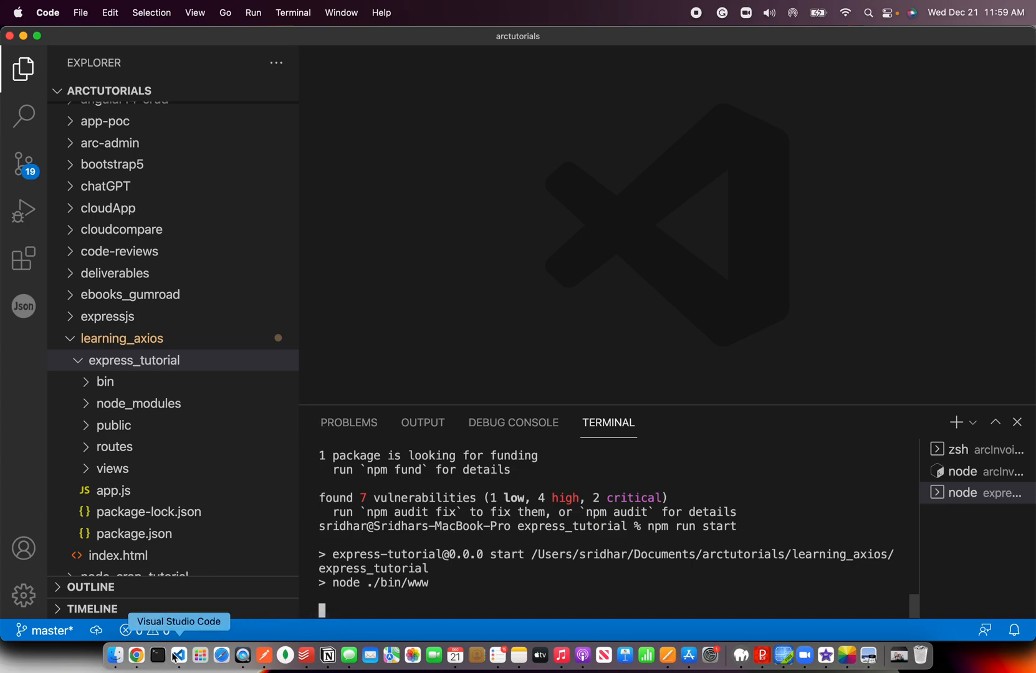
# Check the Welcome to Express page at localhost:3000 in Chrome, then return to VS Code
pyautogui.click(135, 655)
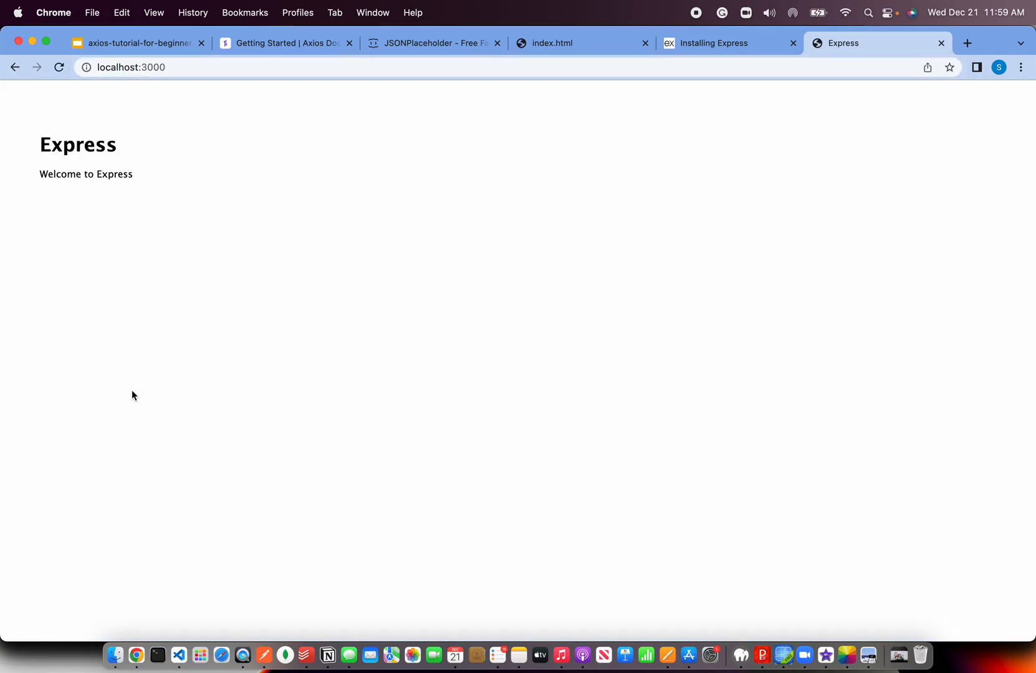
pyautogui.moveTo(183, 212)
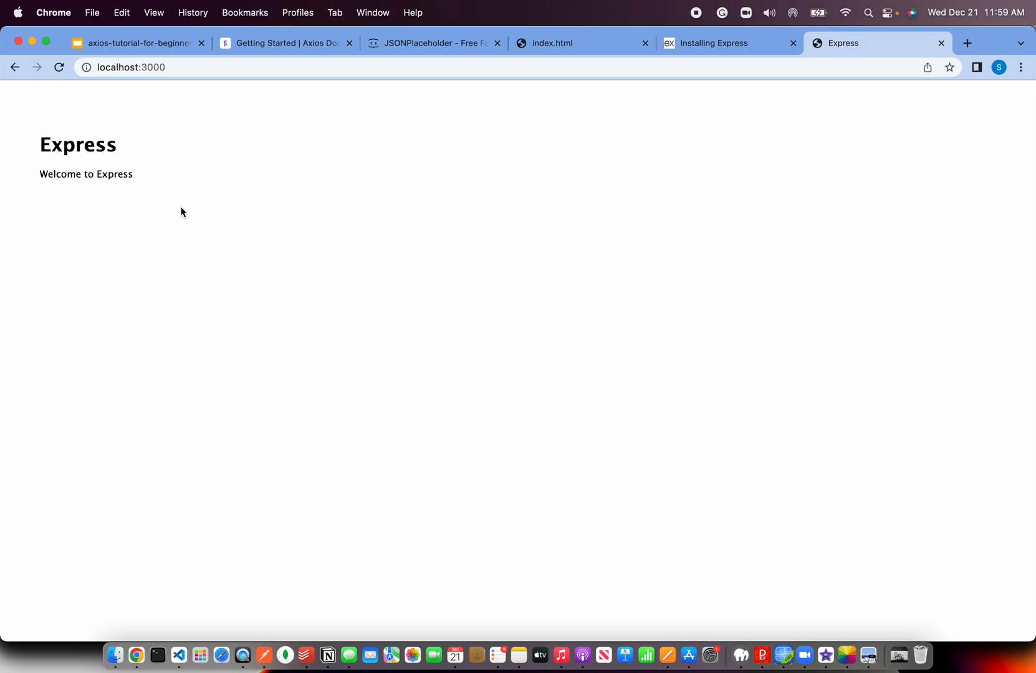
pyautogui.click(178, 656)
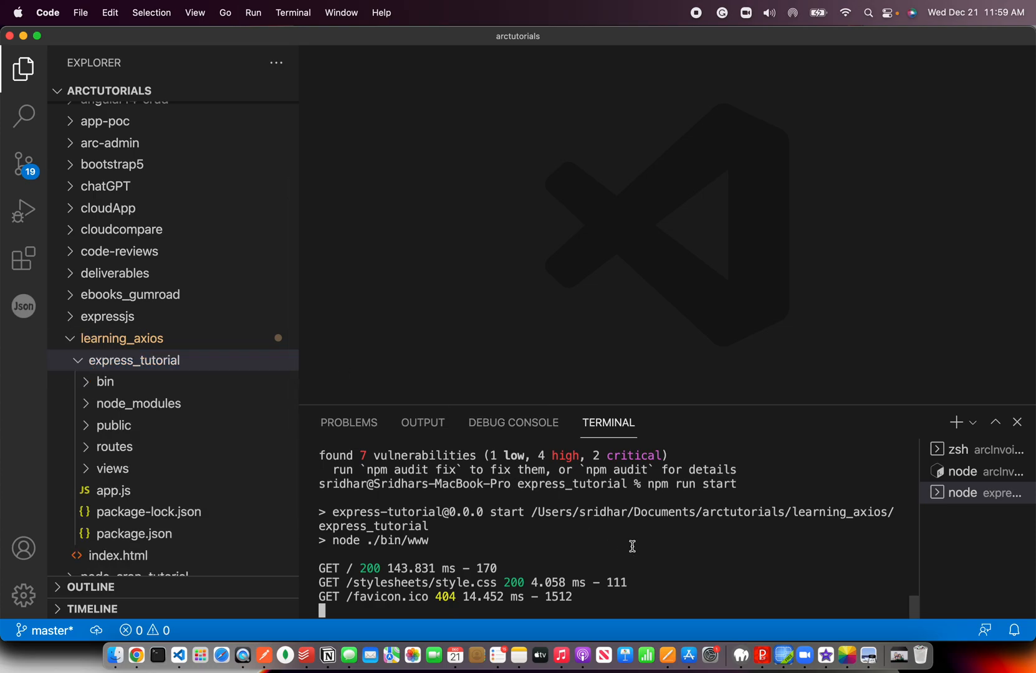
# Install the axios package with npm install axios
pyautogui.write('npm in')
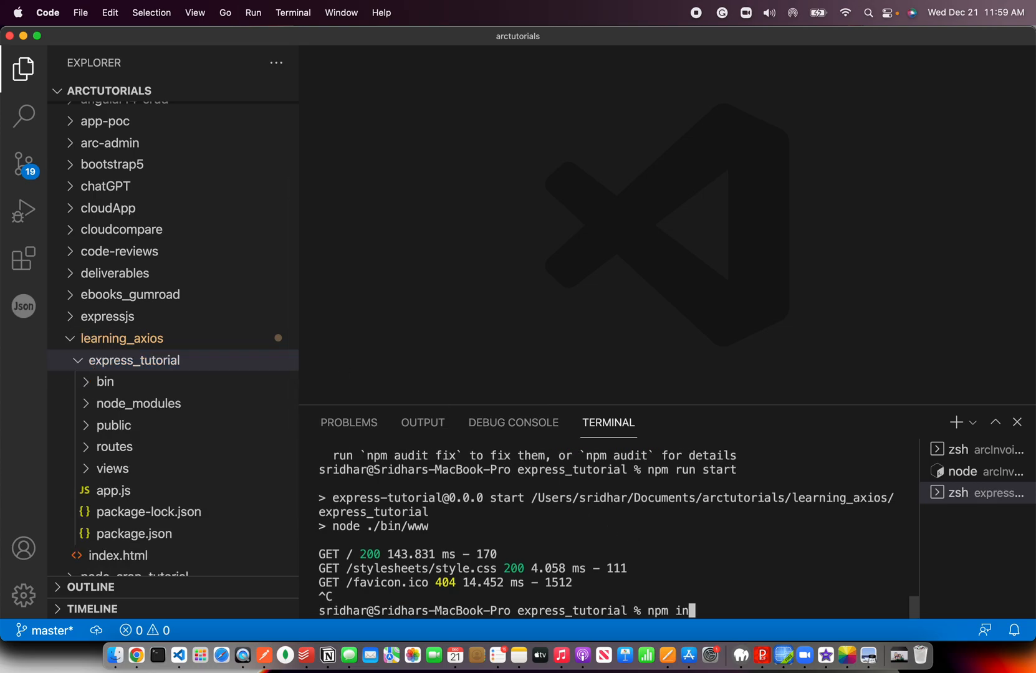
pyautogui.write('stall axios')
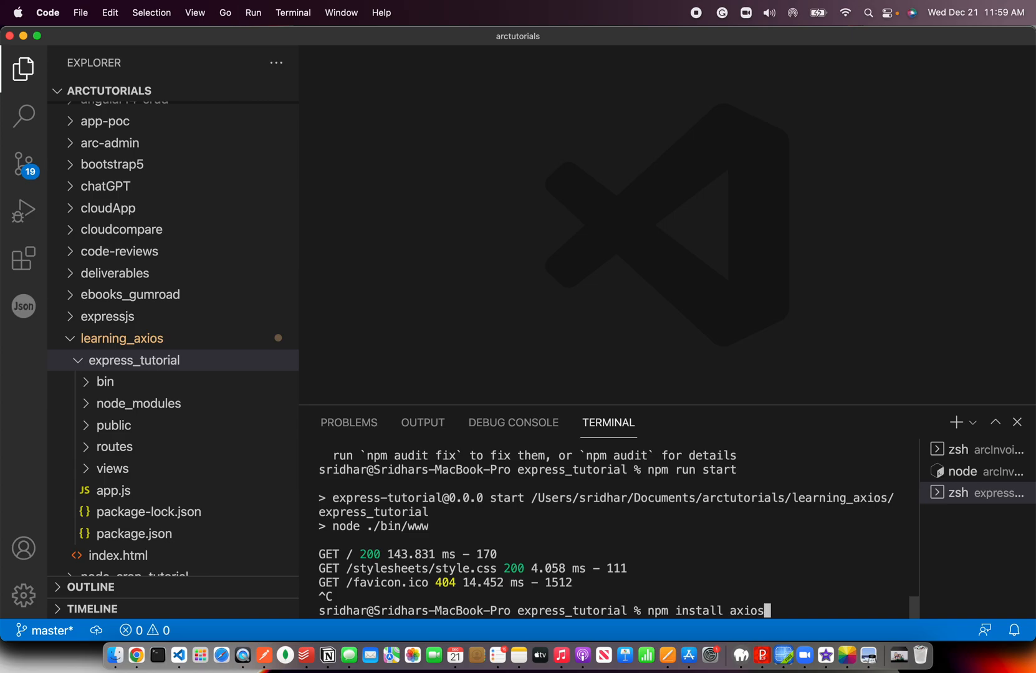
pyautogui.press('Return')
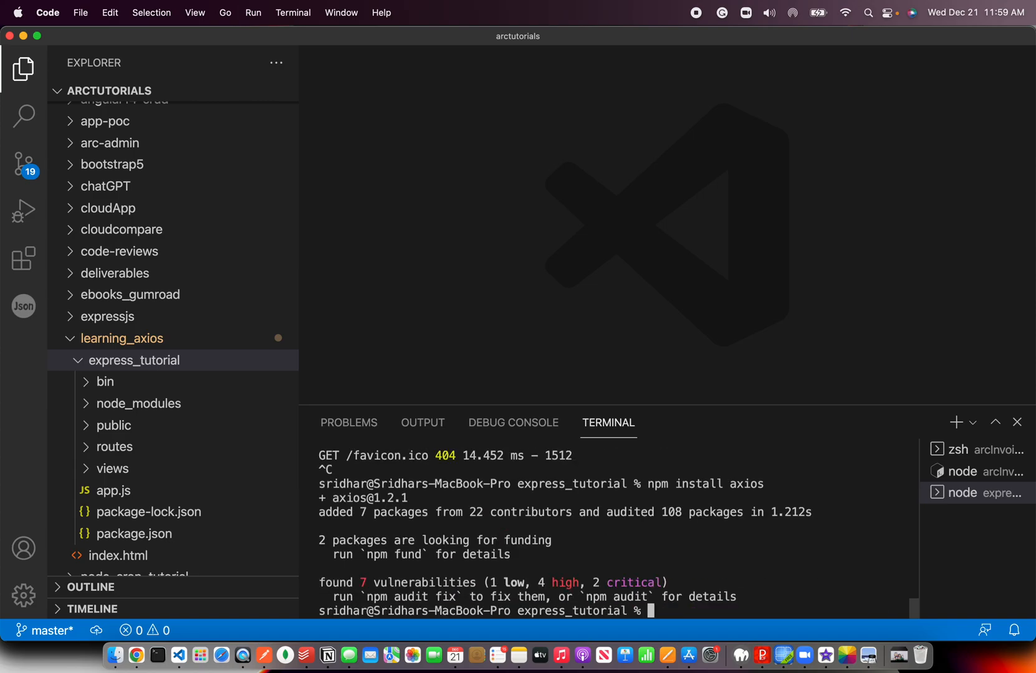
# Clear the terminal, look through app.js, and open routes/index.js
pyautogui.write('clea')
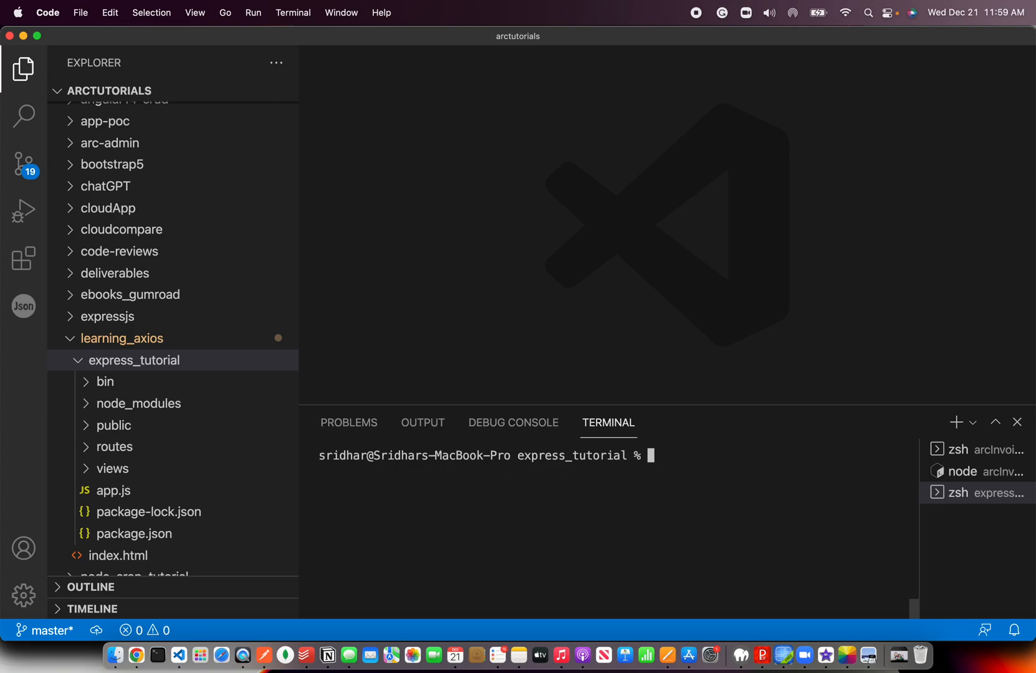
pyautogui.click(113, 491)
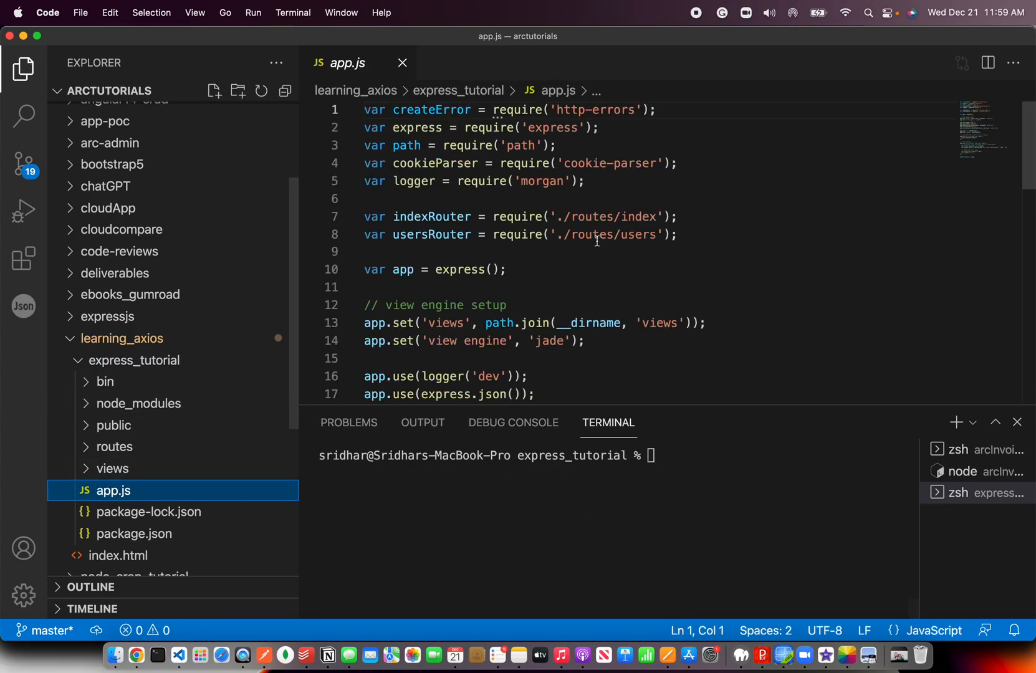
pyautogui.click(508, 269)
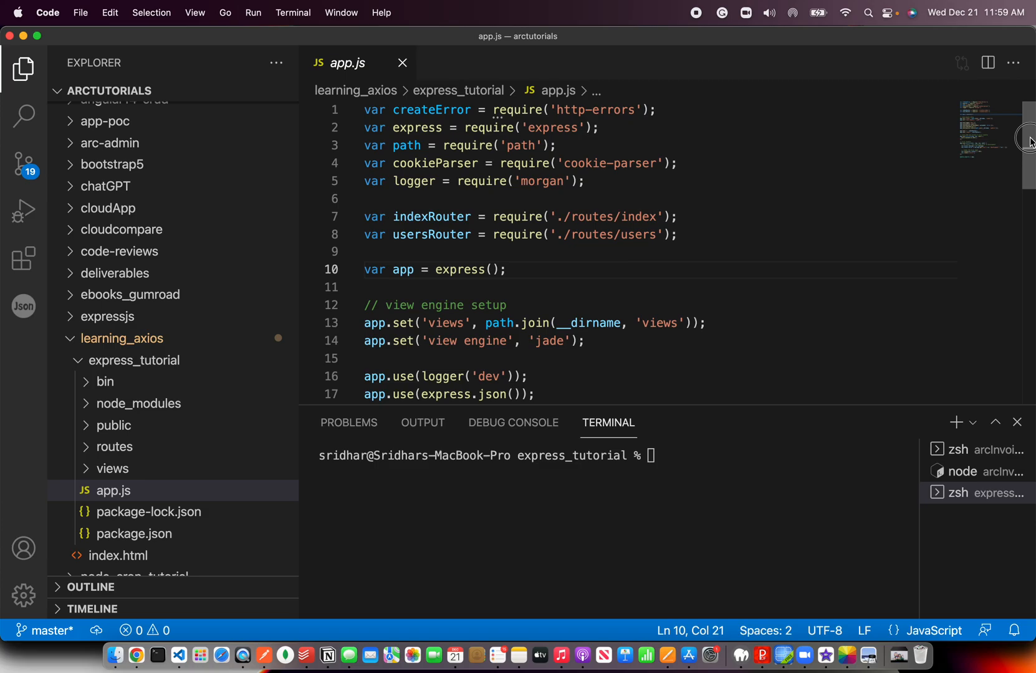
pyautogui.scroll(-3)
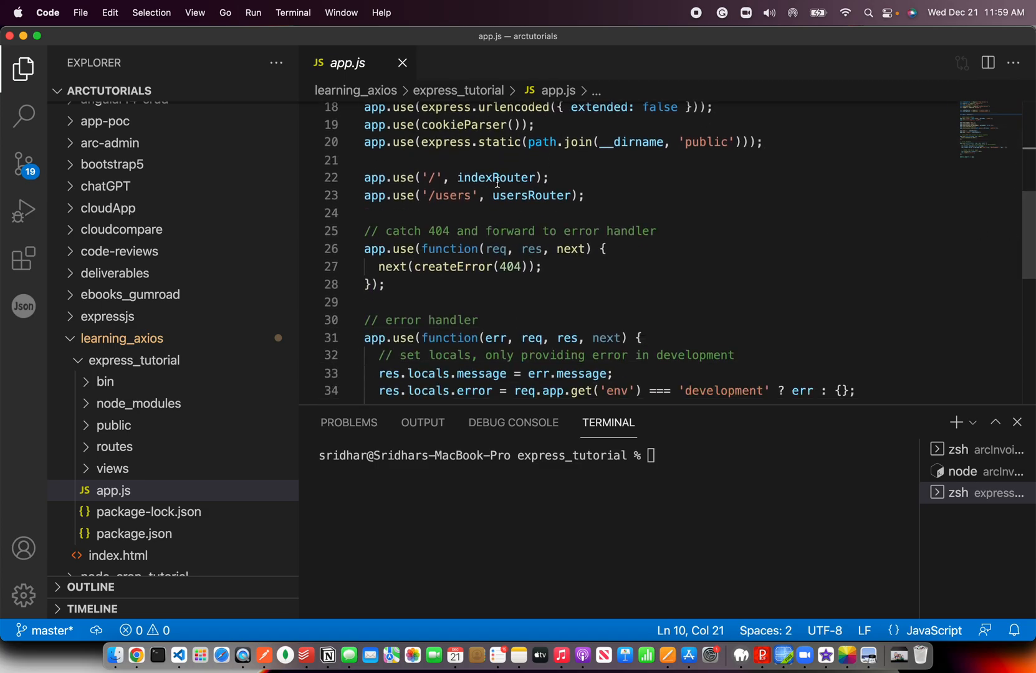
pyautogui.click(497, 177)
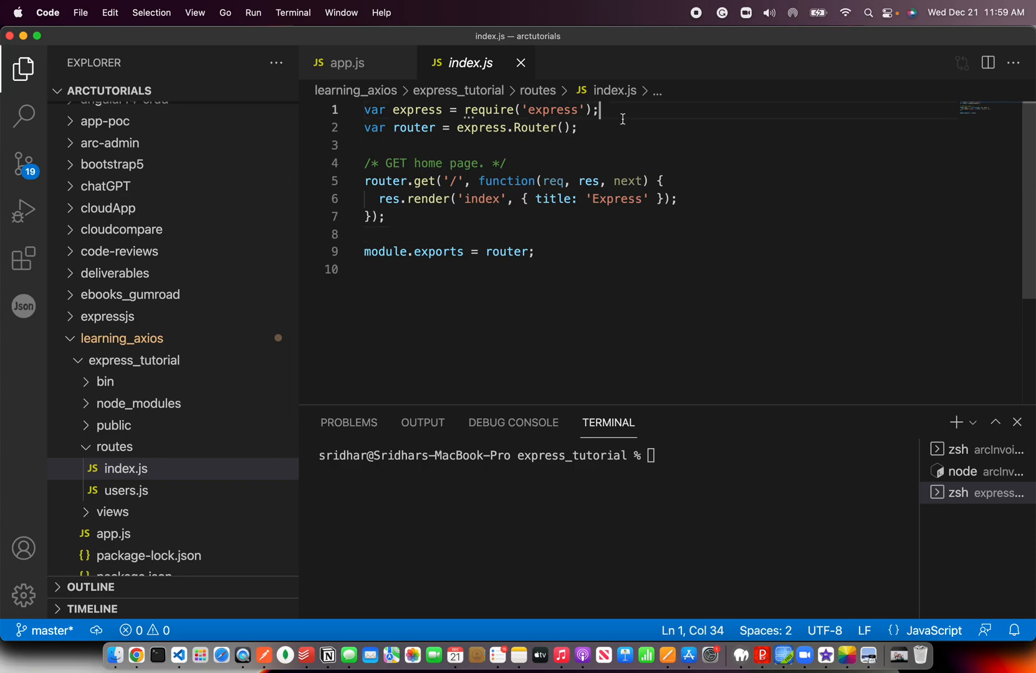
# Add const axios = require("axios"); below the router line in routes/index.js
pyautogui.write('const a')
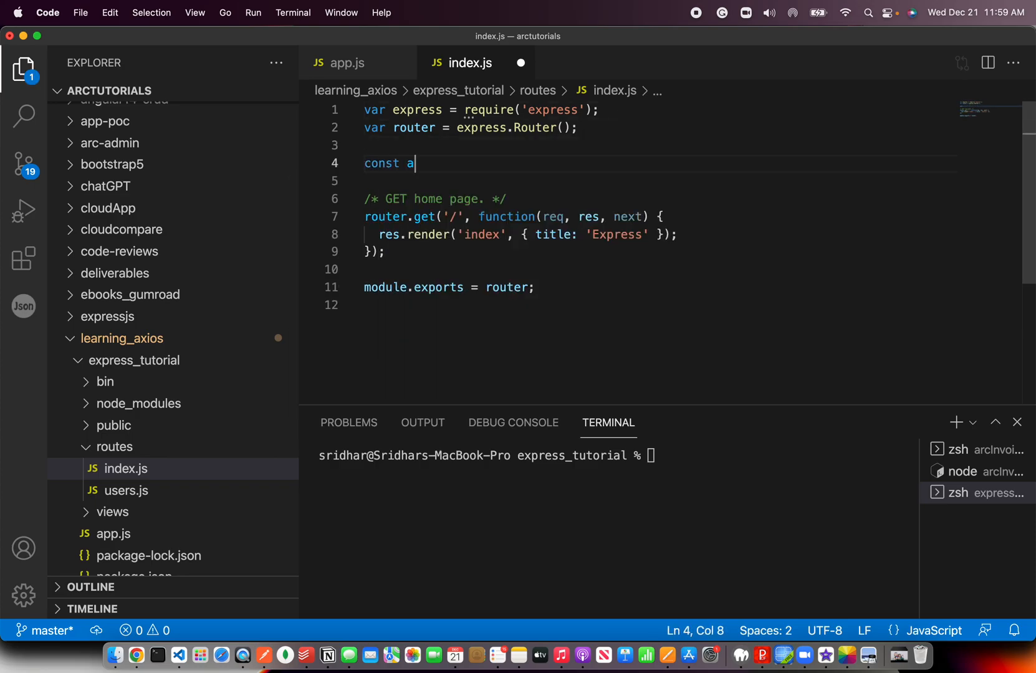
pyautogui.write('xios =')
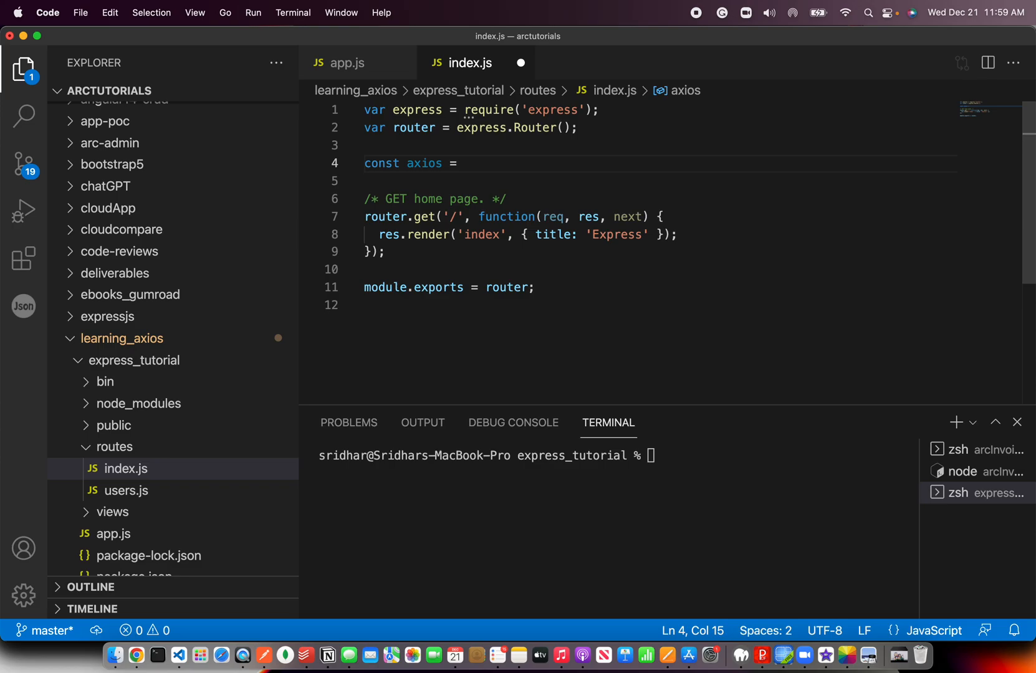
pyautogui.write('reque')
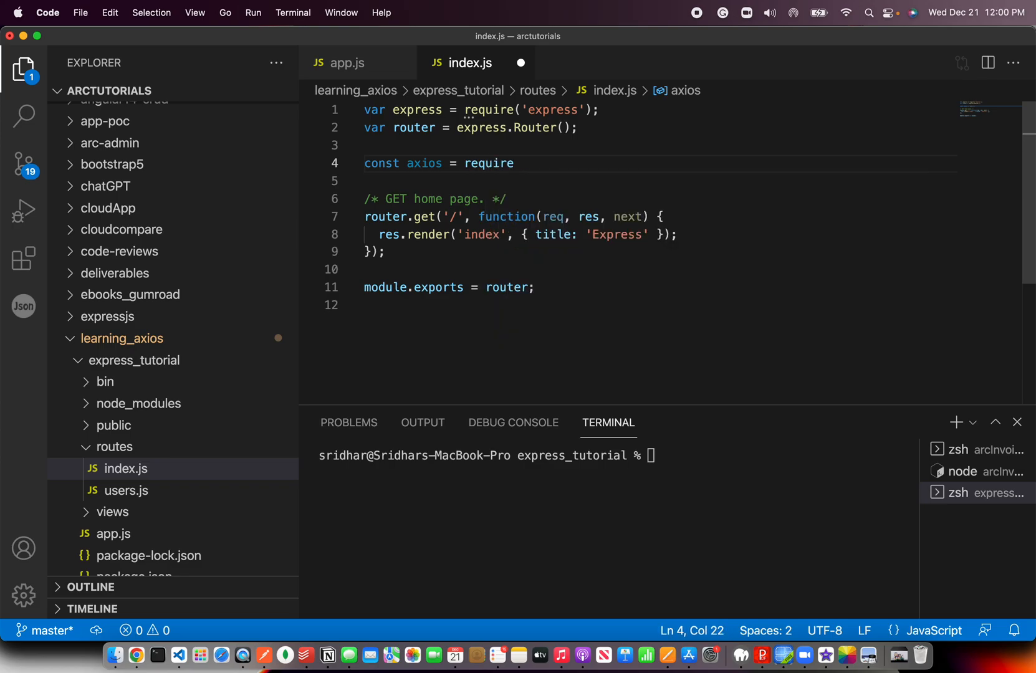
pyautogui.write('("axios")')
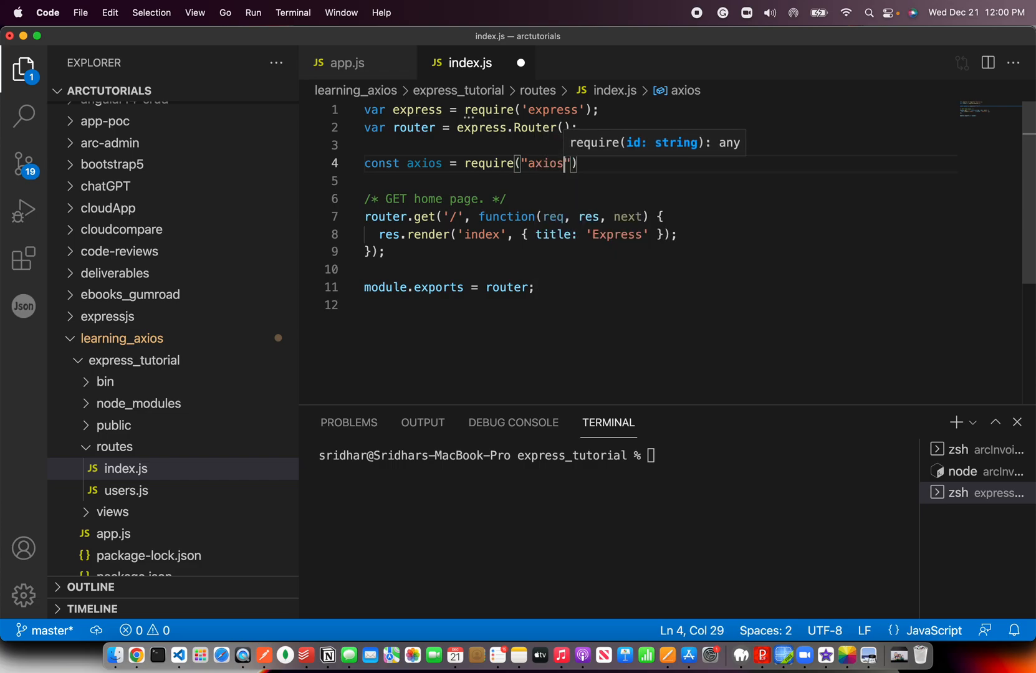
pyautogui.write('");')
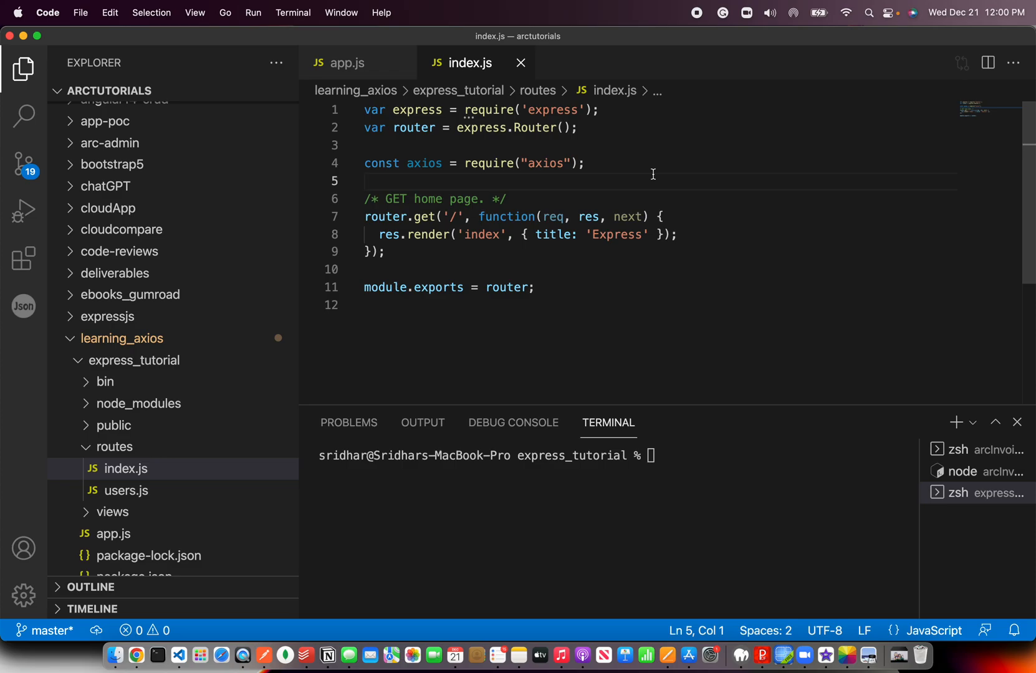
pyautogui.moveTo(603, 209)
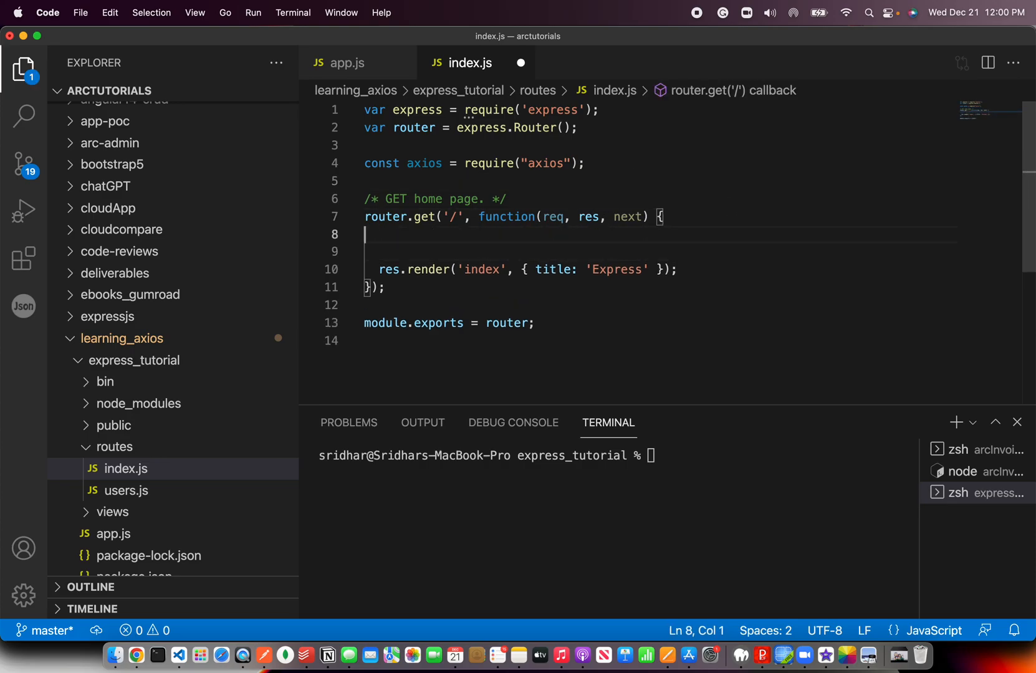
# Copy index.html's axios.get todos/5 then/catch block into the router.get('/') handler
pyautogui.write('axios.get(')
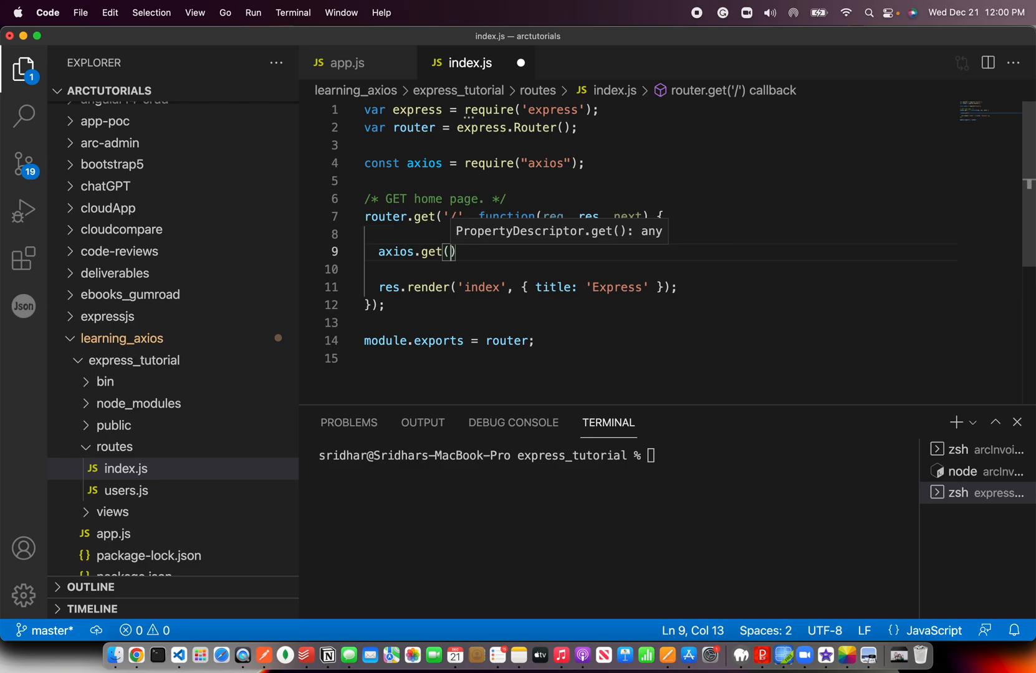
pyautogui.write('""')
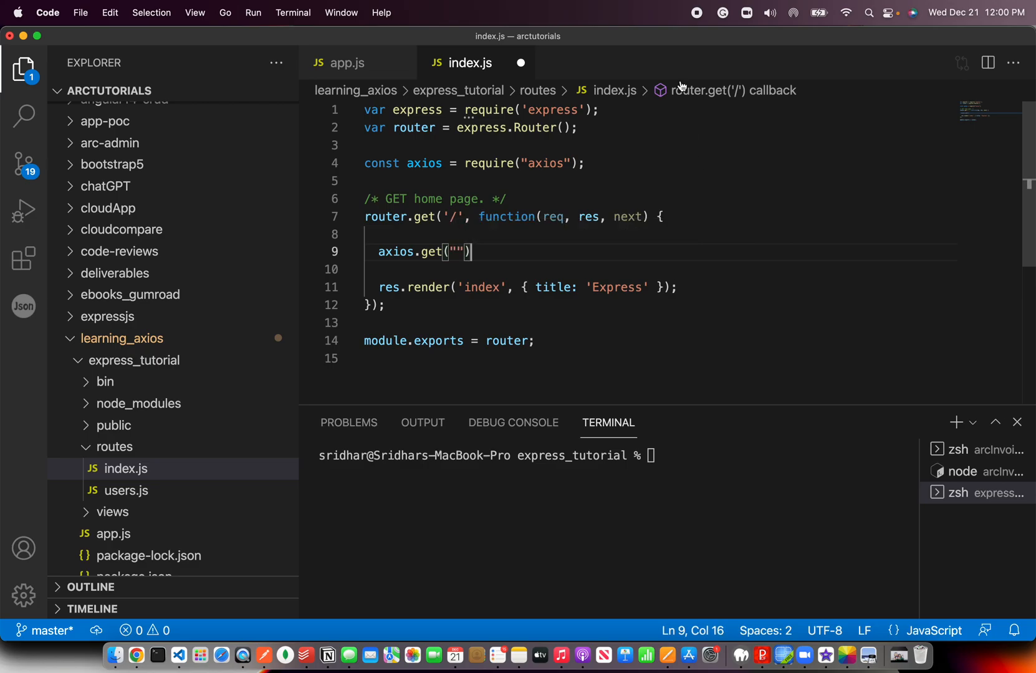
pyautogui.click(132, 360)
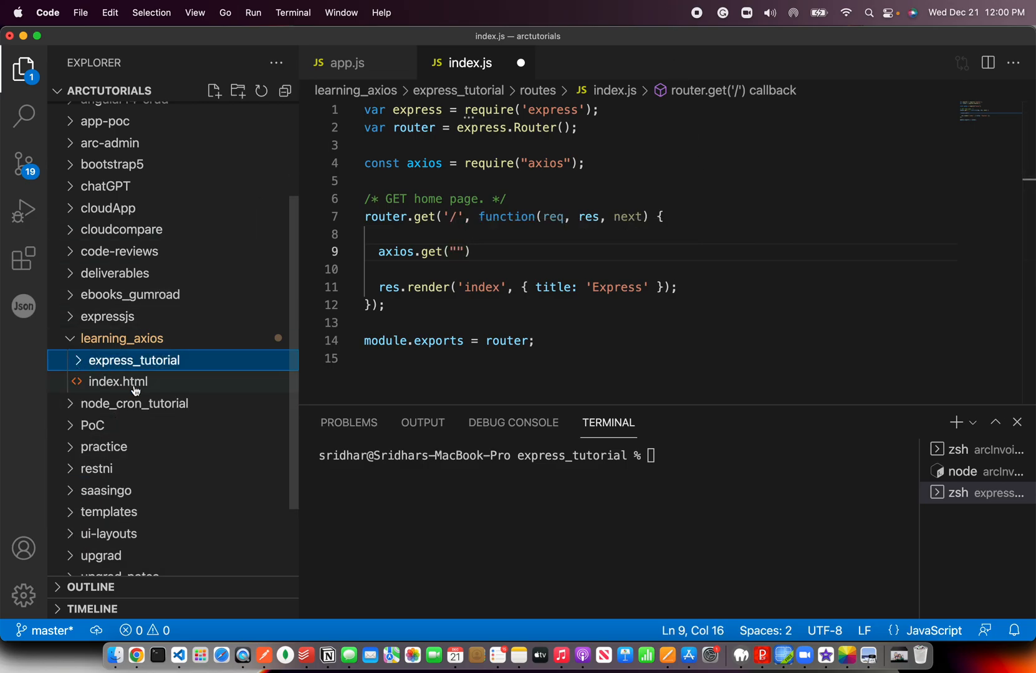
pyautogui.click(118, 382)
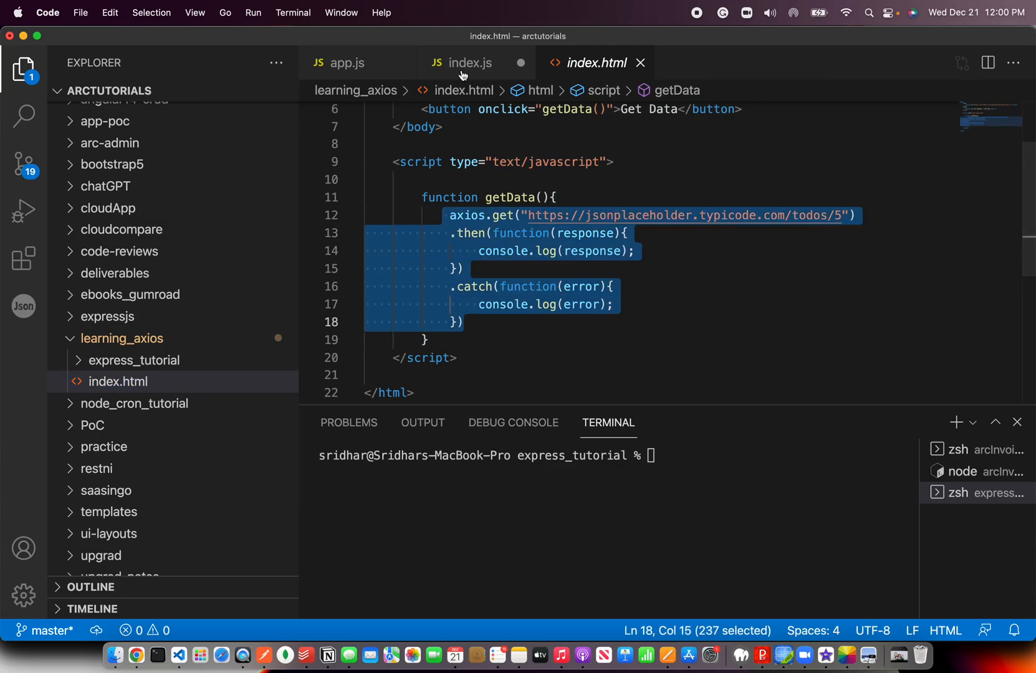
pyautogui.click(471, 63)
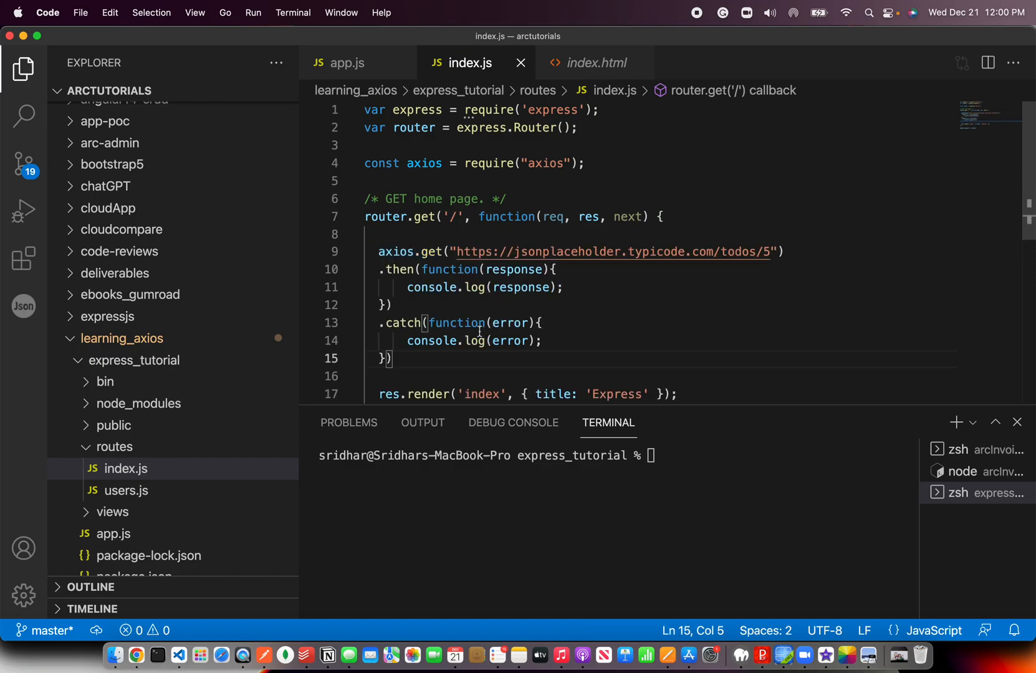
pyautogui.click(367, 376)
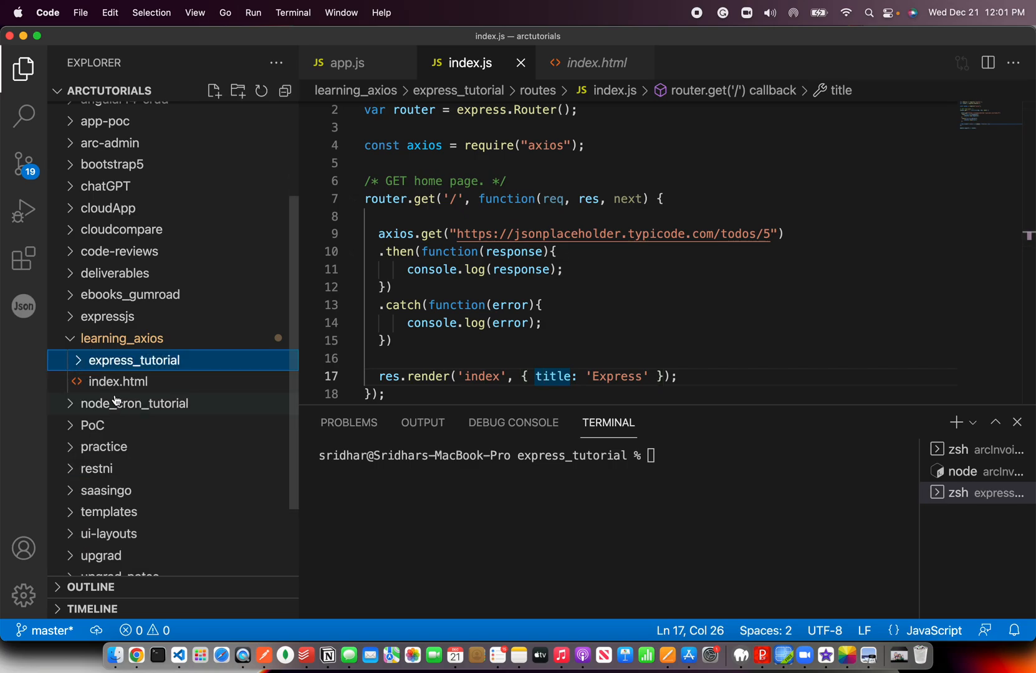
pyautogui.click(118, 382)
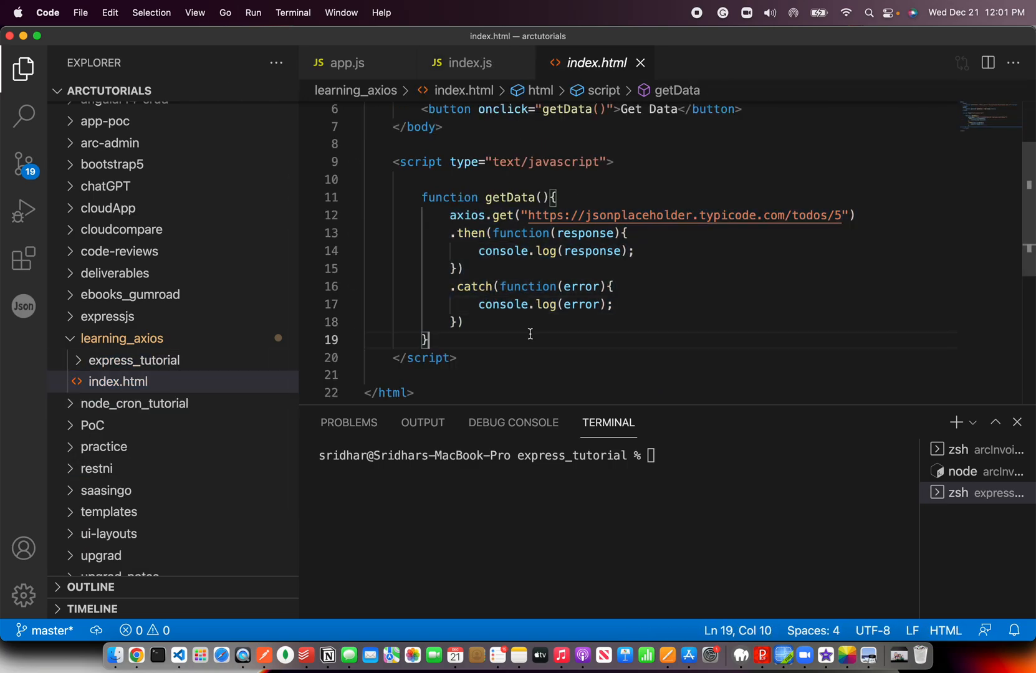
pyautogui.click(134, 361)
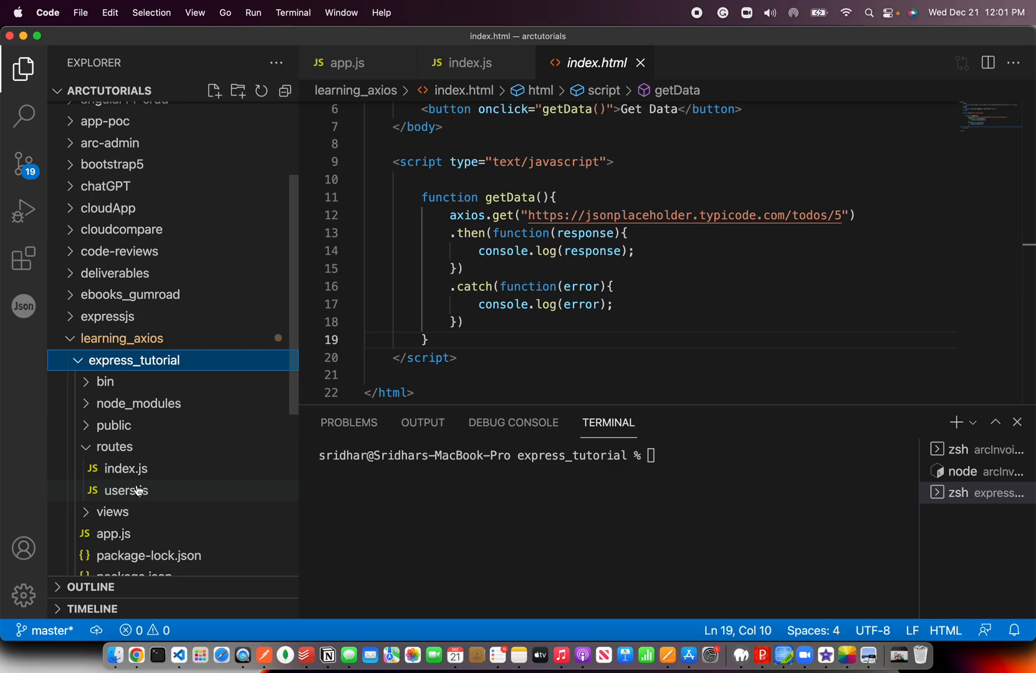
pyautogui.click(124, 468)
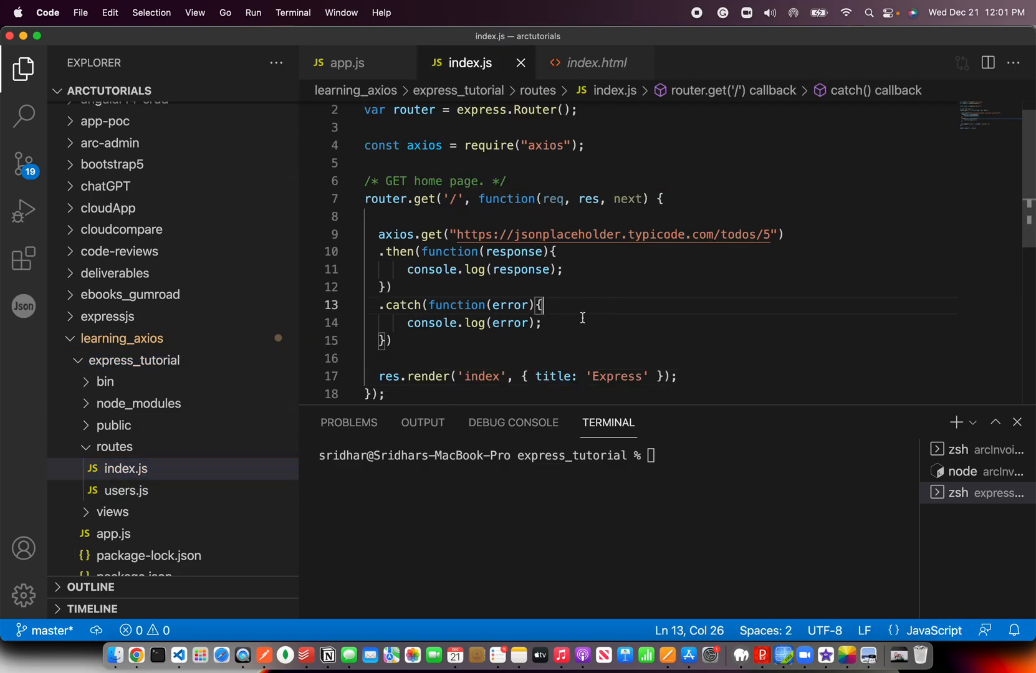
pyautogui.click(410, 358)
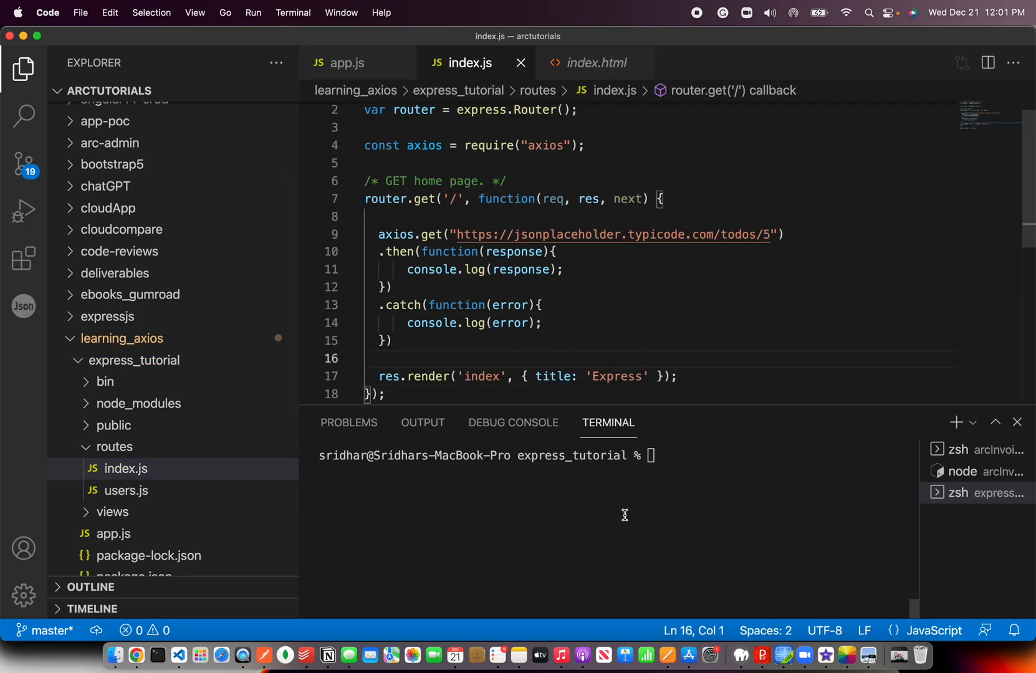
# Start the server, load localhost:3000 in Chrome, and check todo 5's logged data
pyautogui.write('npm install axios')
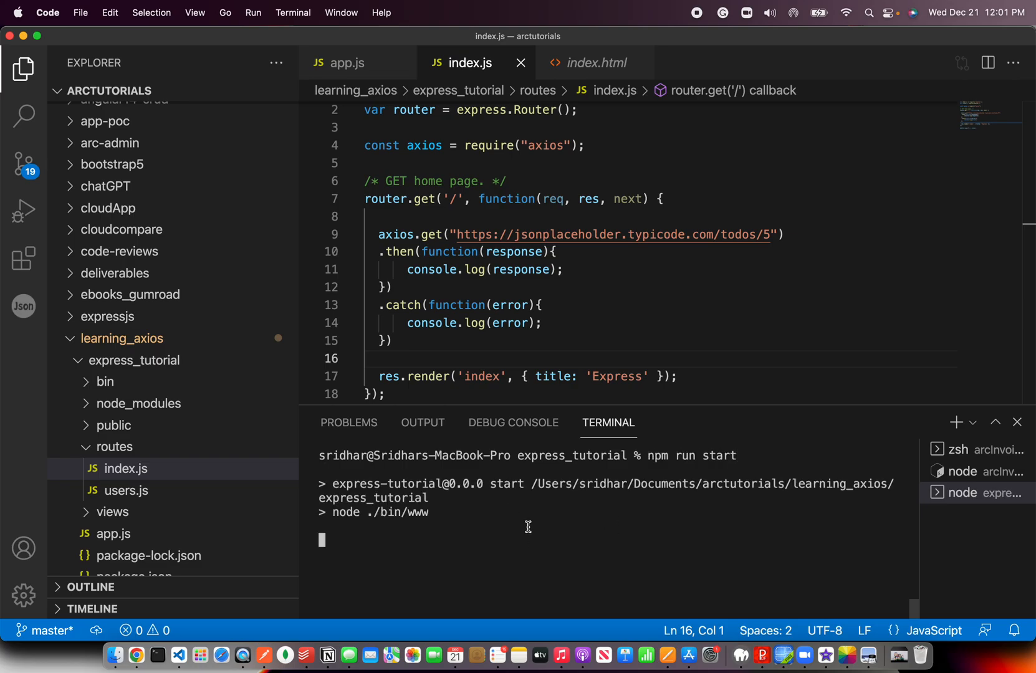
pyautogui.click(136, 655)
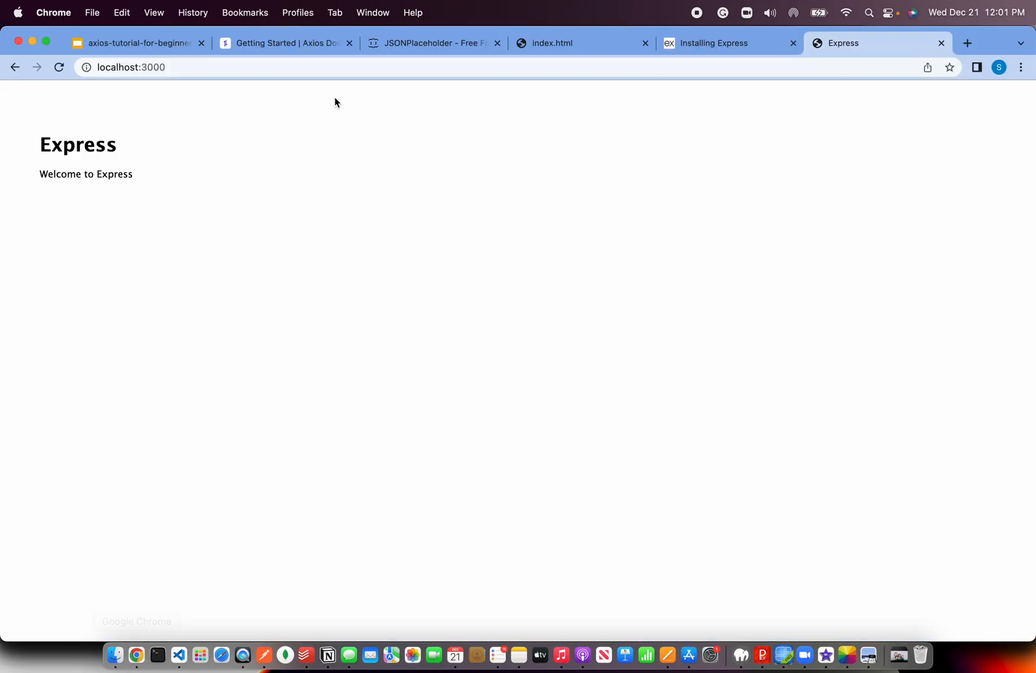
pyautogui.click(178, 655)
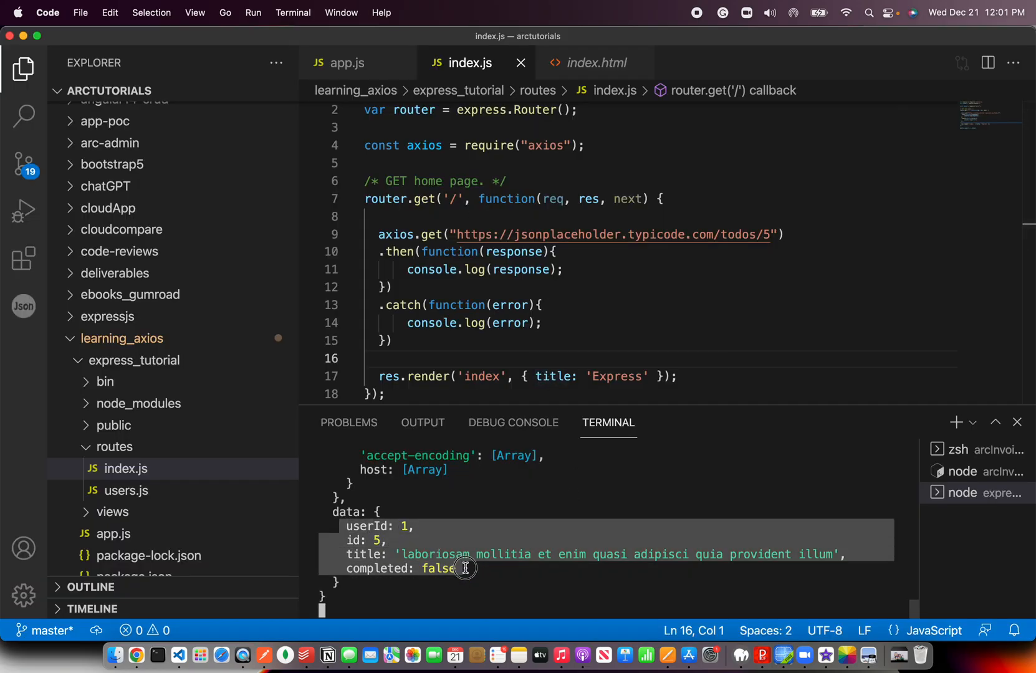
pyautogui.moveTo(709, 259)
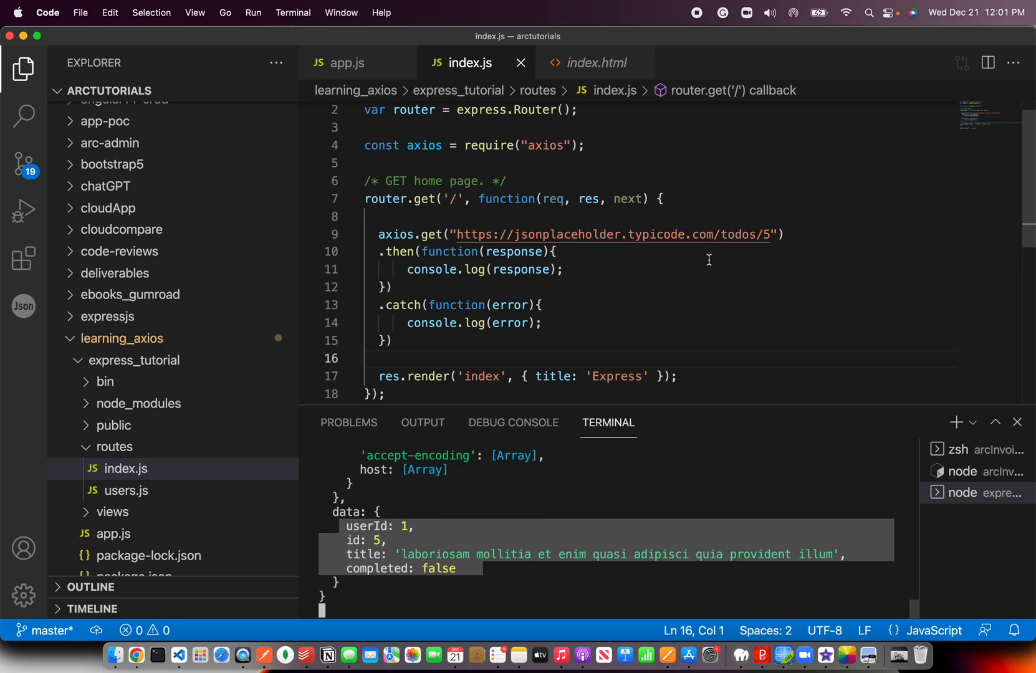
pyautogui.click(544, 323)
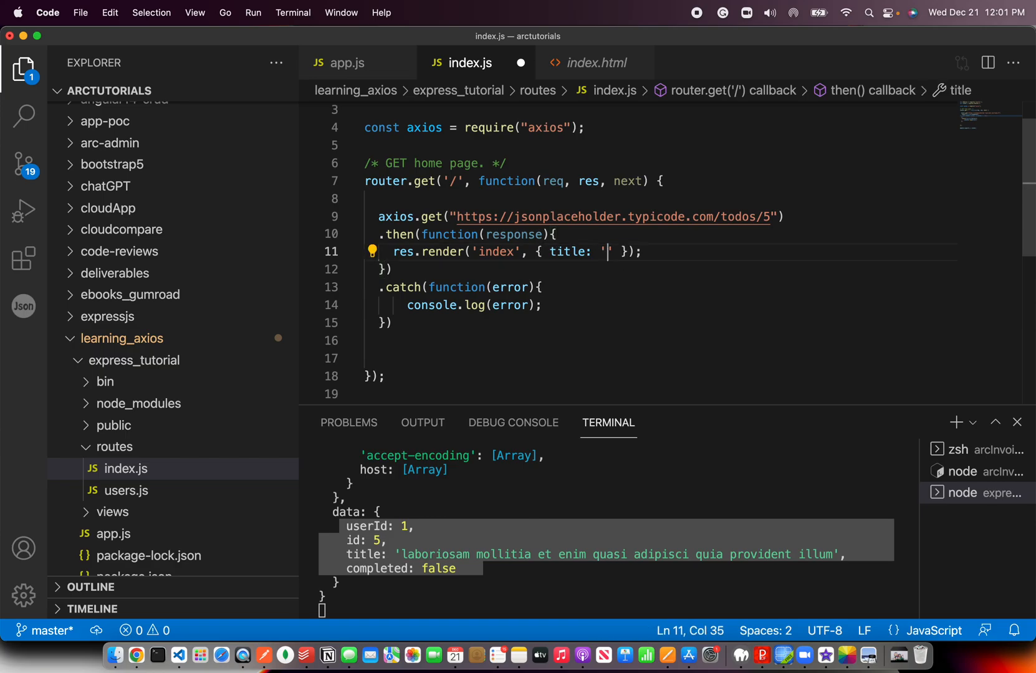
# Render the page with title: response.data.title inside .then and verify todo 5's title
pyautogui.write('response.data.title')
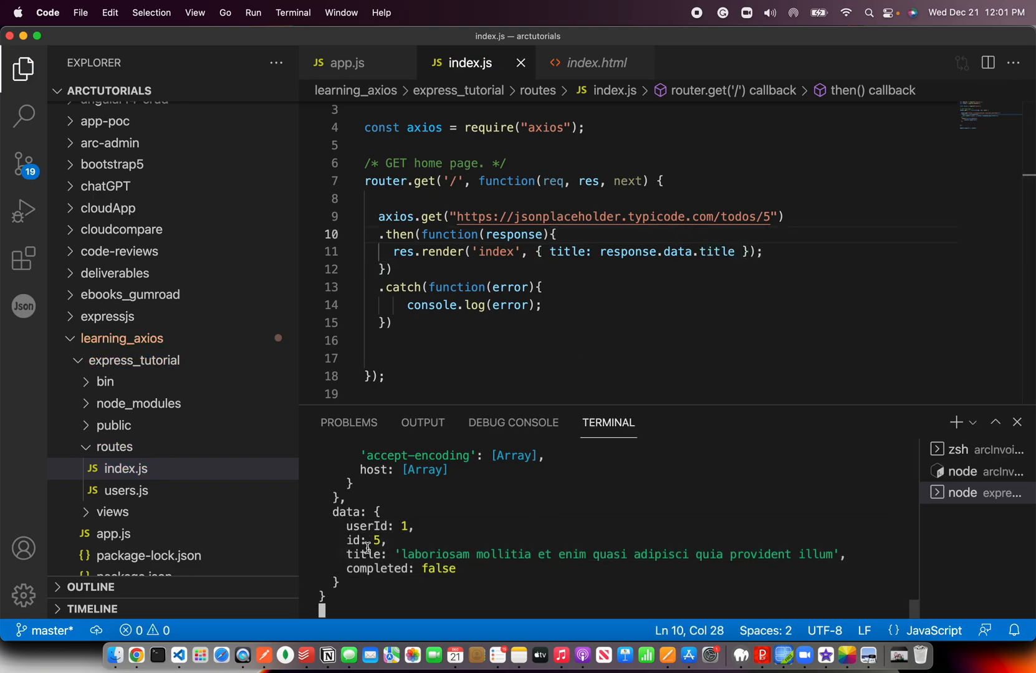
pyautogui.moveTo(691, 322)
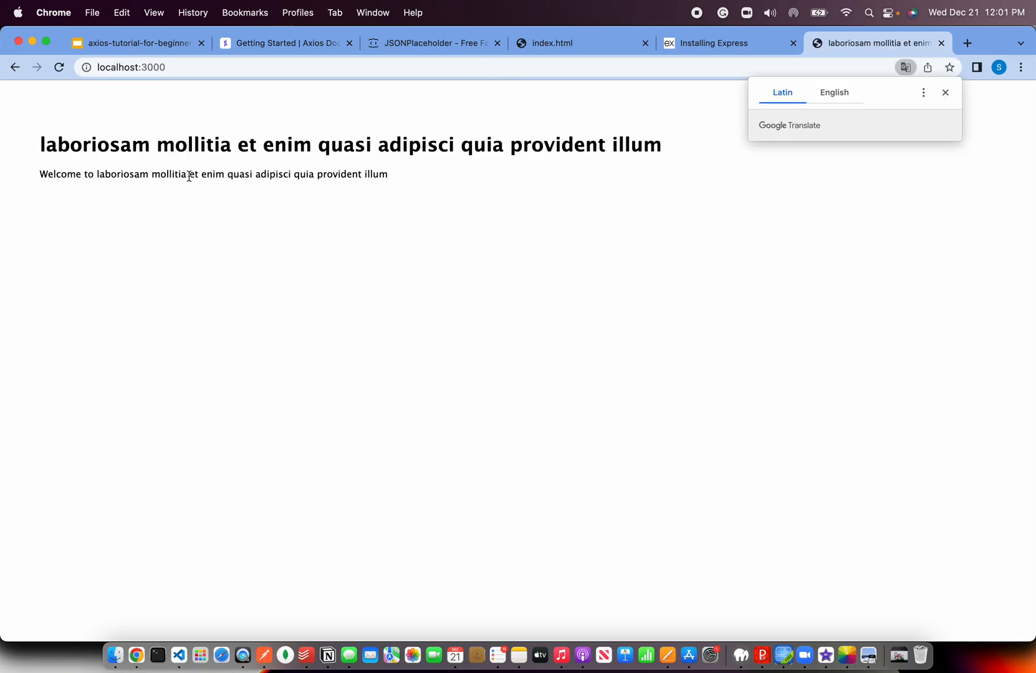
pyautogui.click(945, 92)
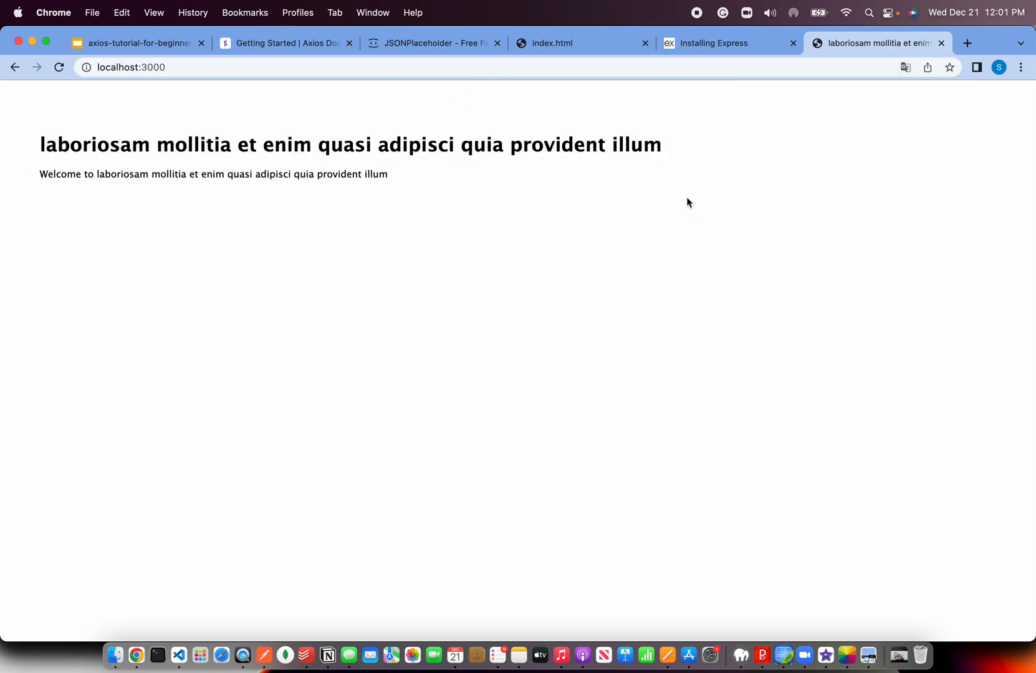
pyautogui.click(156, 656)
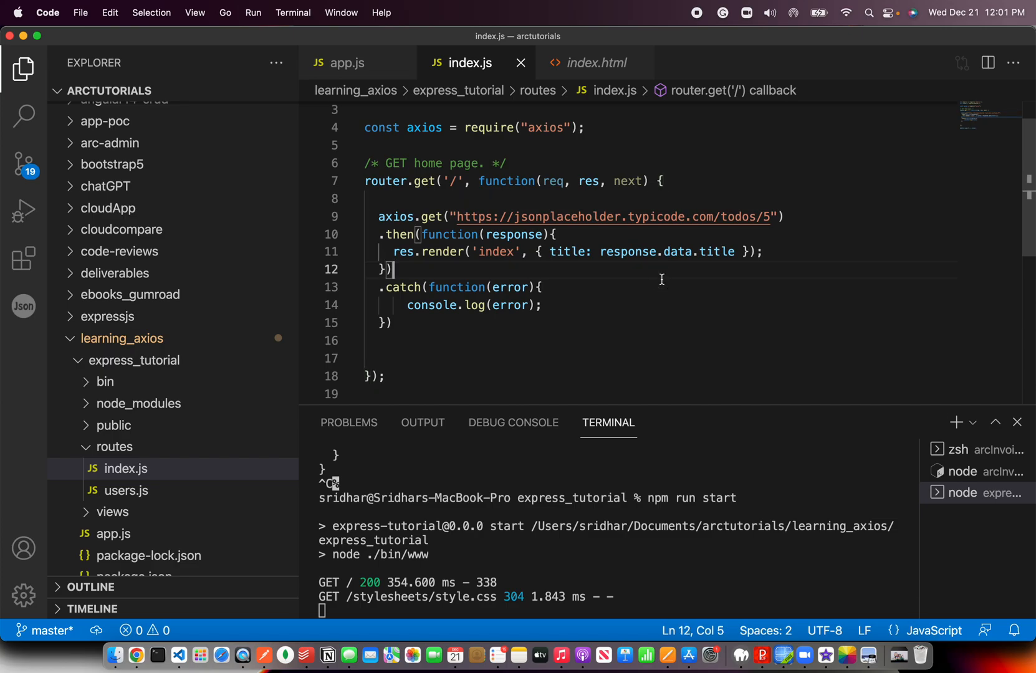
pyautogui.click(465, 341)
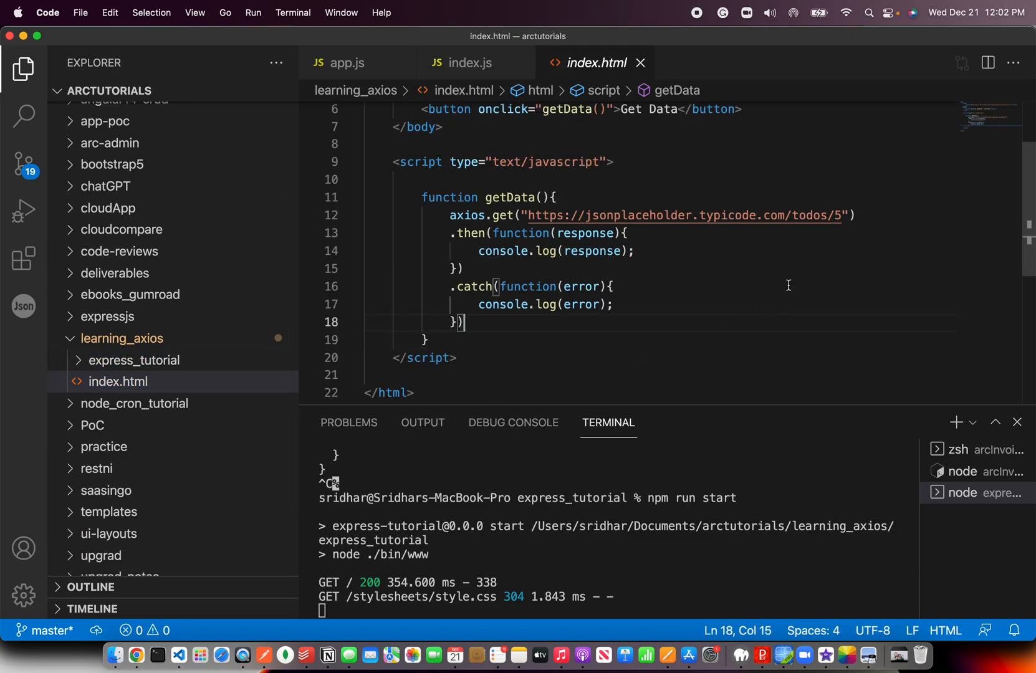
pyautogui.scroll(3)
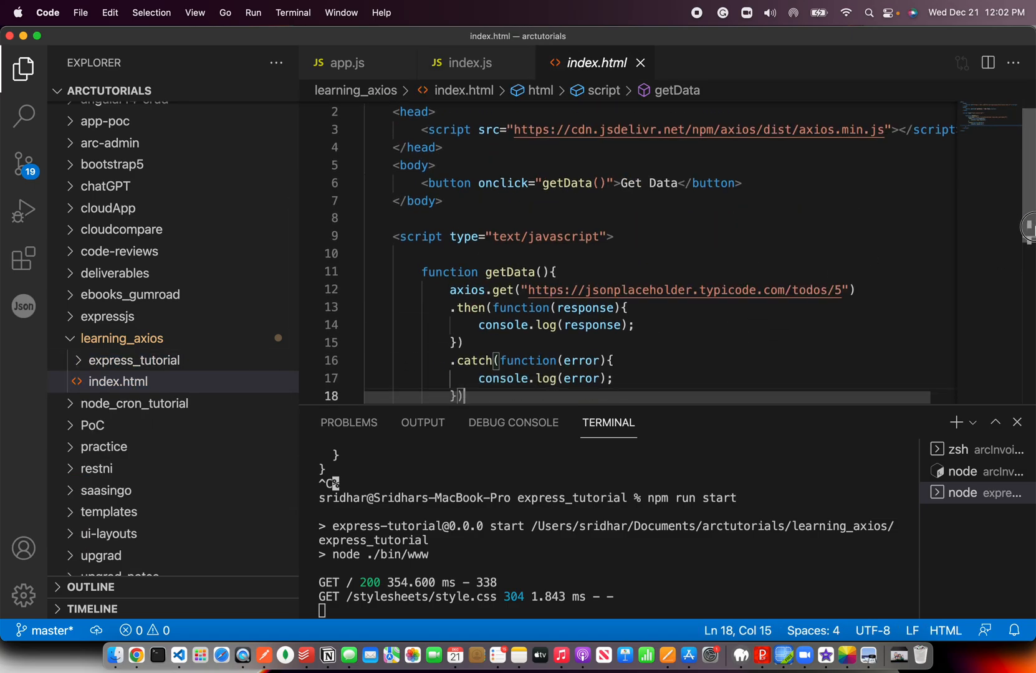
pyautogui.scroll(-3)
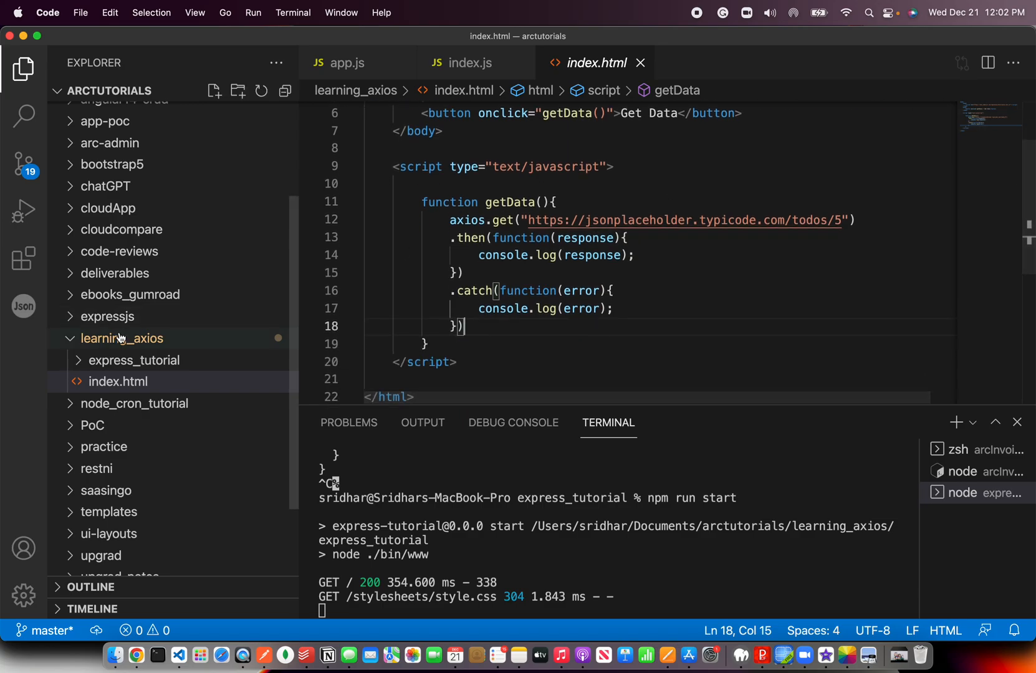
pyautogui.click(134, 360)
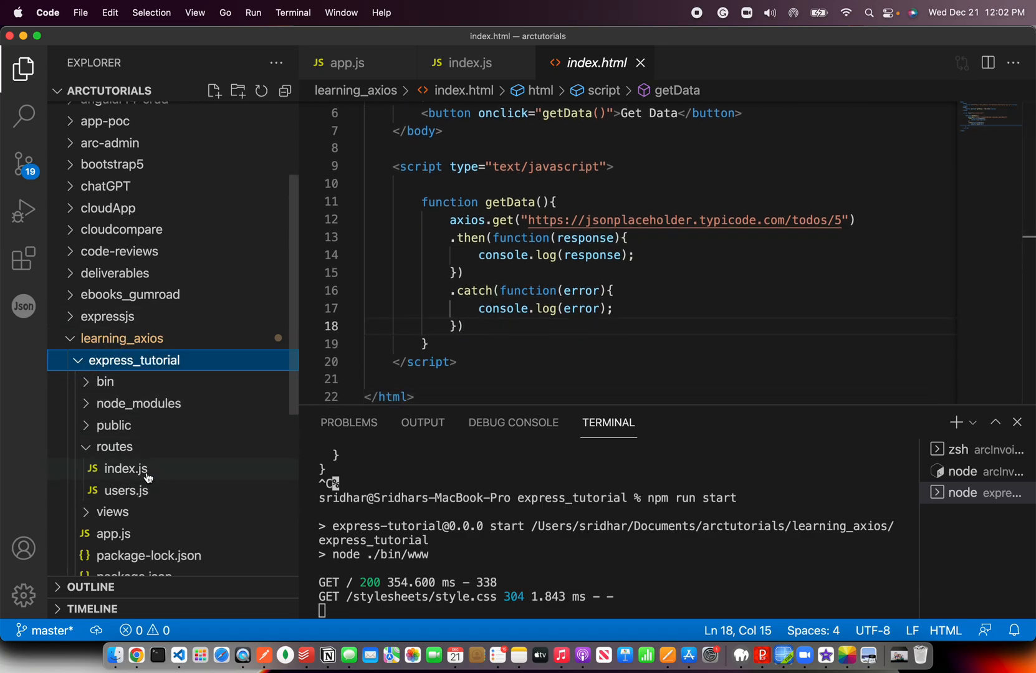
pyautogui.click(124, 471)
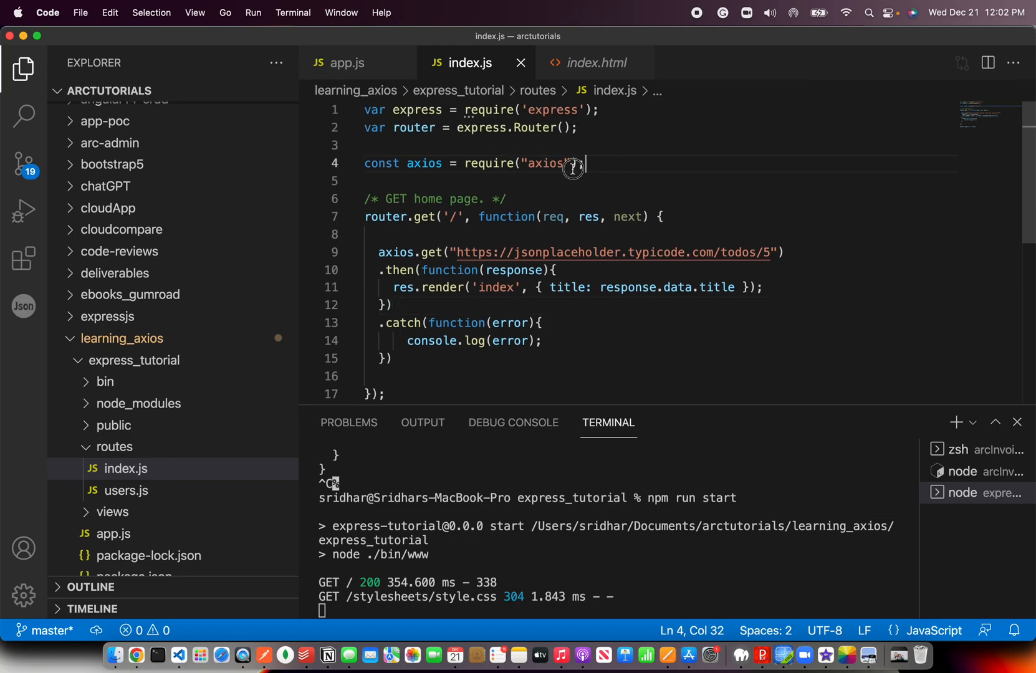
pyautogui.click(388, 305)
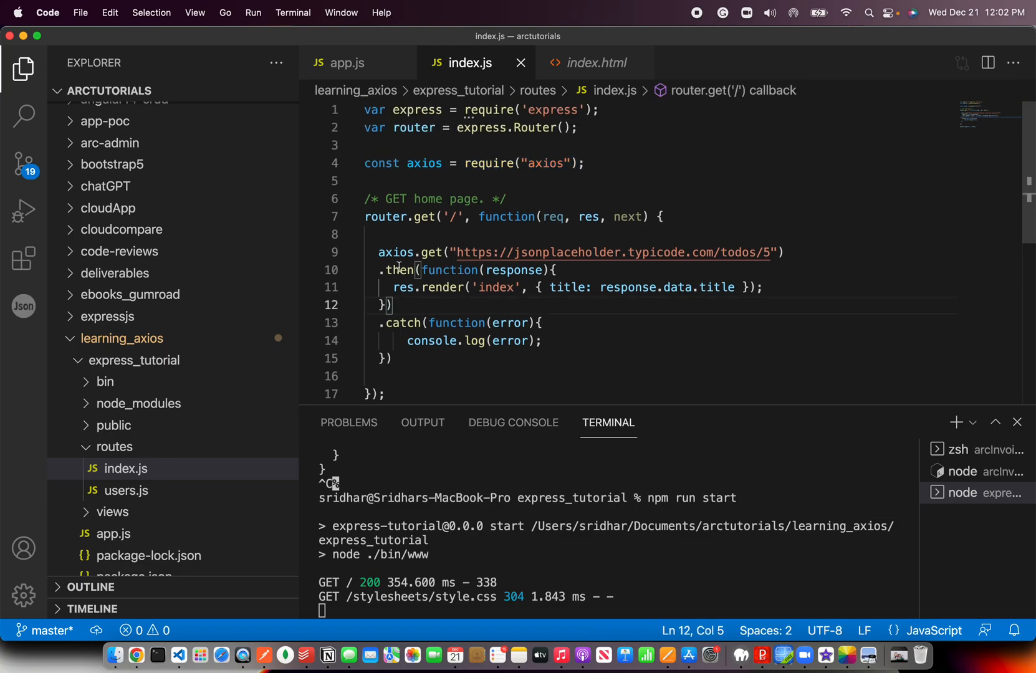
pyautogui.doubleClick(395, 252)
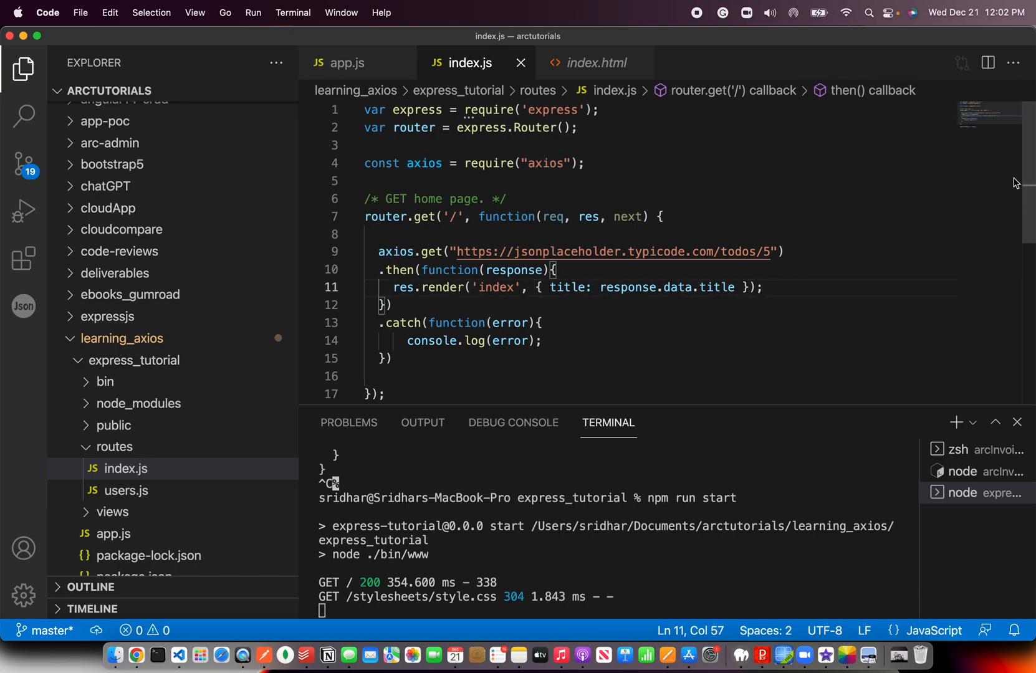
pyautogui.scroll(-3)
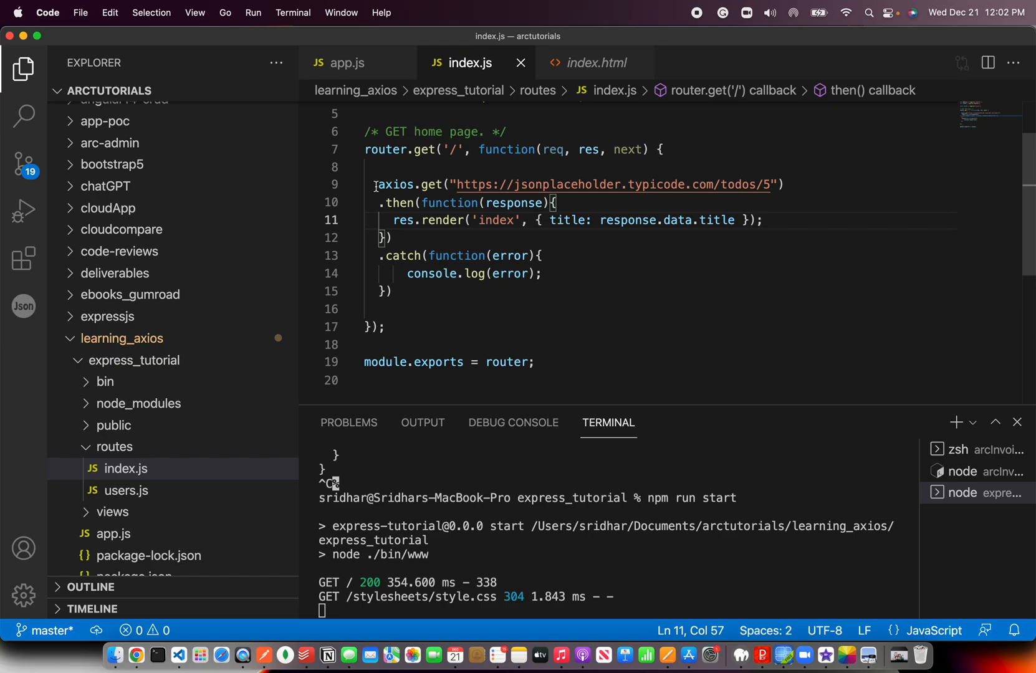